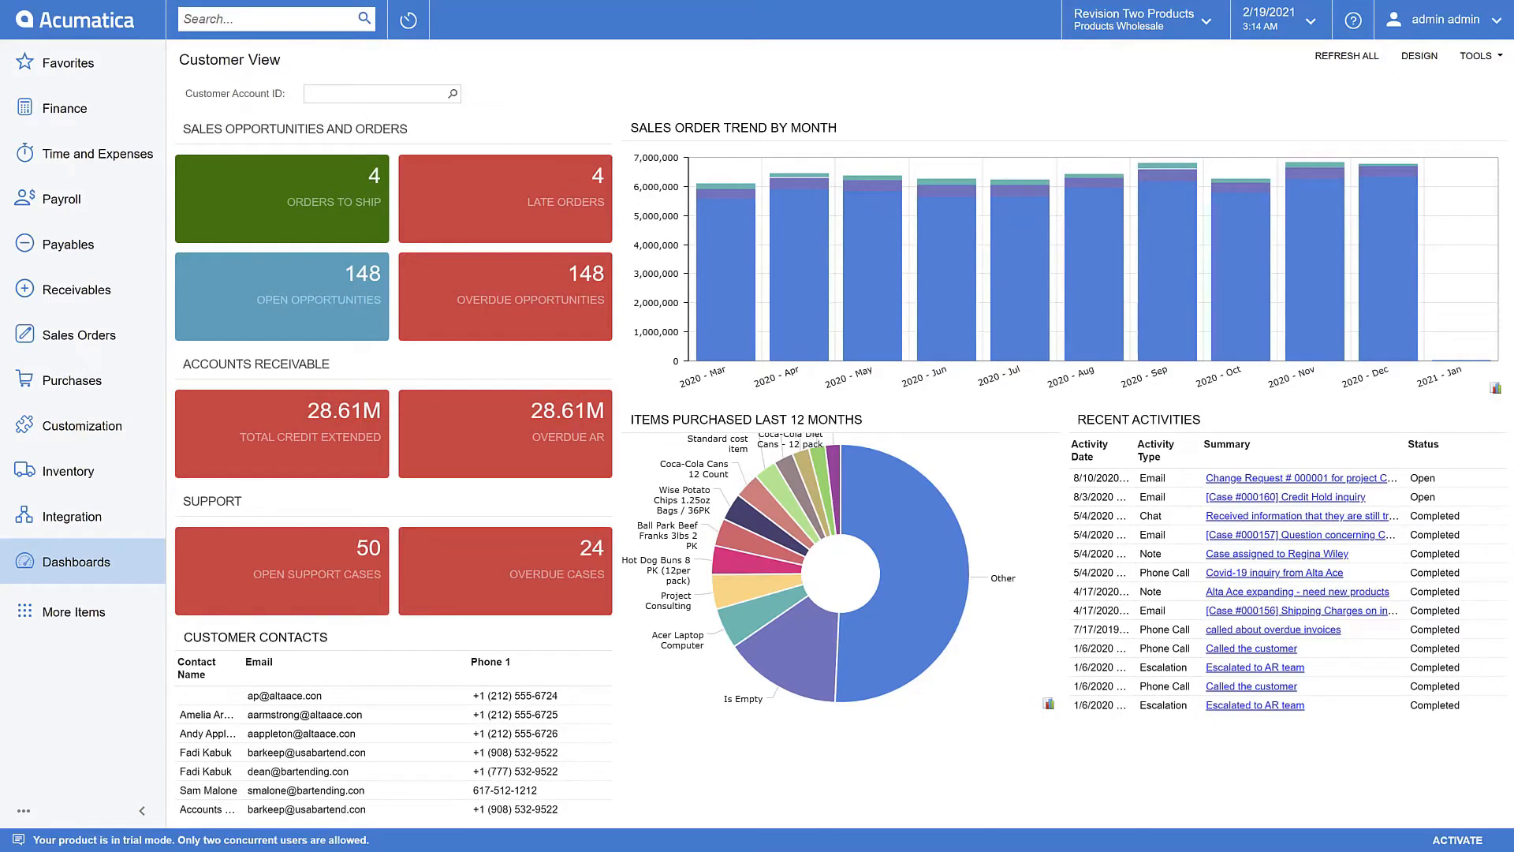
mouse_move(79, 692)
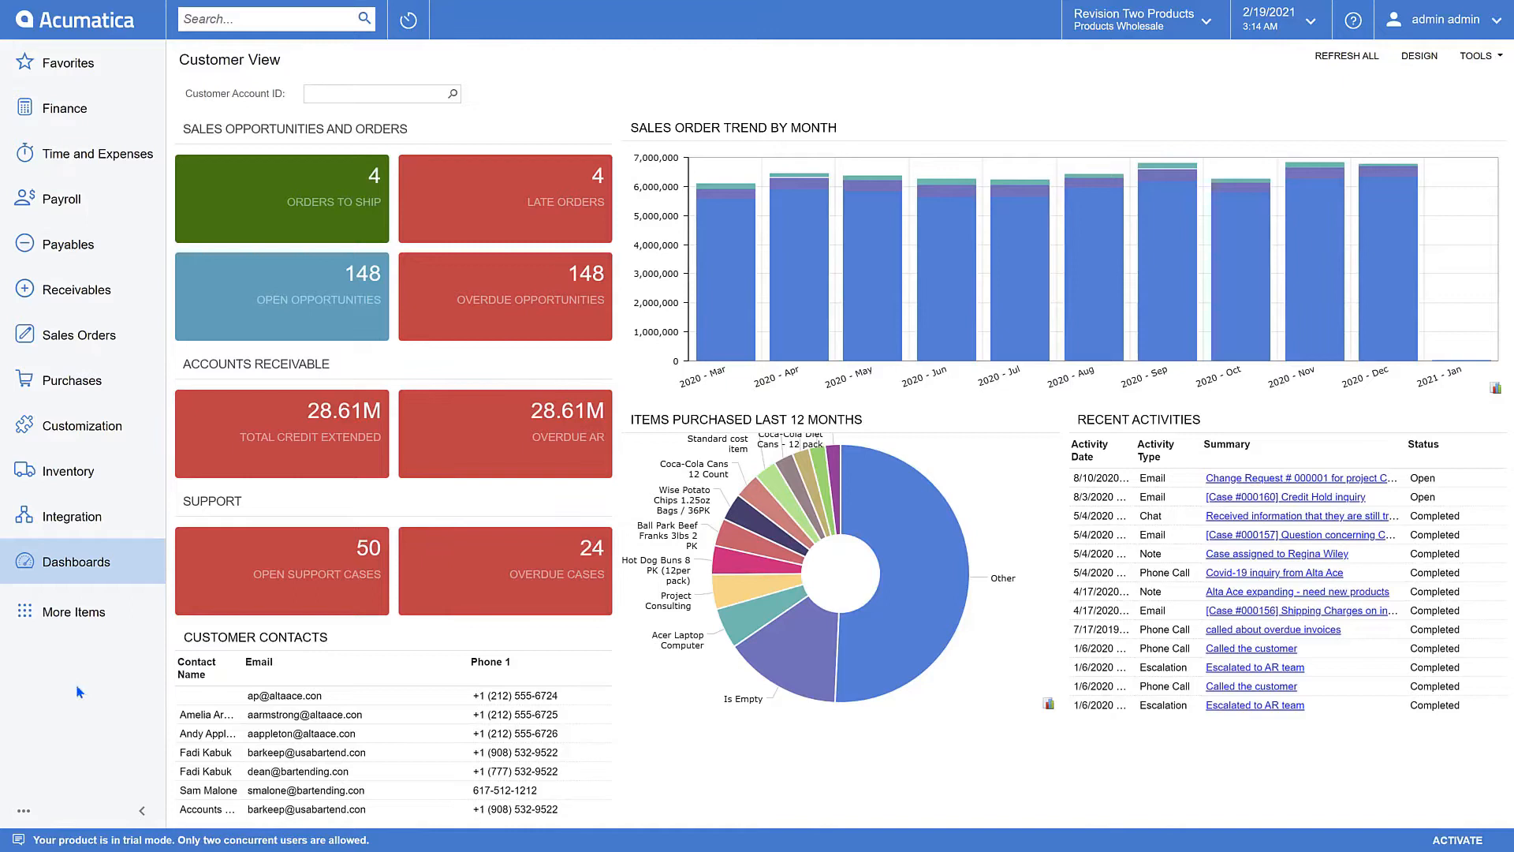
Step: Open the OpenID Providers form from Integration preferences
left_click(71, 517)
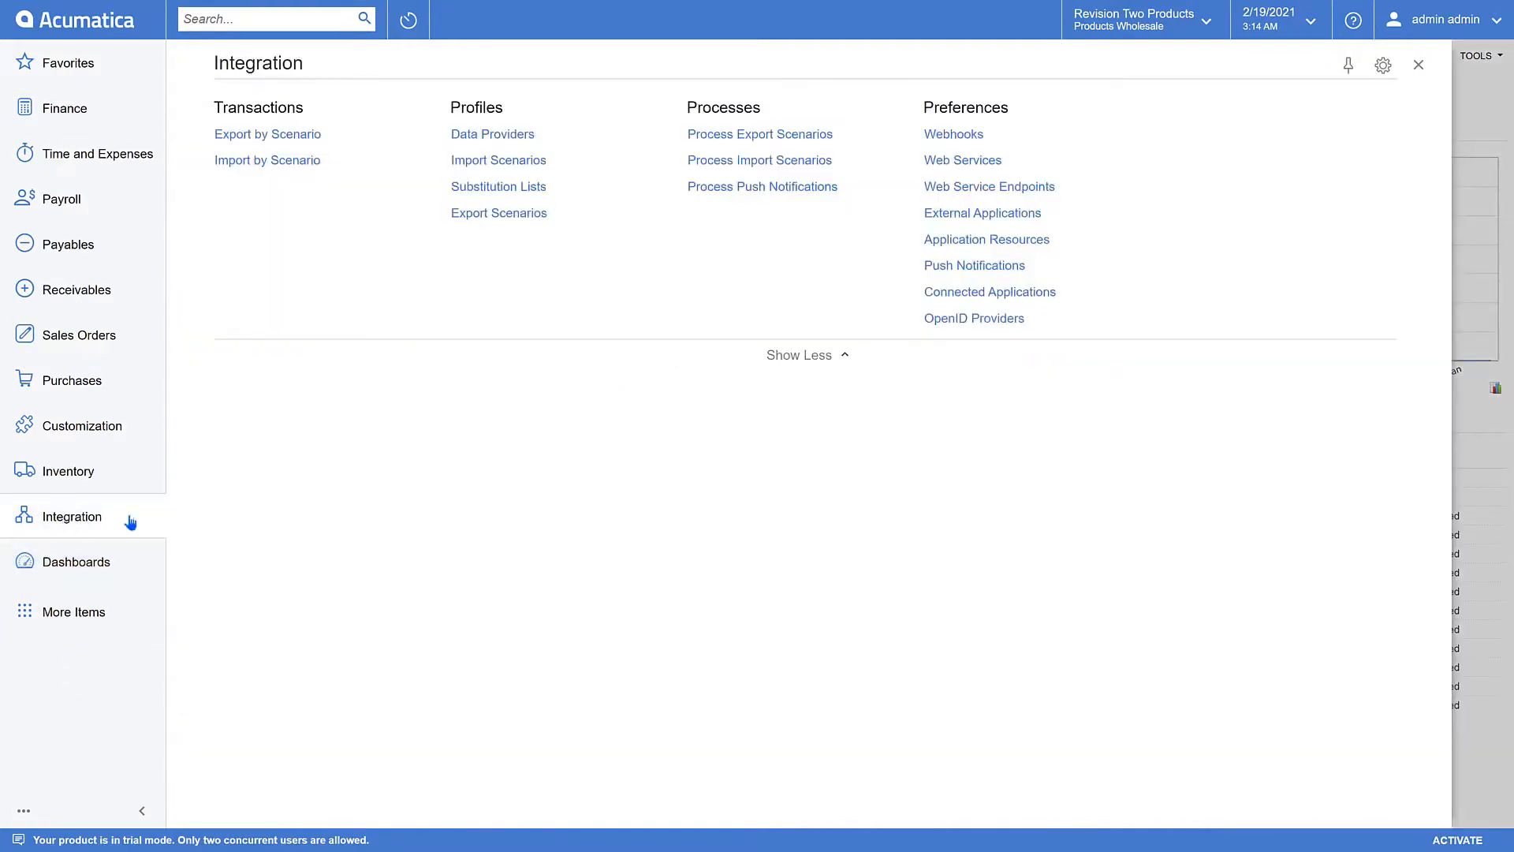
mouse_move(965, 321)
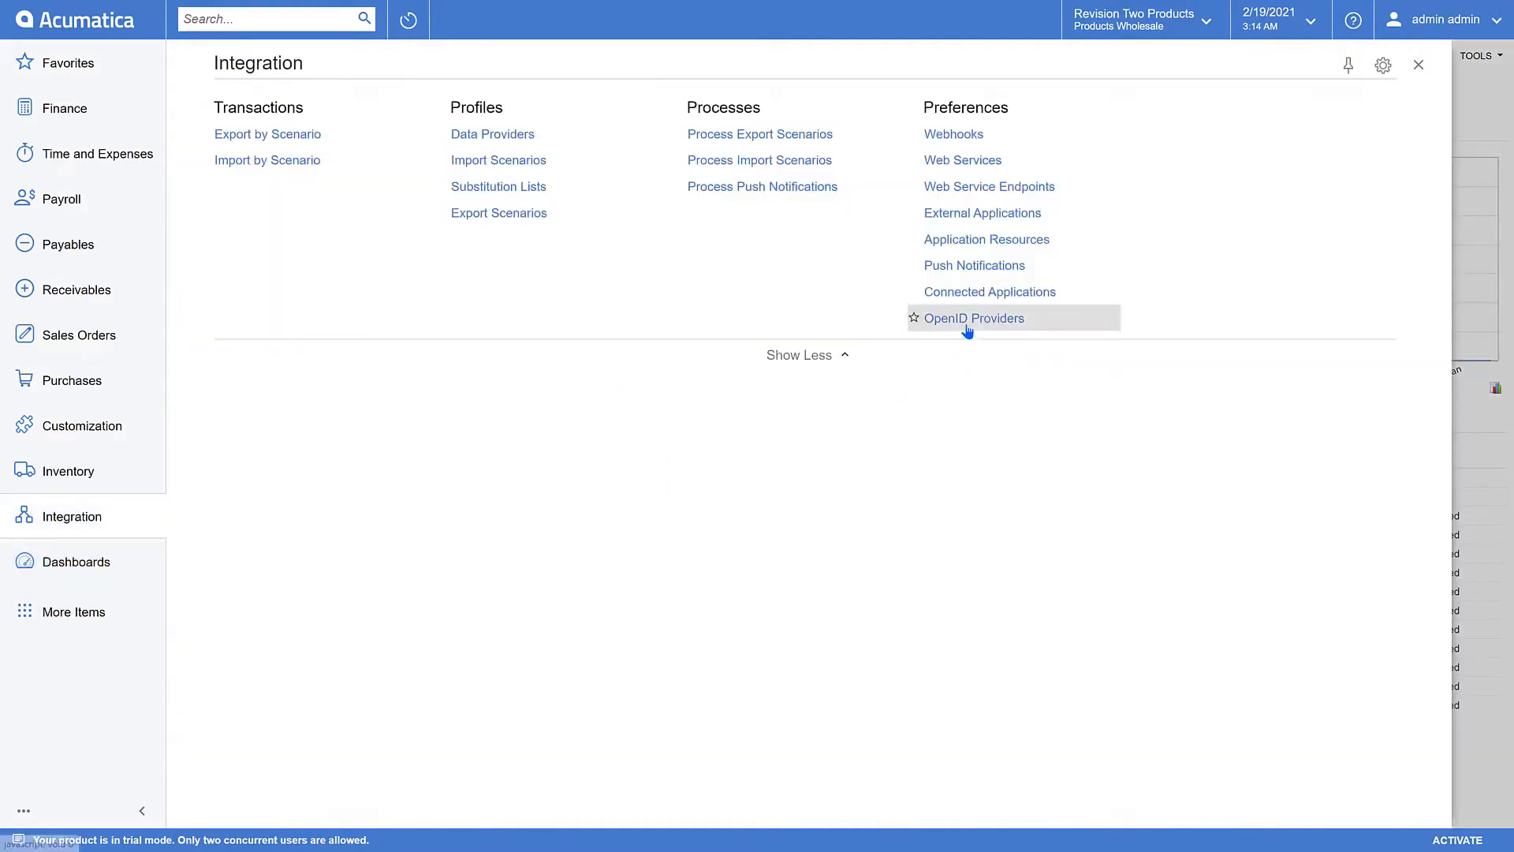
left_click(974, 318)
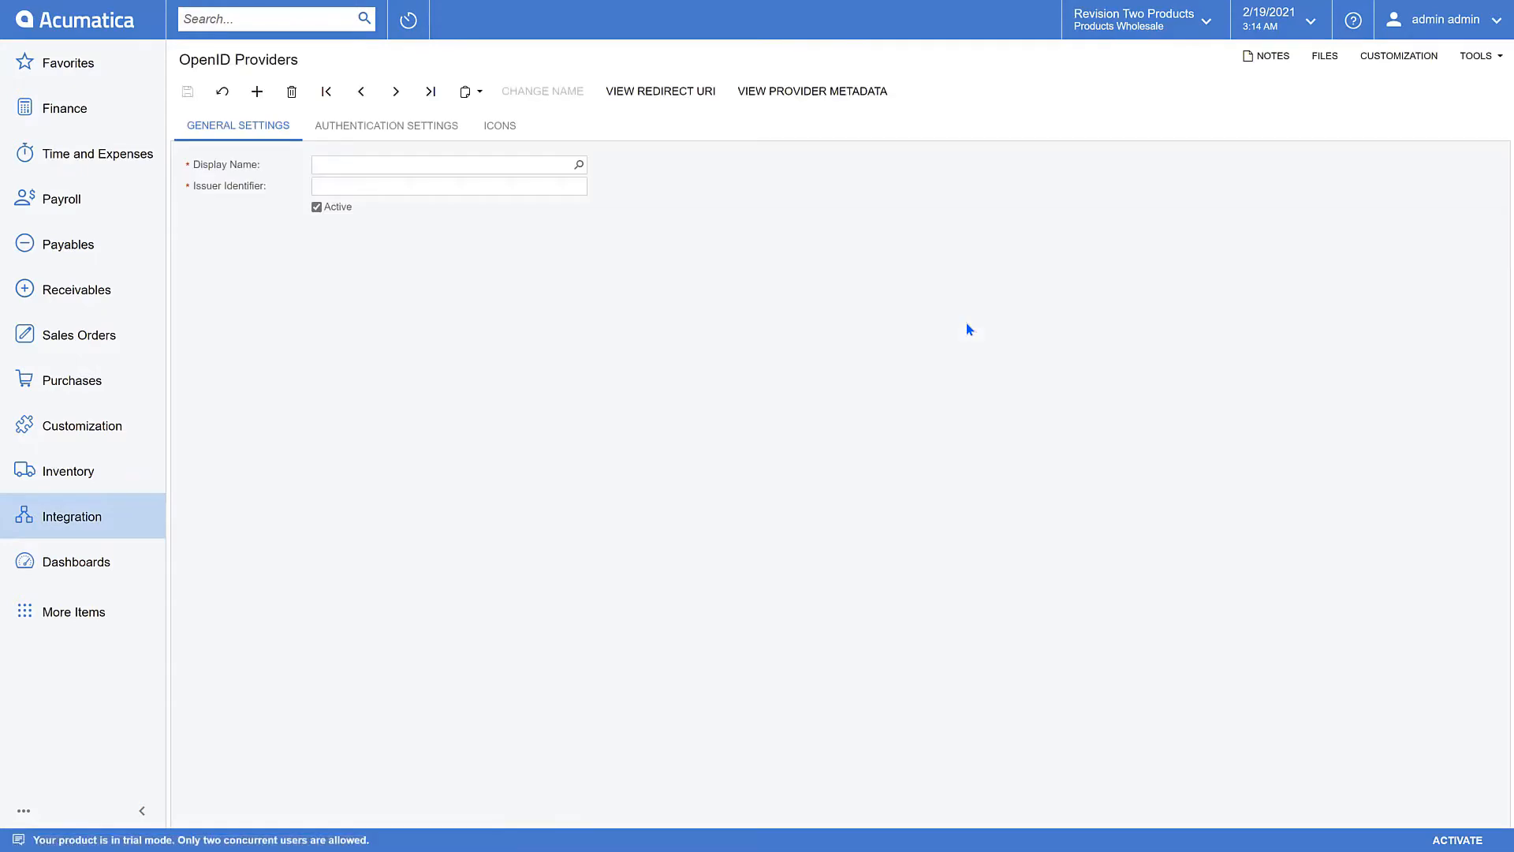
mouse_move(773, 372)
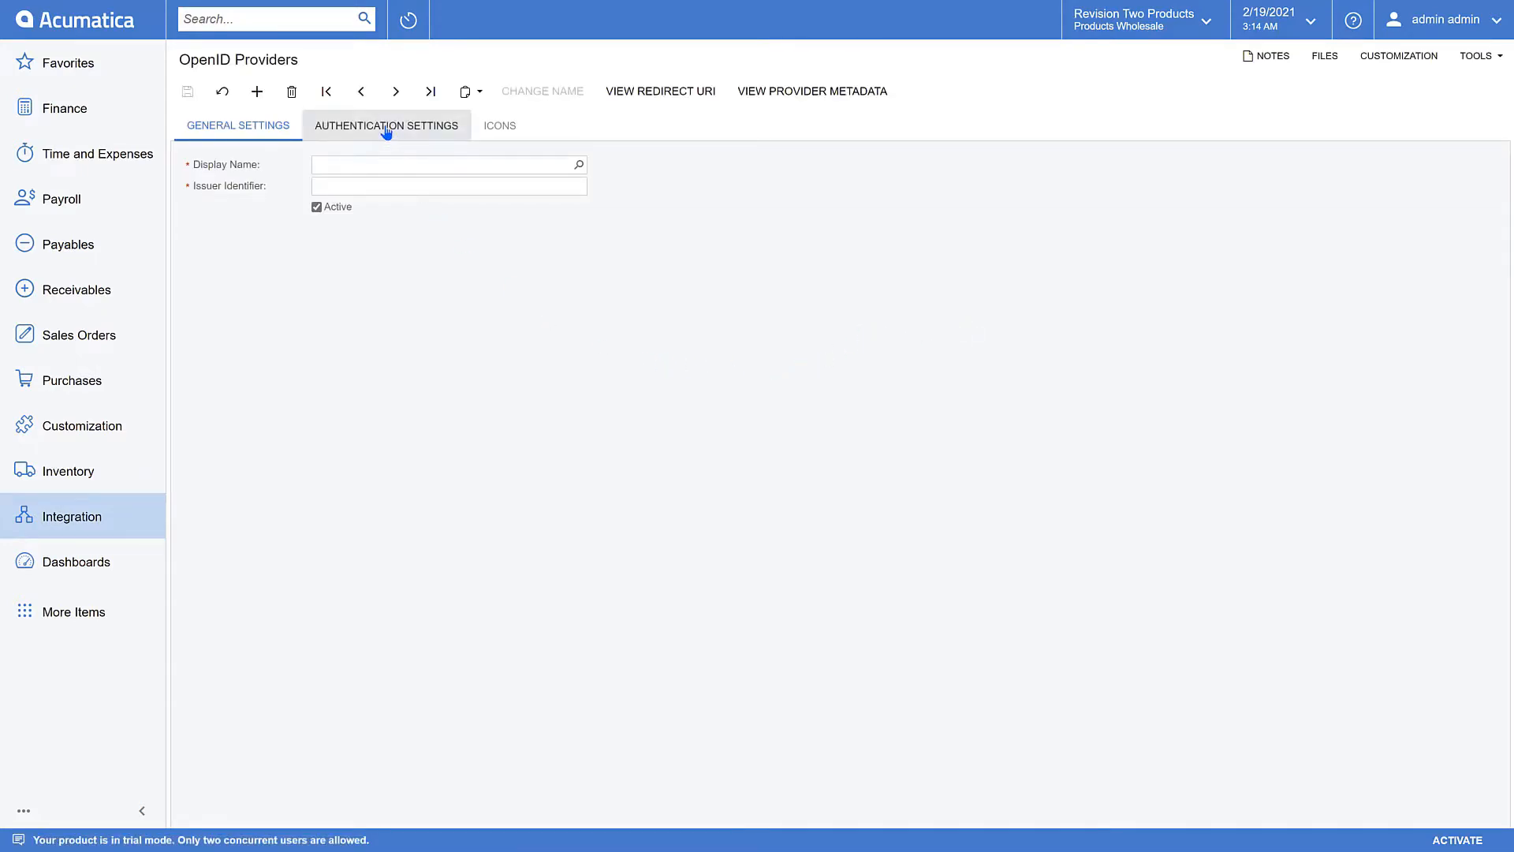
Step: Review the OpenID provider's Authentication Settings: endpoints, flow, client secret and identity claim type
left_click(386, 125)
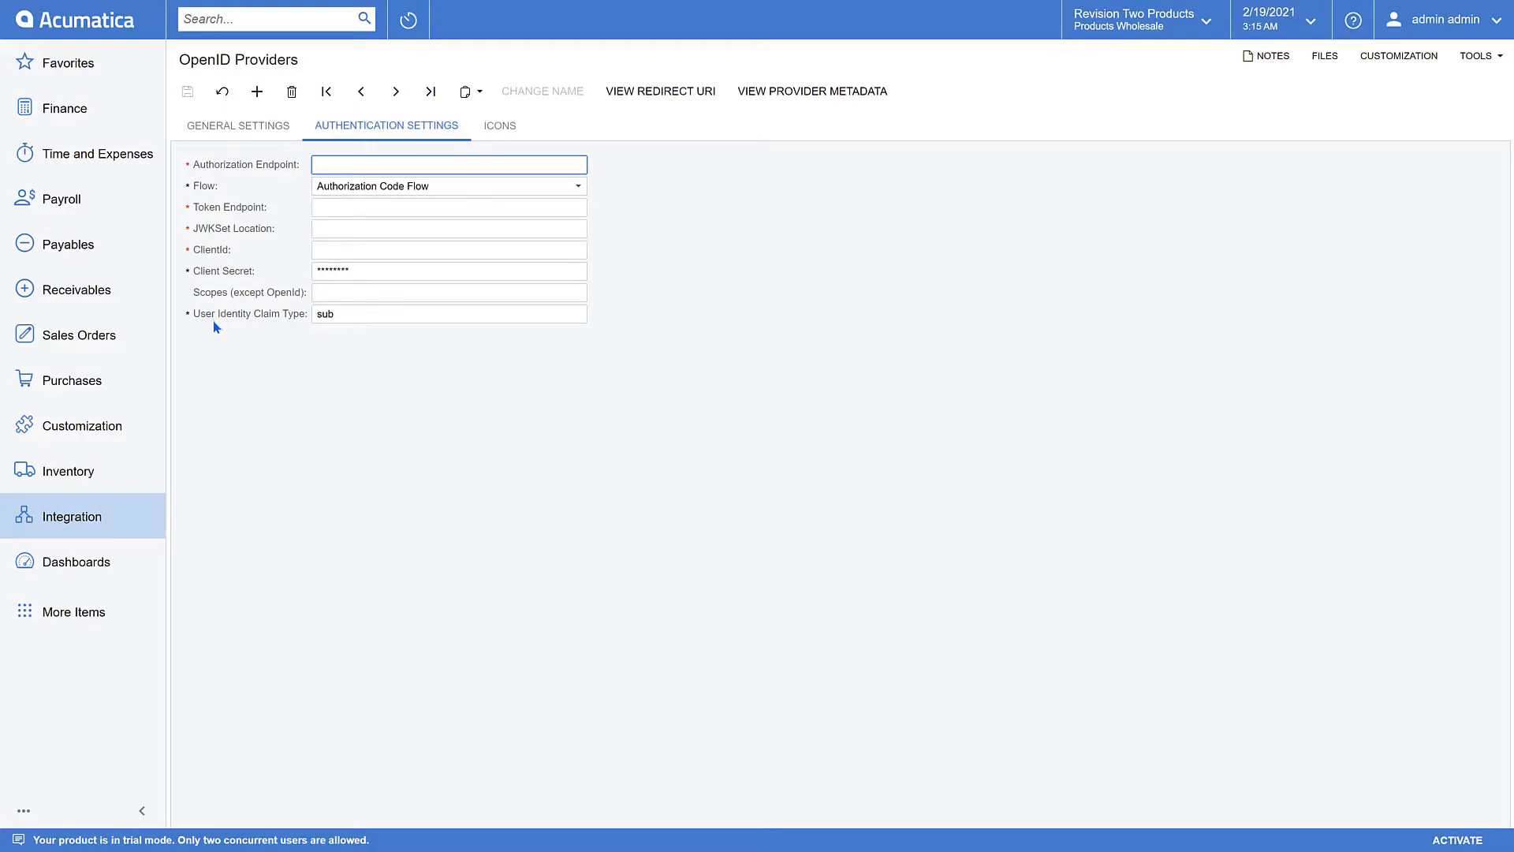
mouse_move(256, 170)
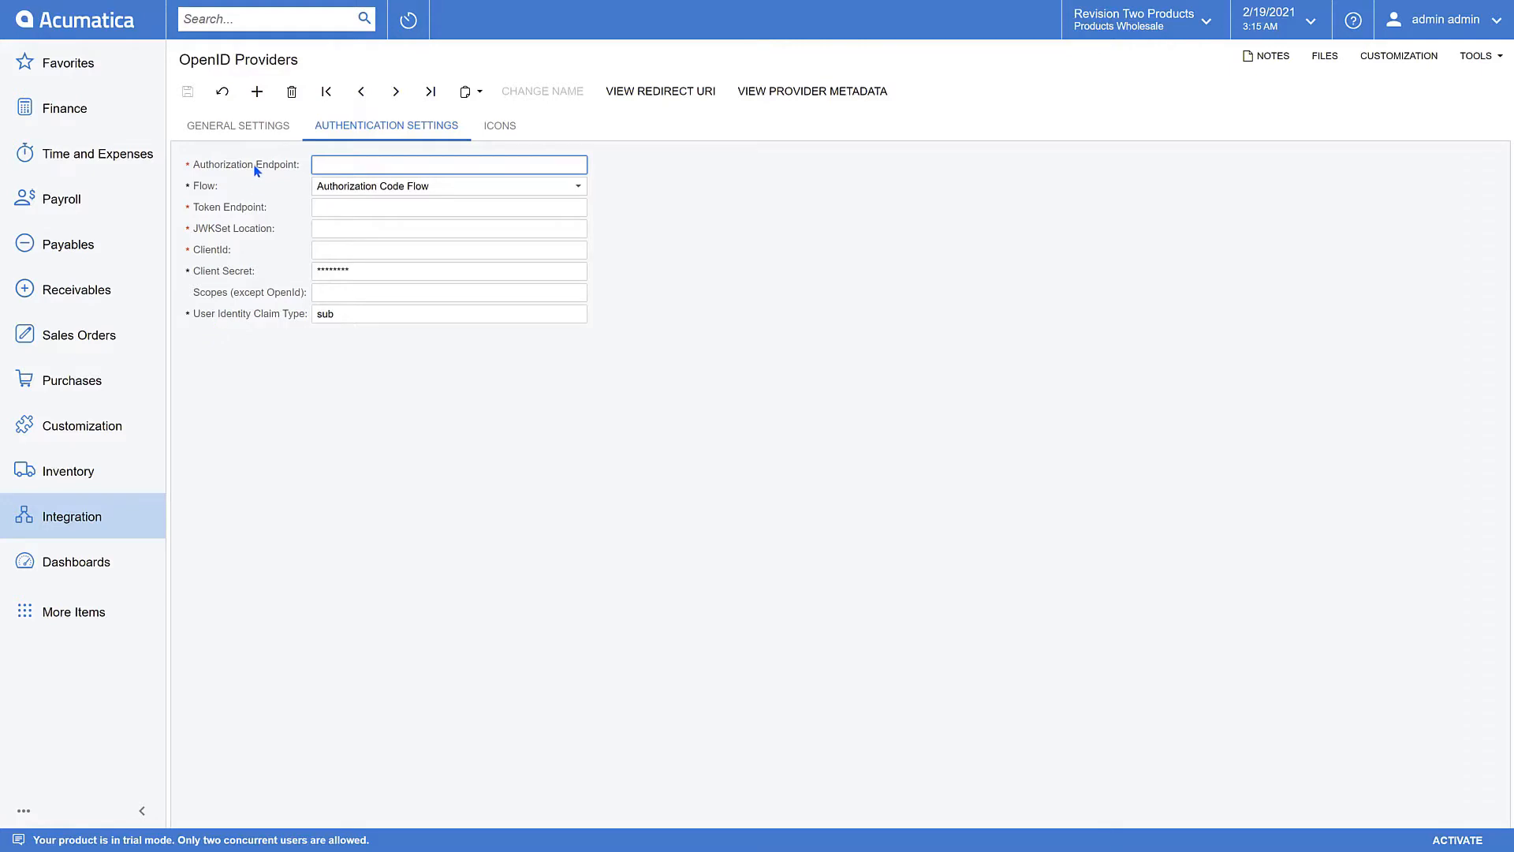
left_click(448, 164)
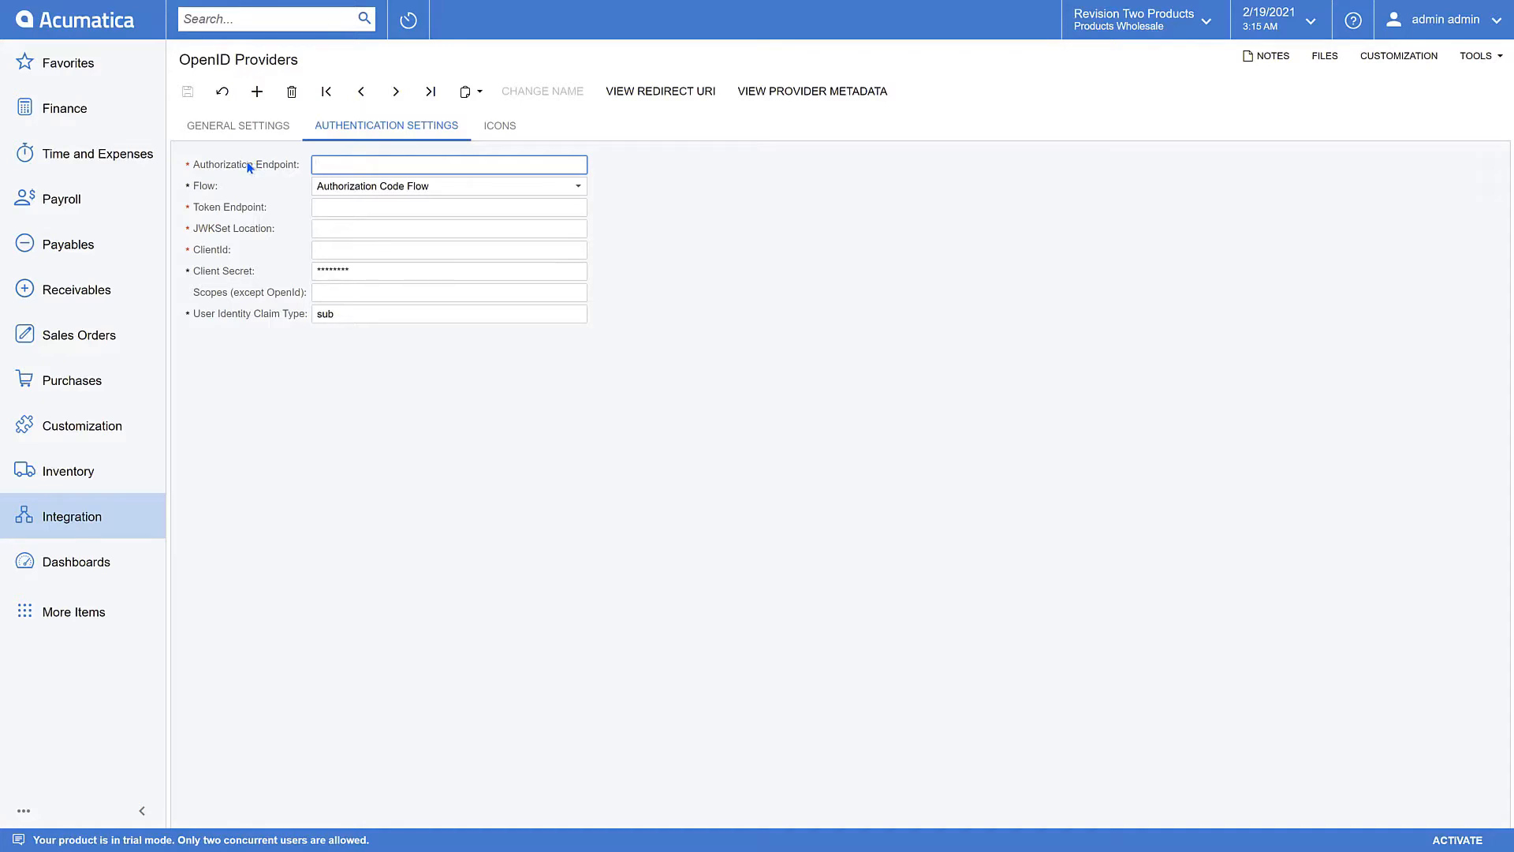
mouse_move(222, 330)
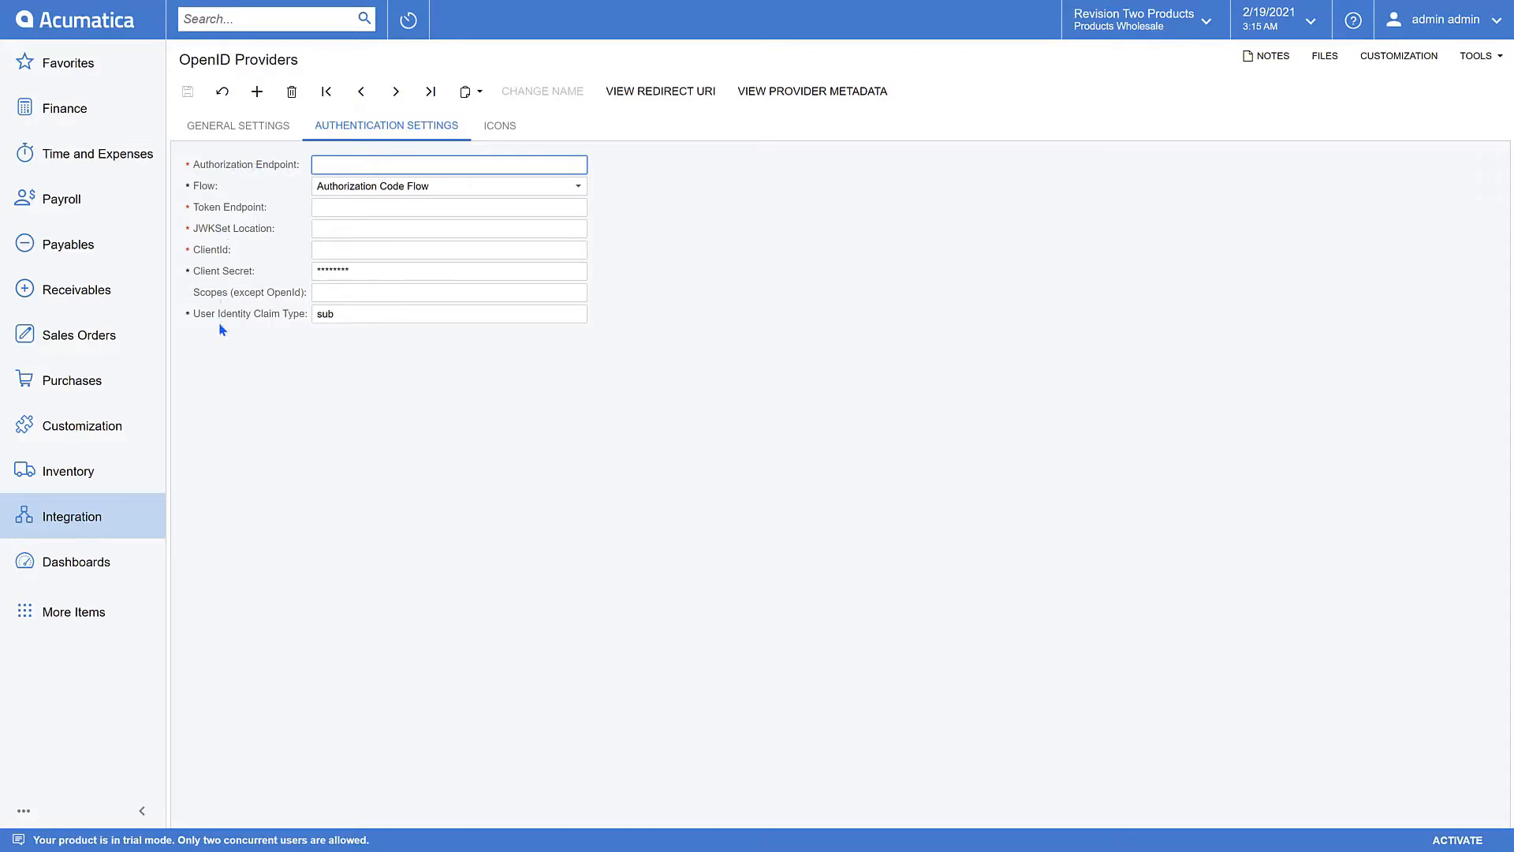
left_click(448, 164)
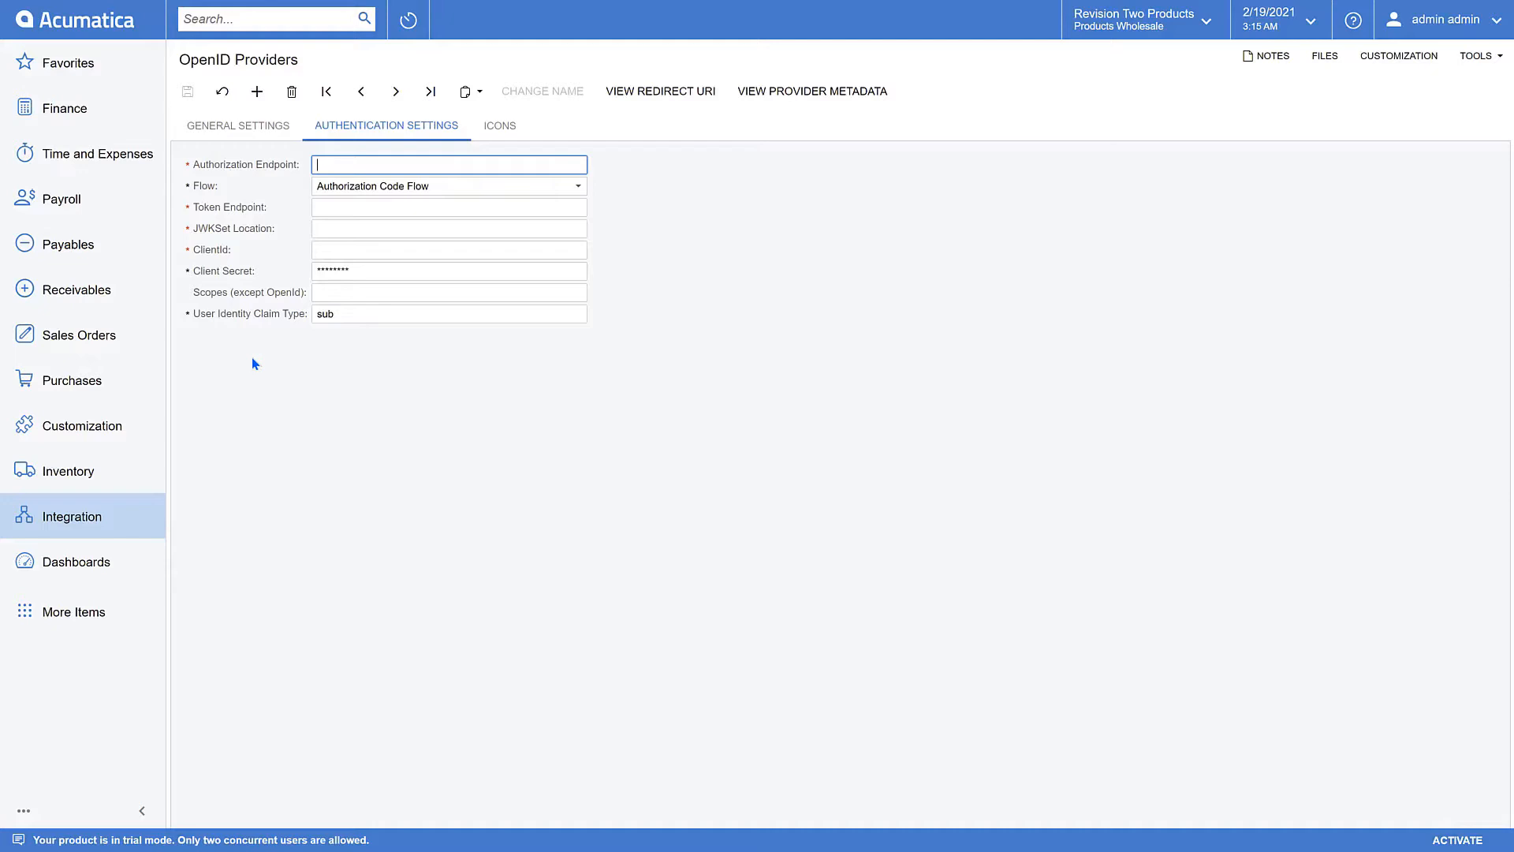
mouse_move(251, 360)
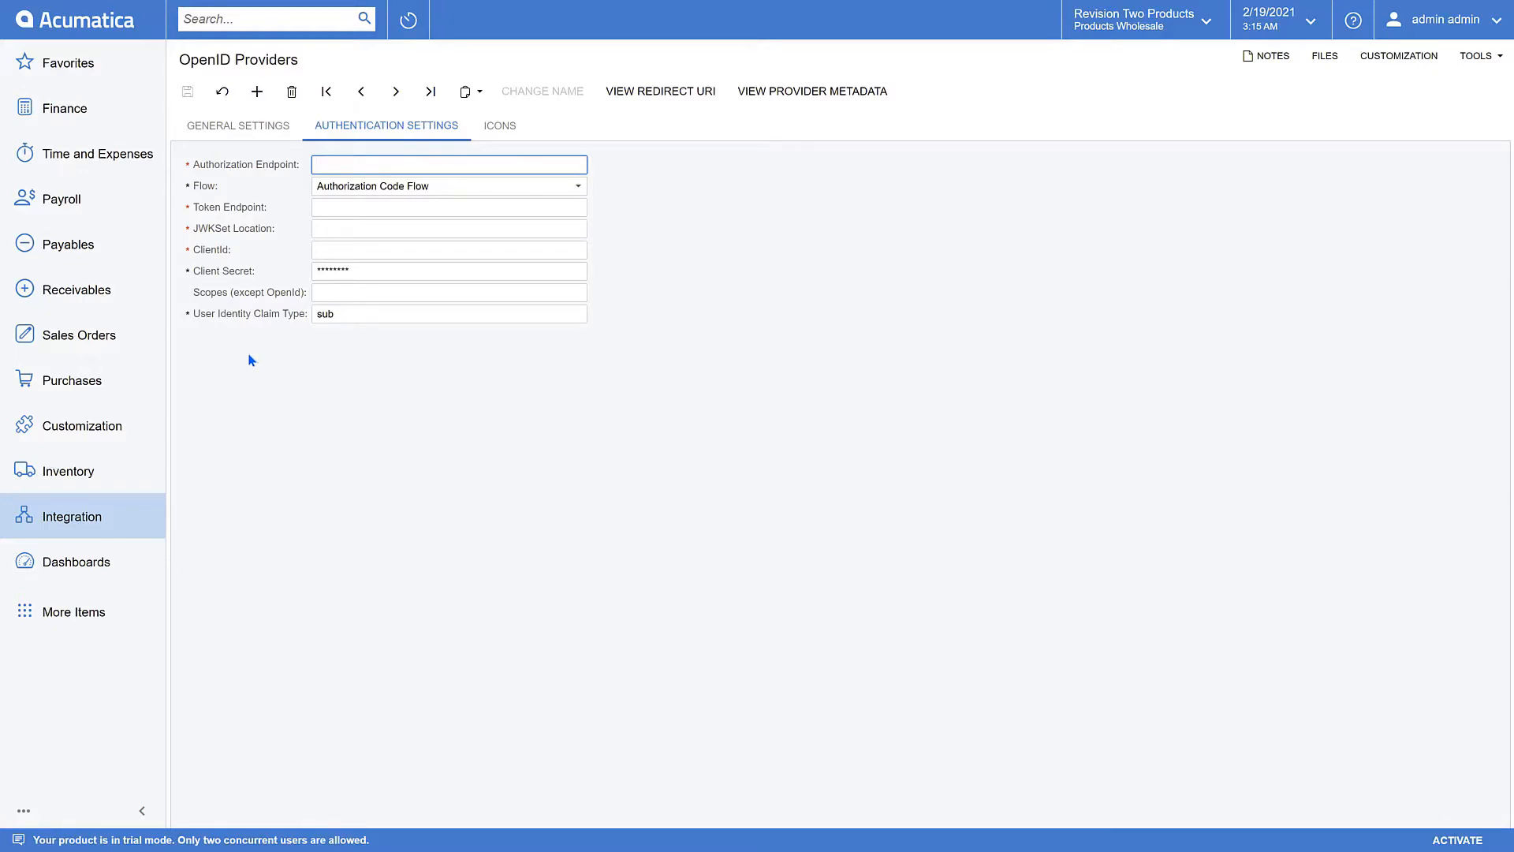
left_click(448, 164)
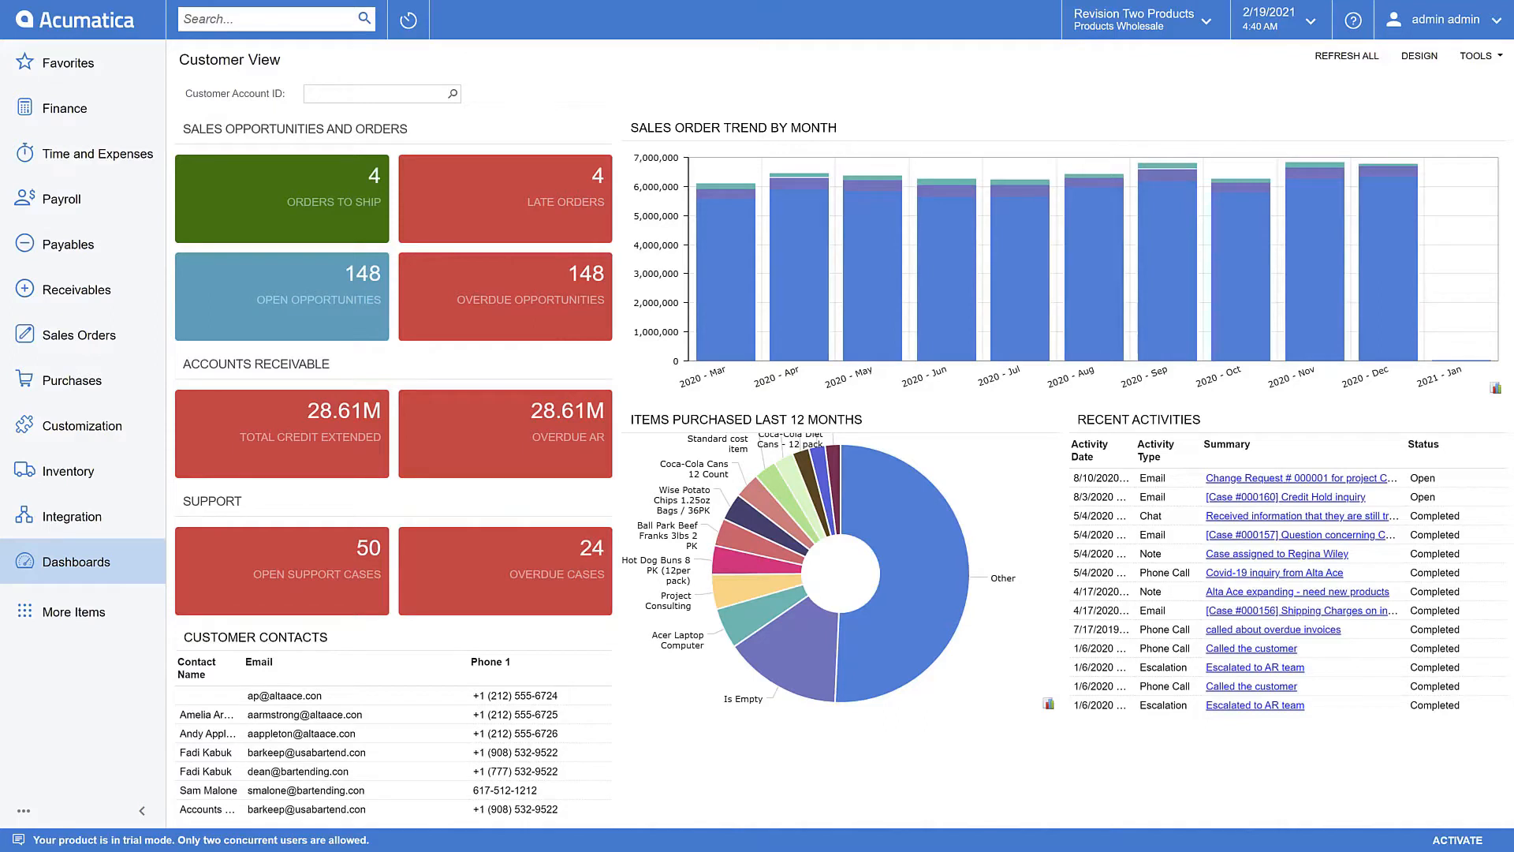
Step: Search the menu for 'sal', 'order', then 'lead', listing screens like Leads and Lead Classes
left_click(276, 19)
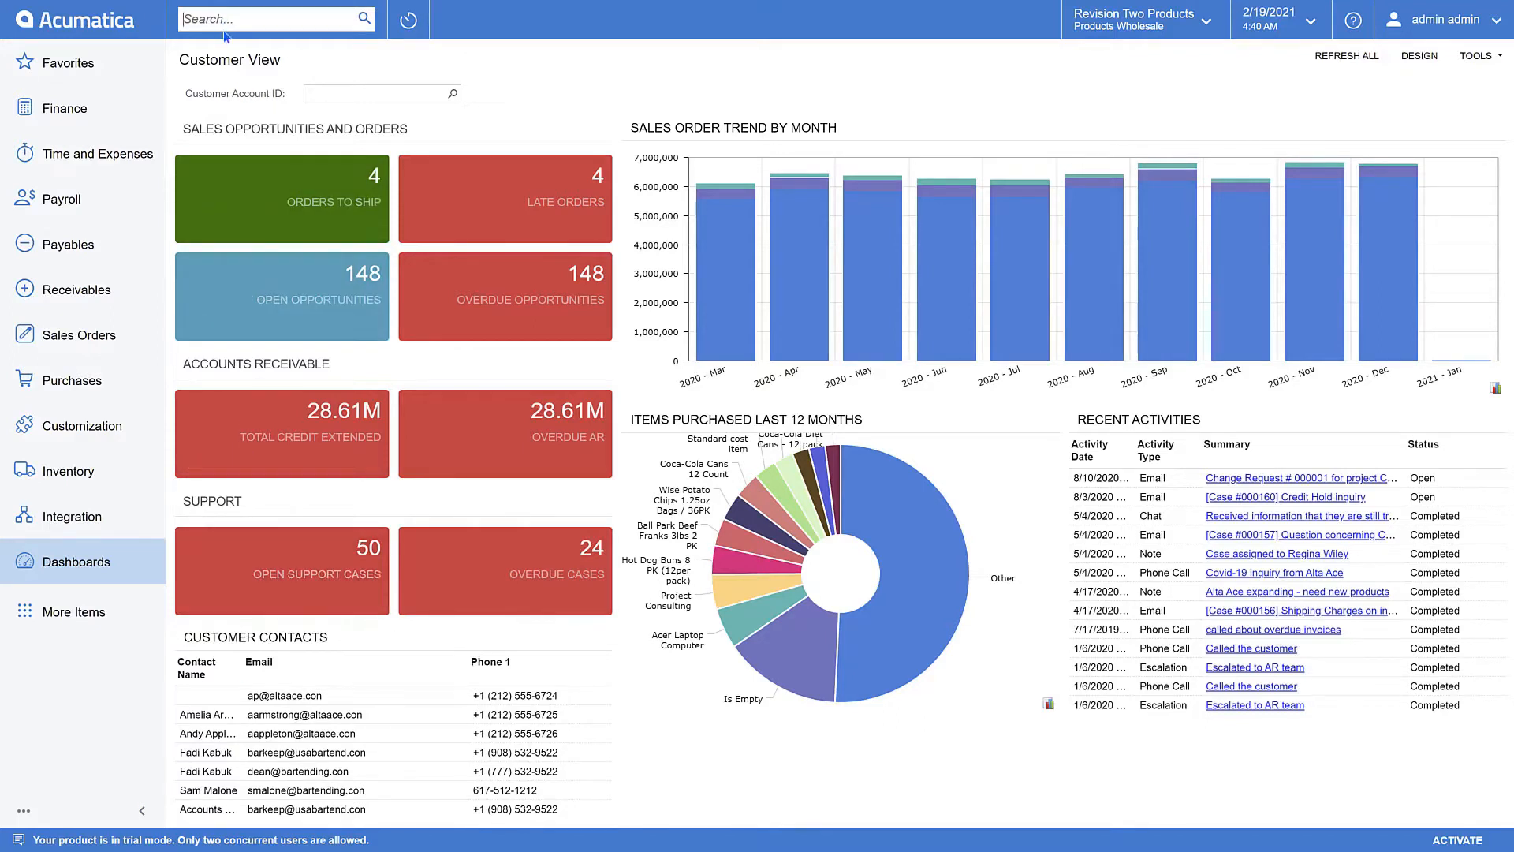
type("sales")
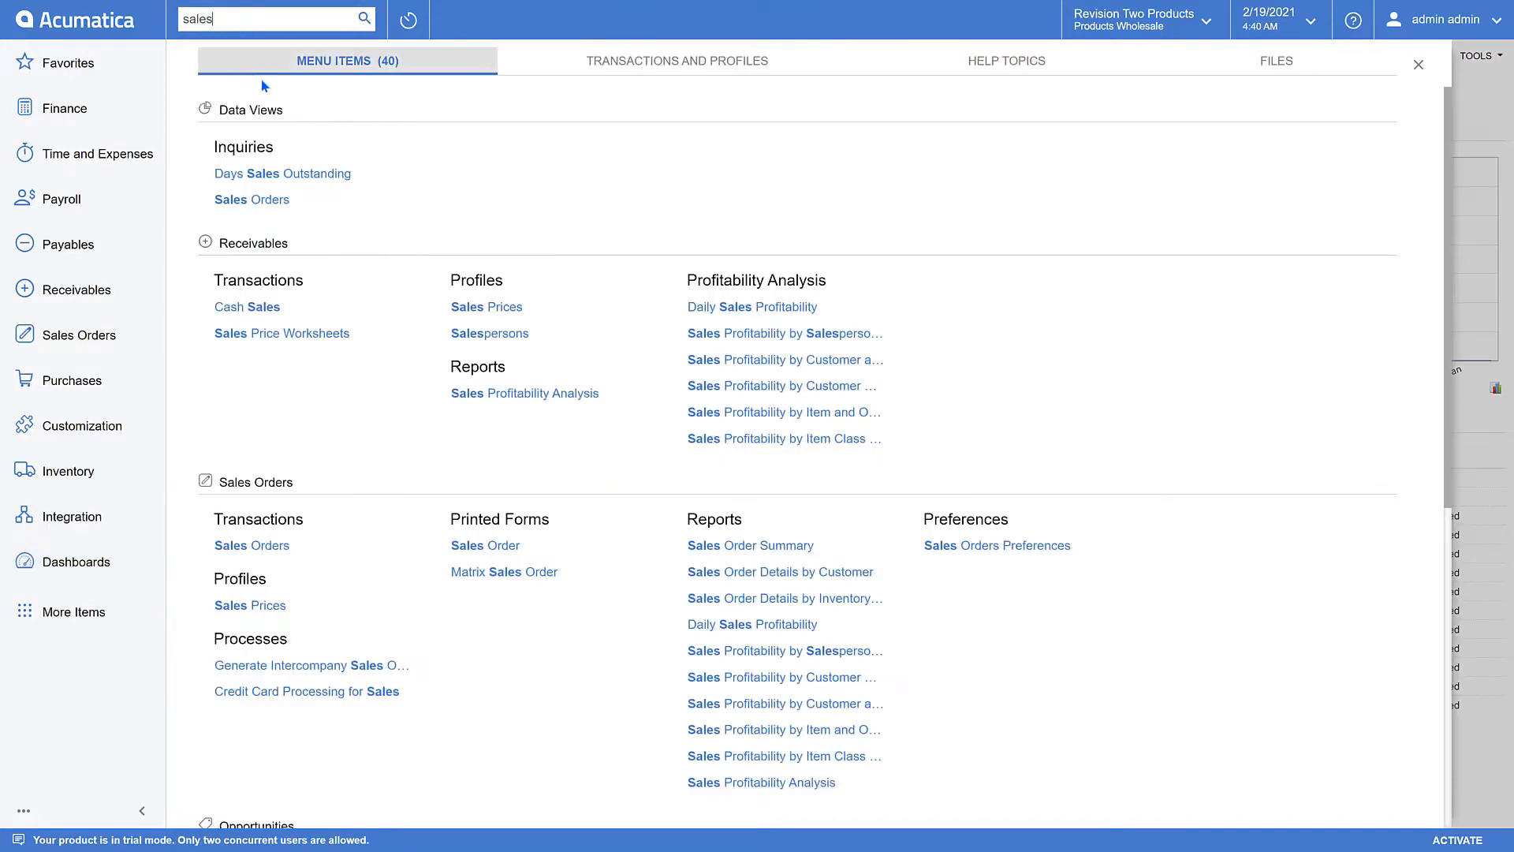
mouse_move(360, 180)
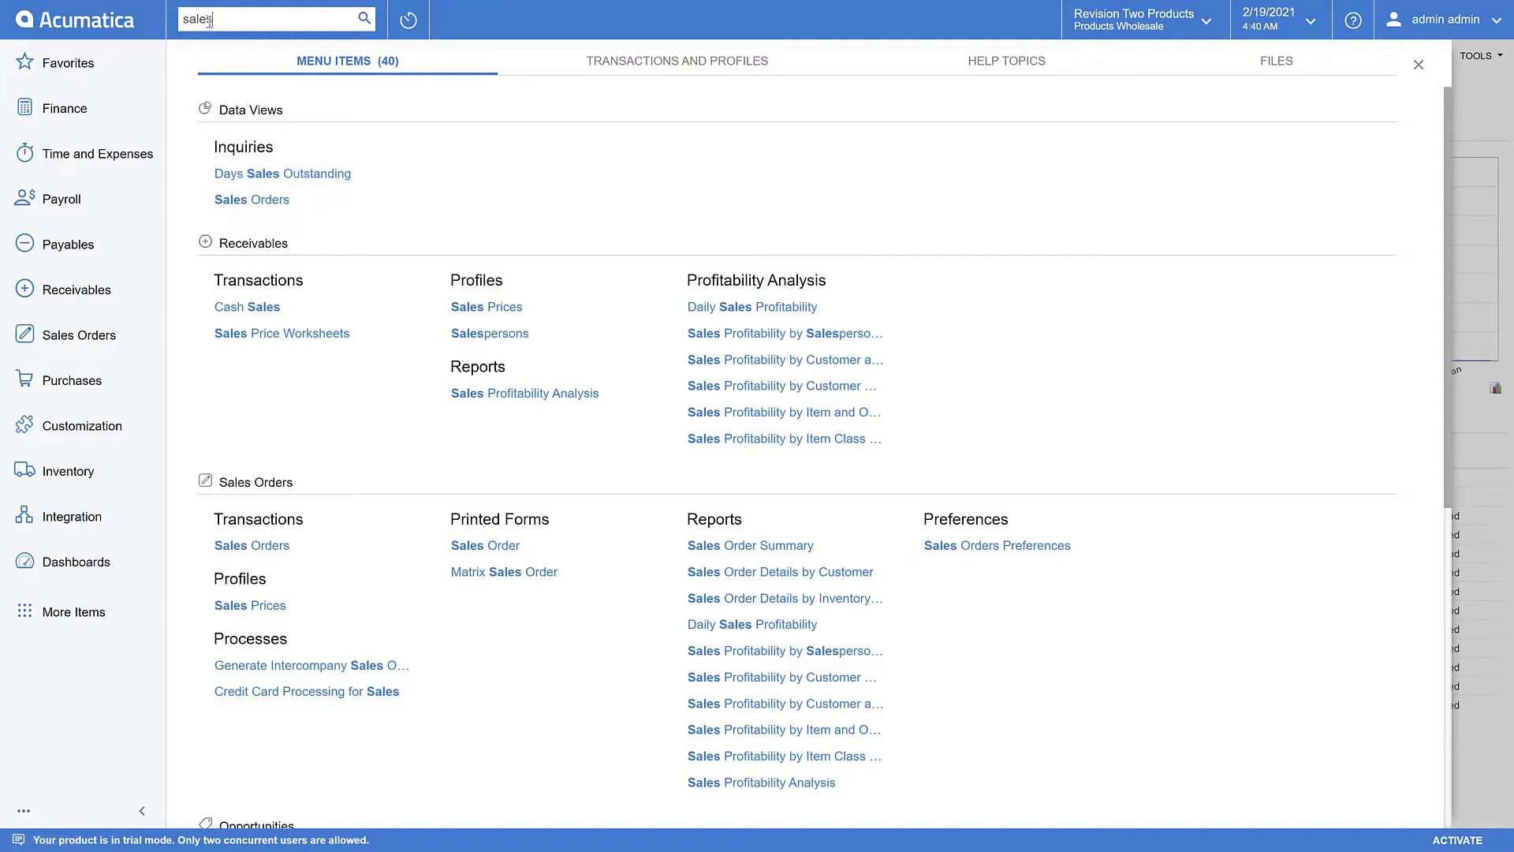
type("order")
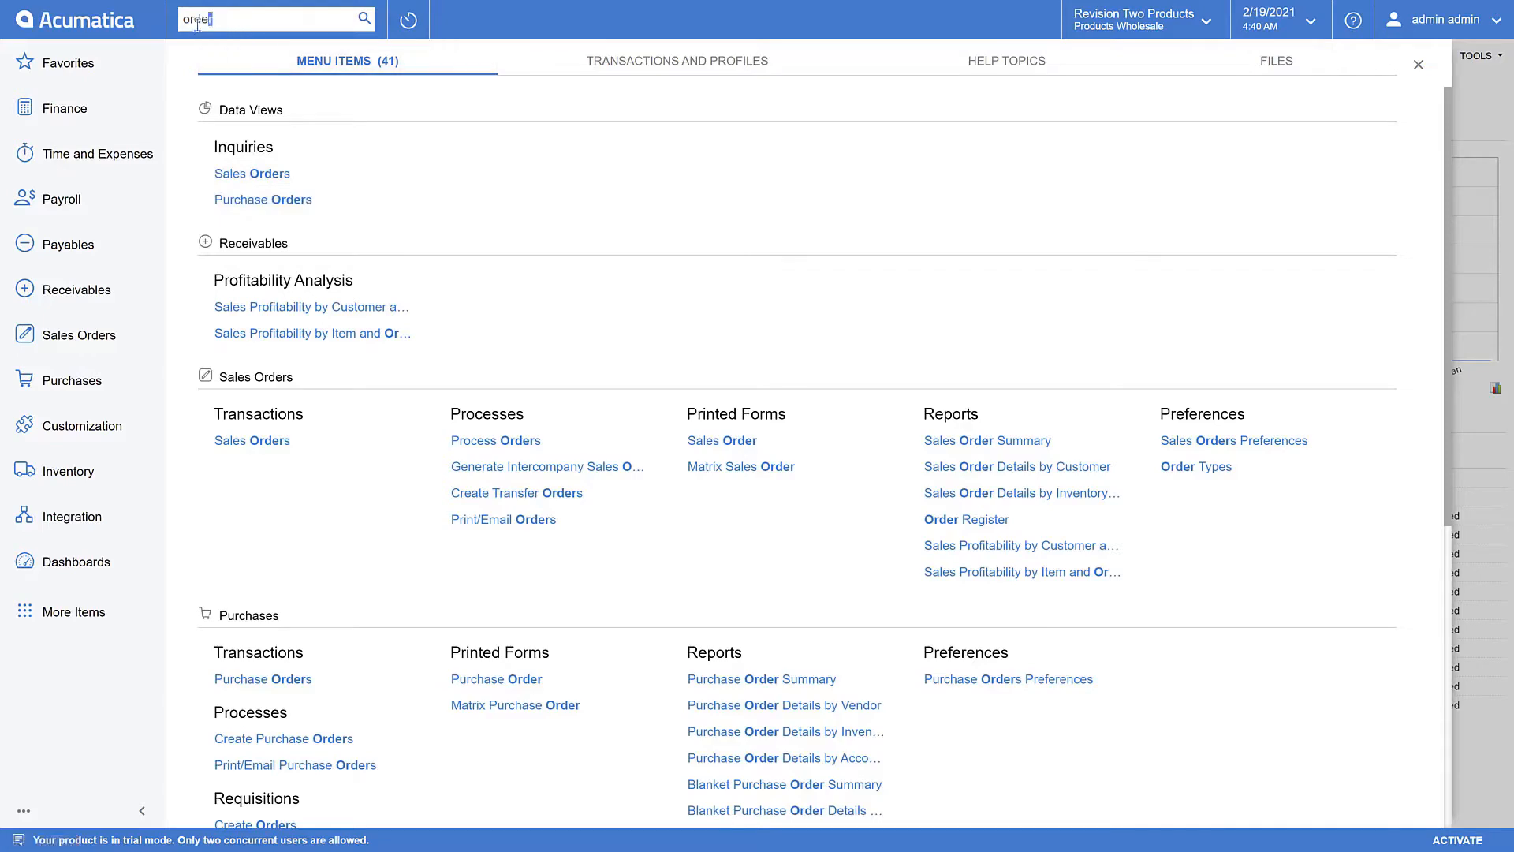
type("lead")
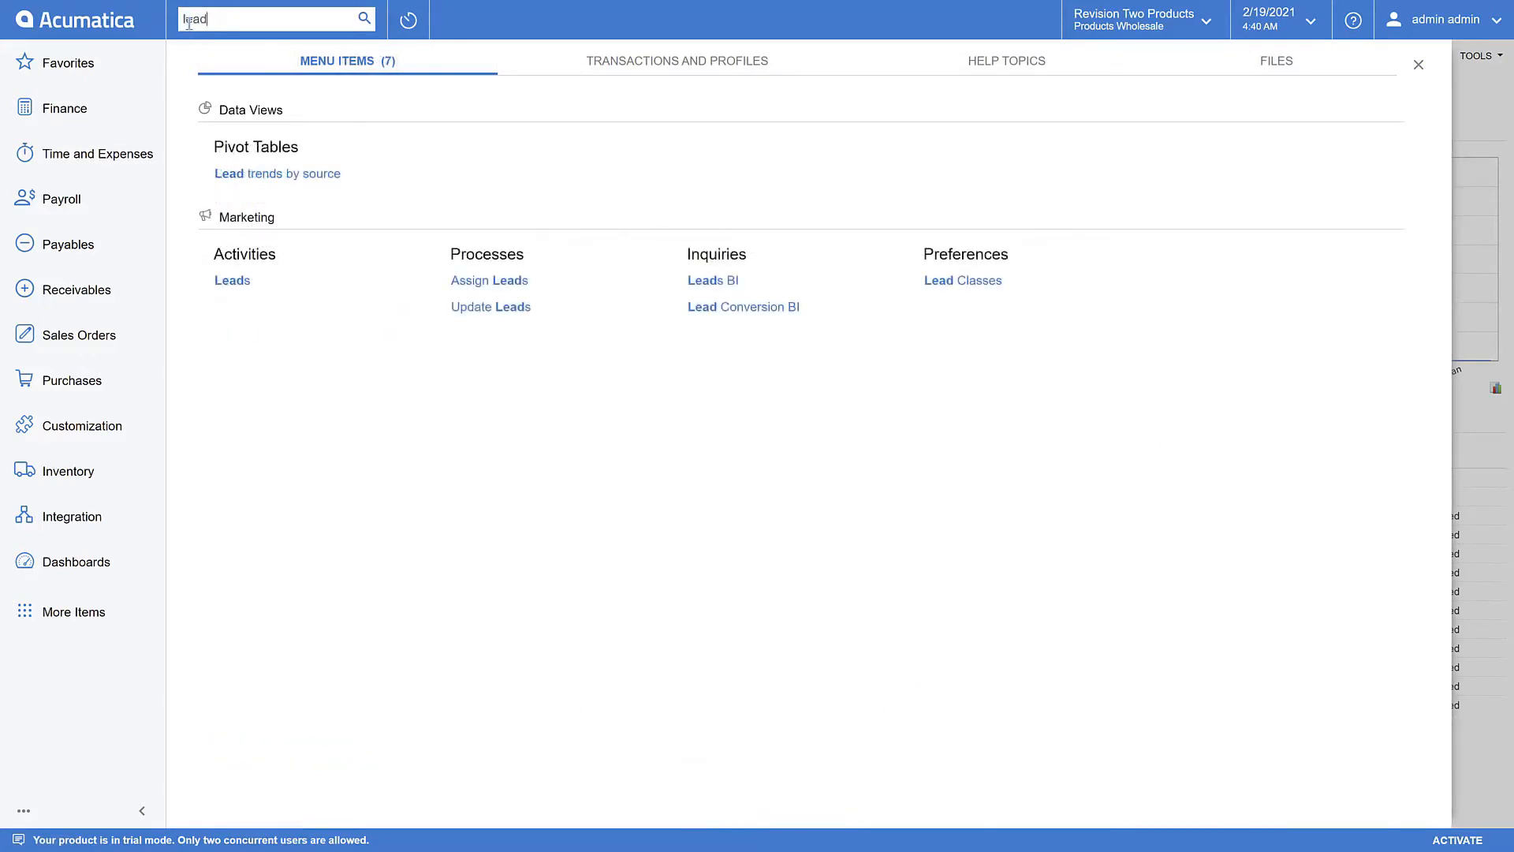
mouse_move(277, 174)
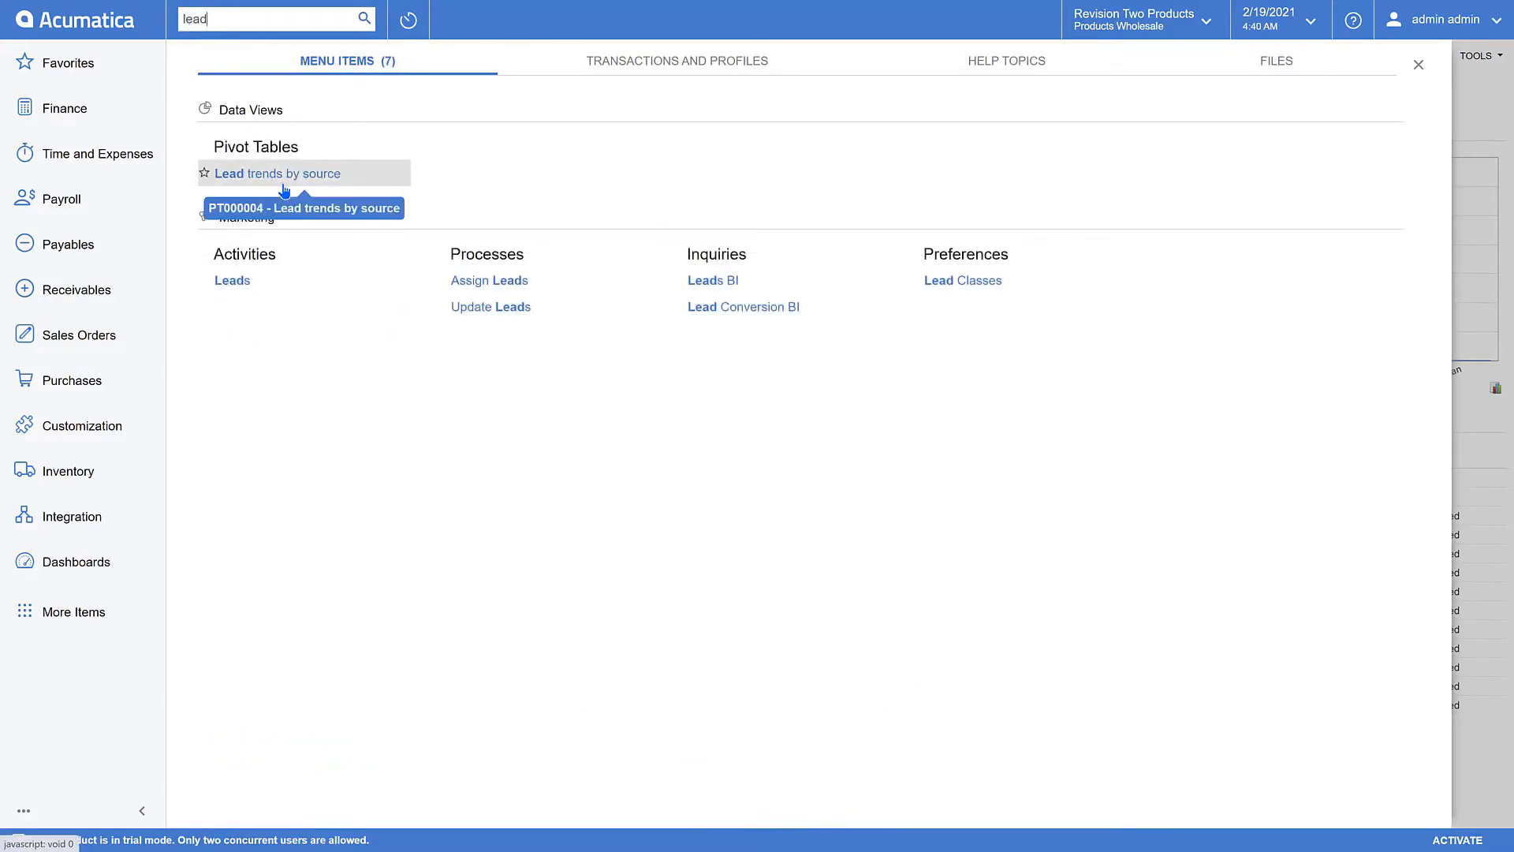
mouse_move(455, 186)
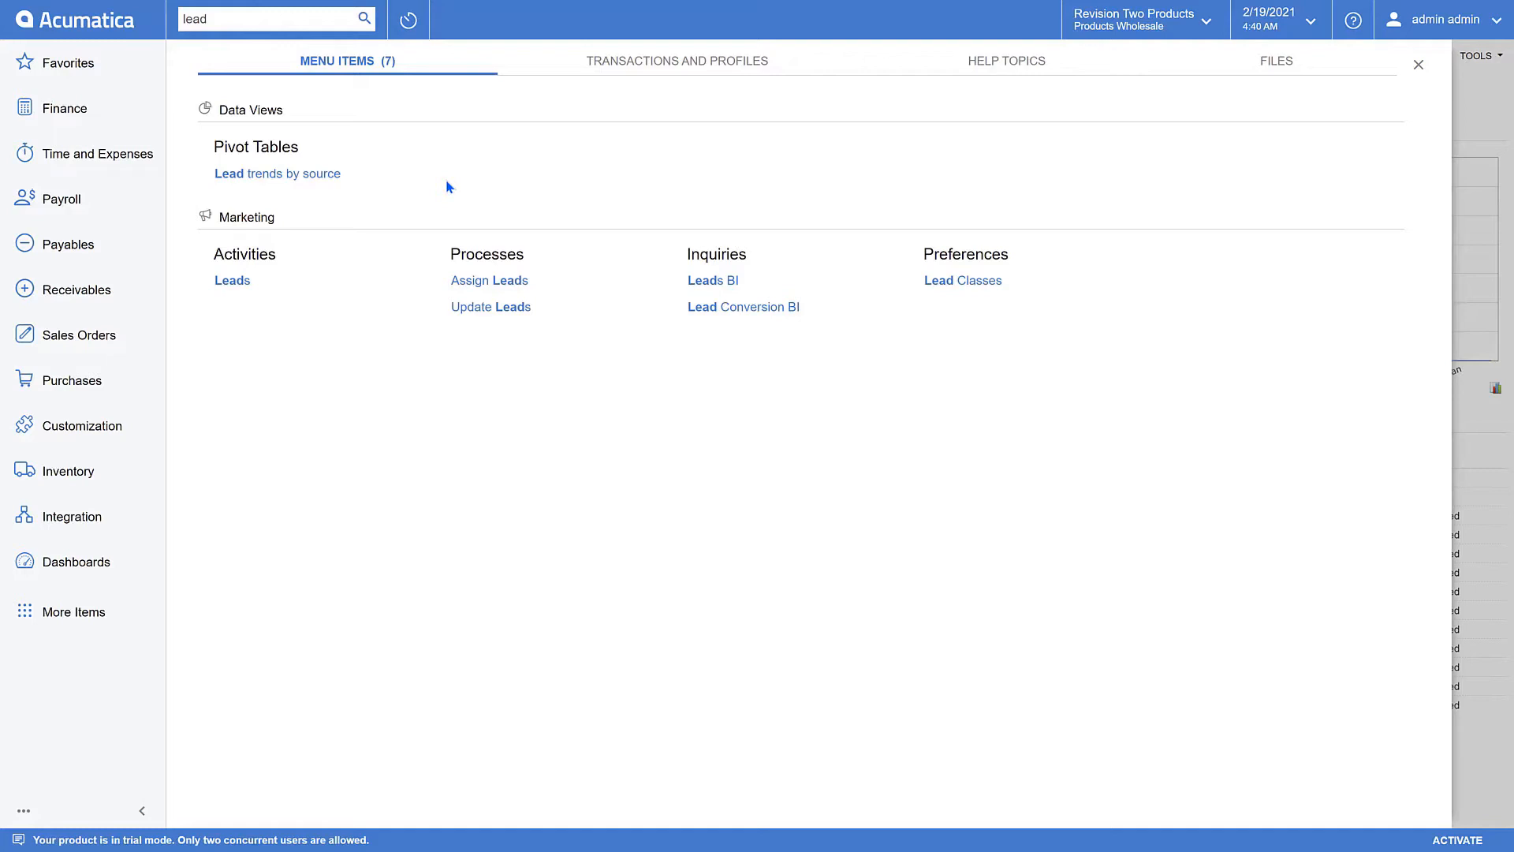
mouse_move(444, 185)
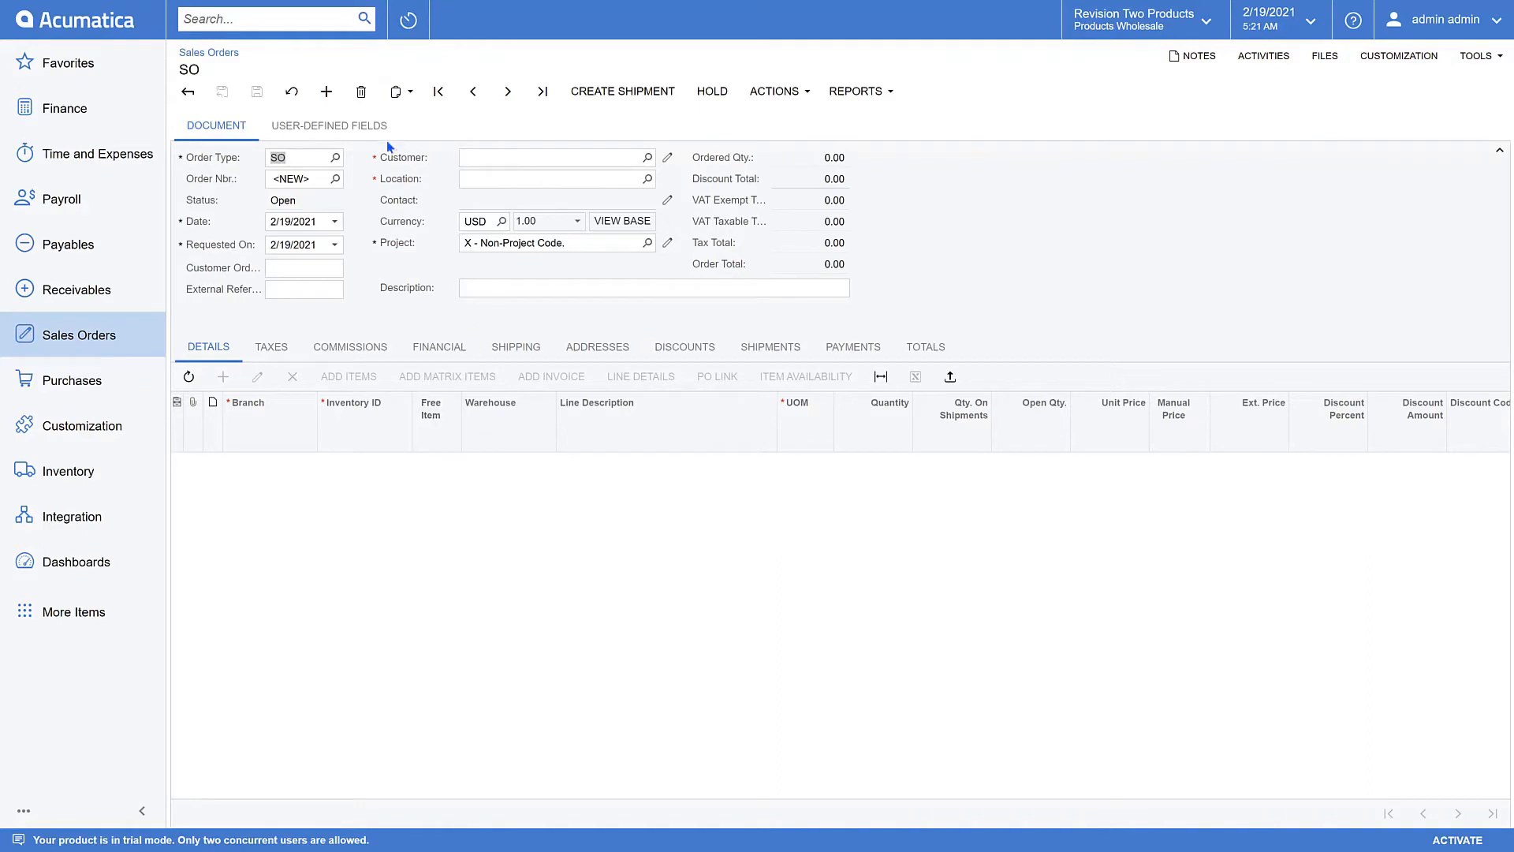
Step: View the Contract Type user-defined field prefilled with Sales, then show the Customization menu
left_click(329, 125)
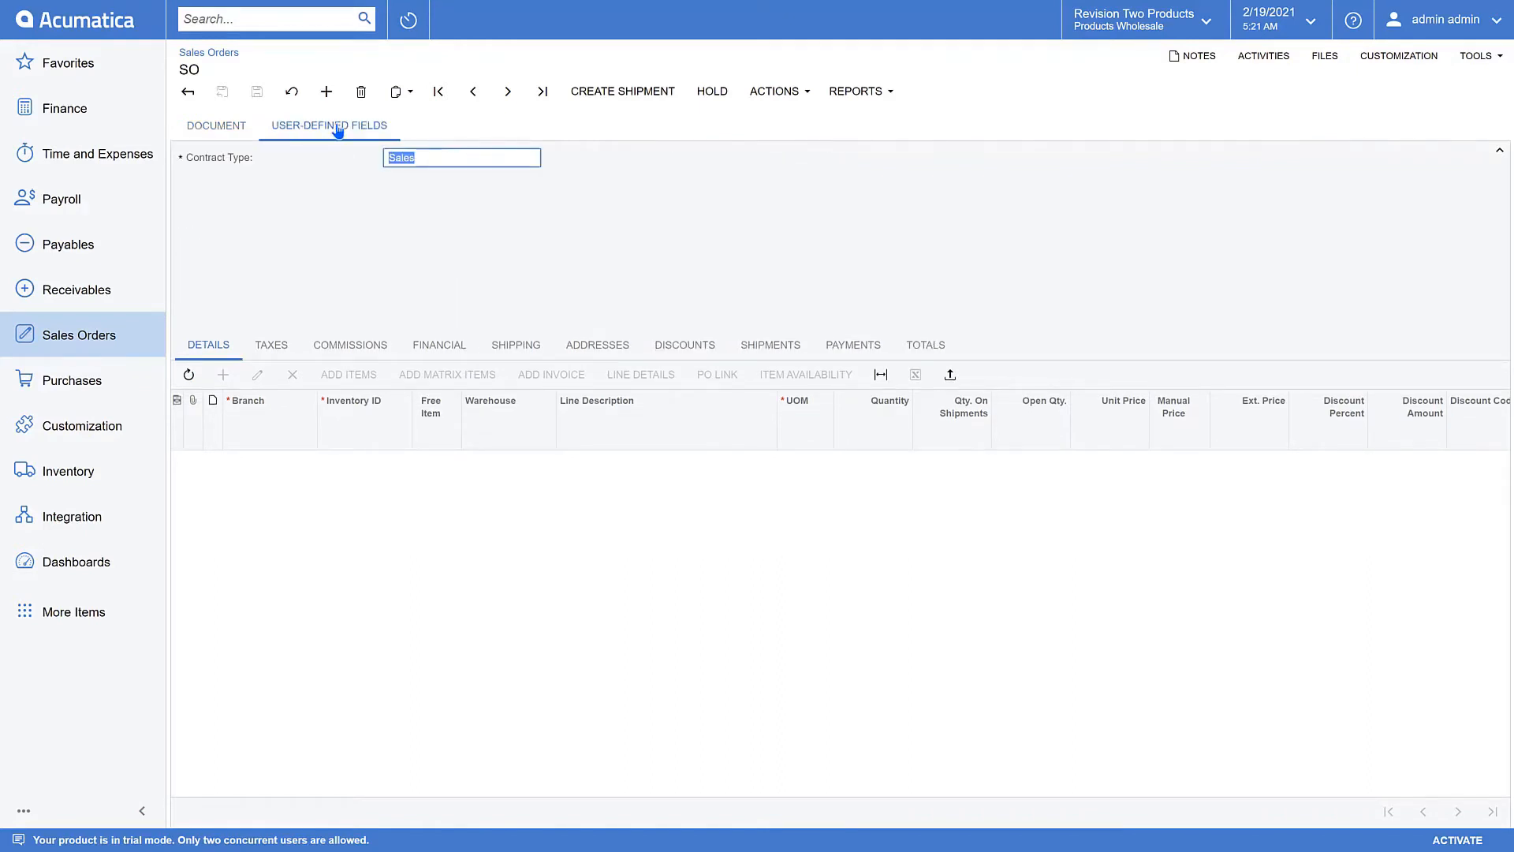
mouse_move(206, 169)
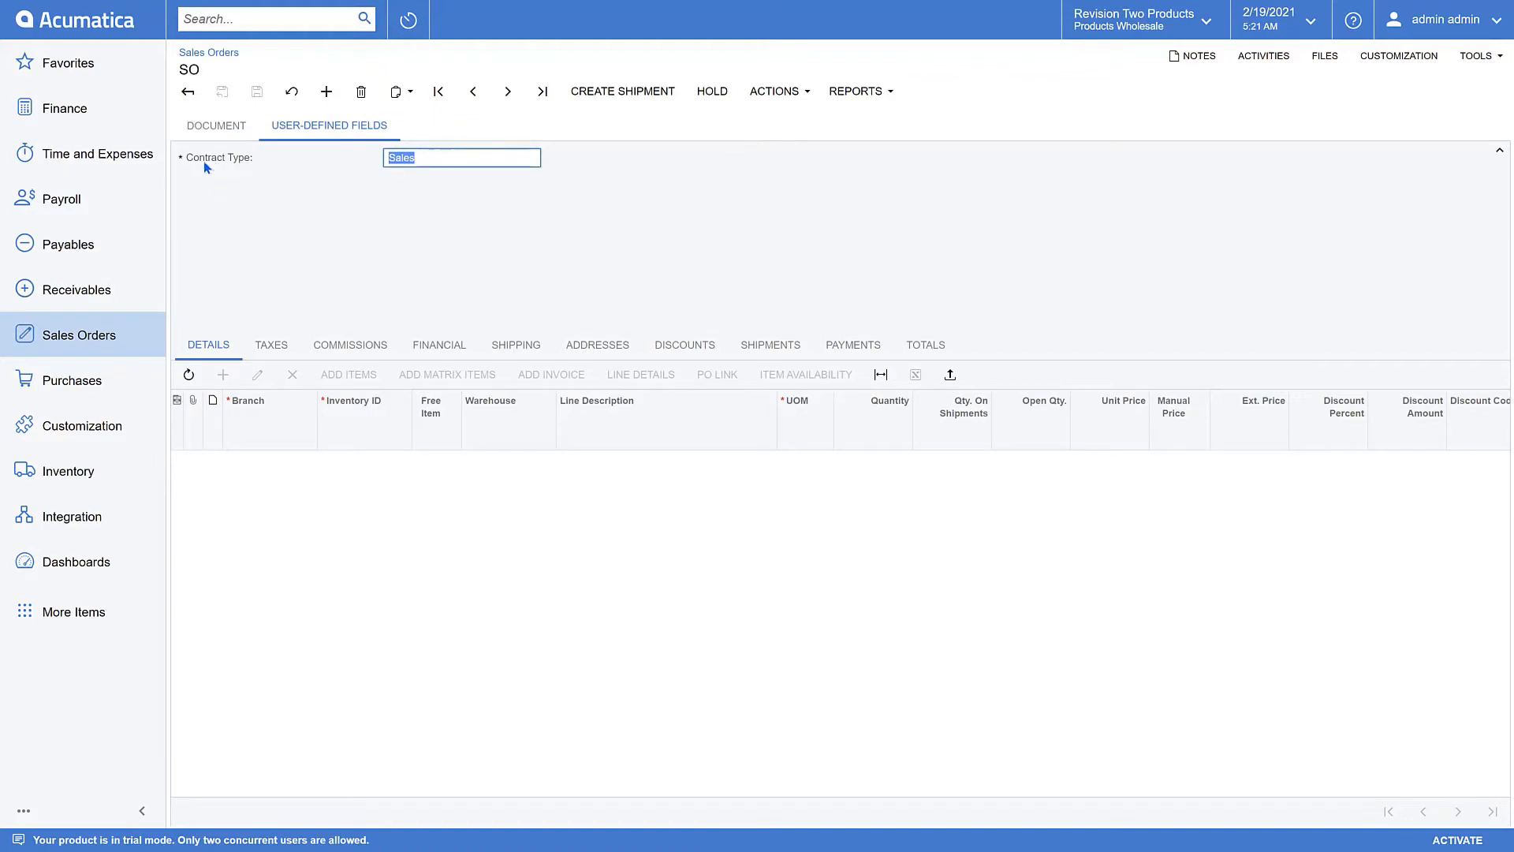
mouse_move(243, 161)
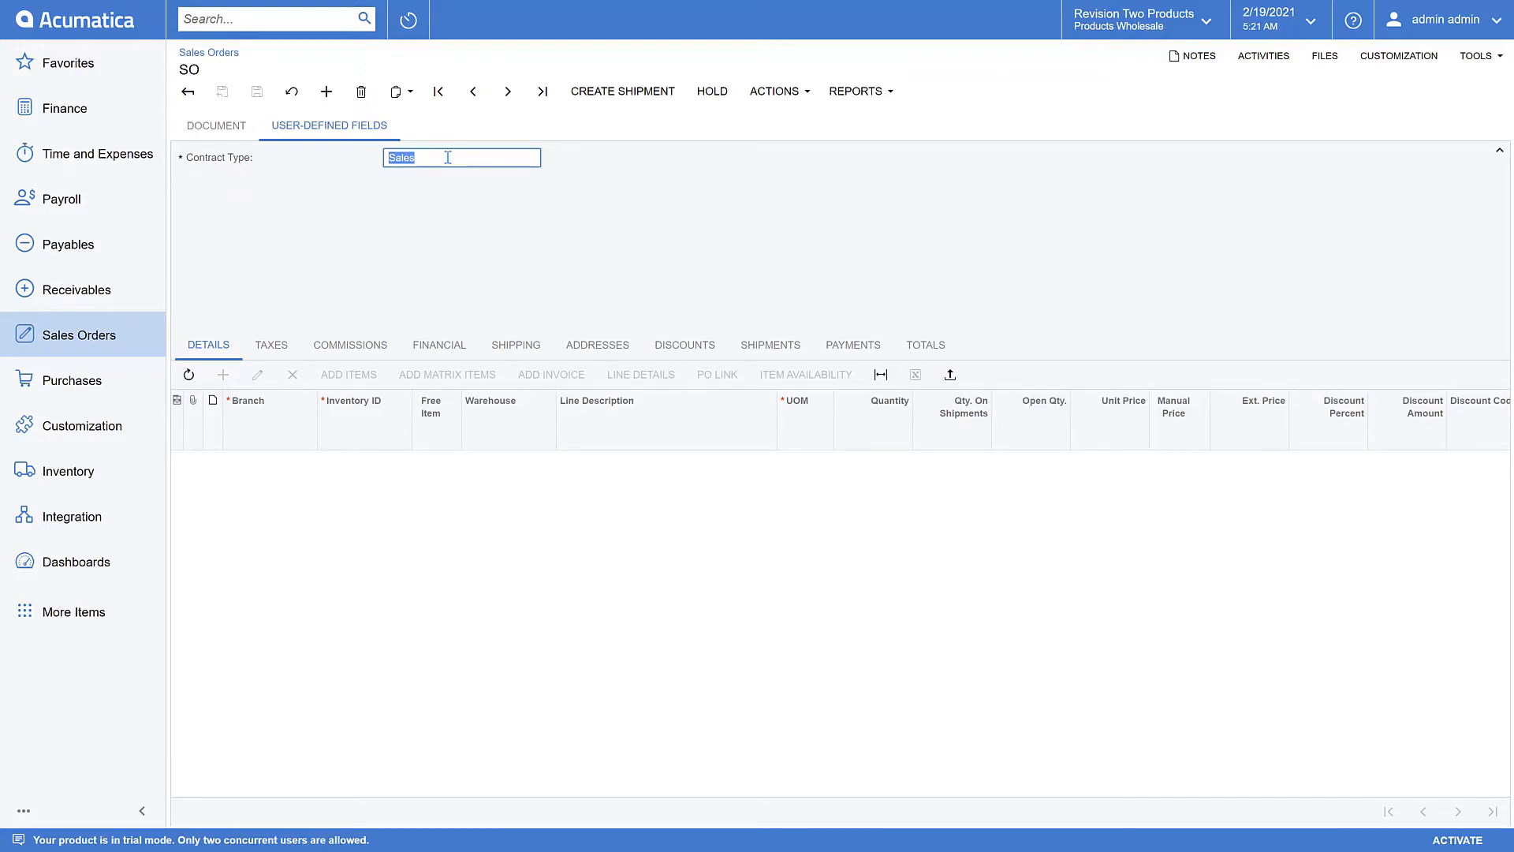
left_click(1399, 55)
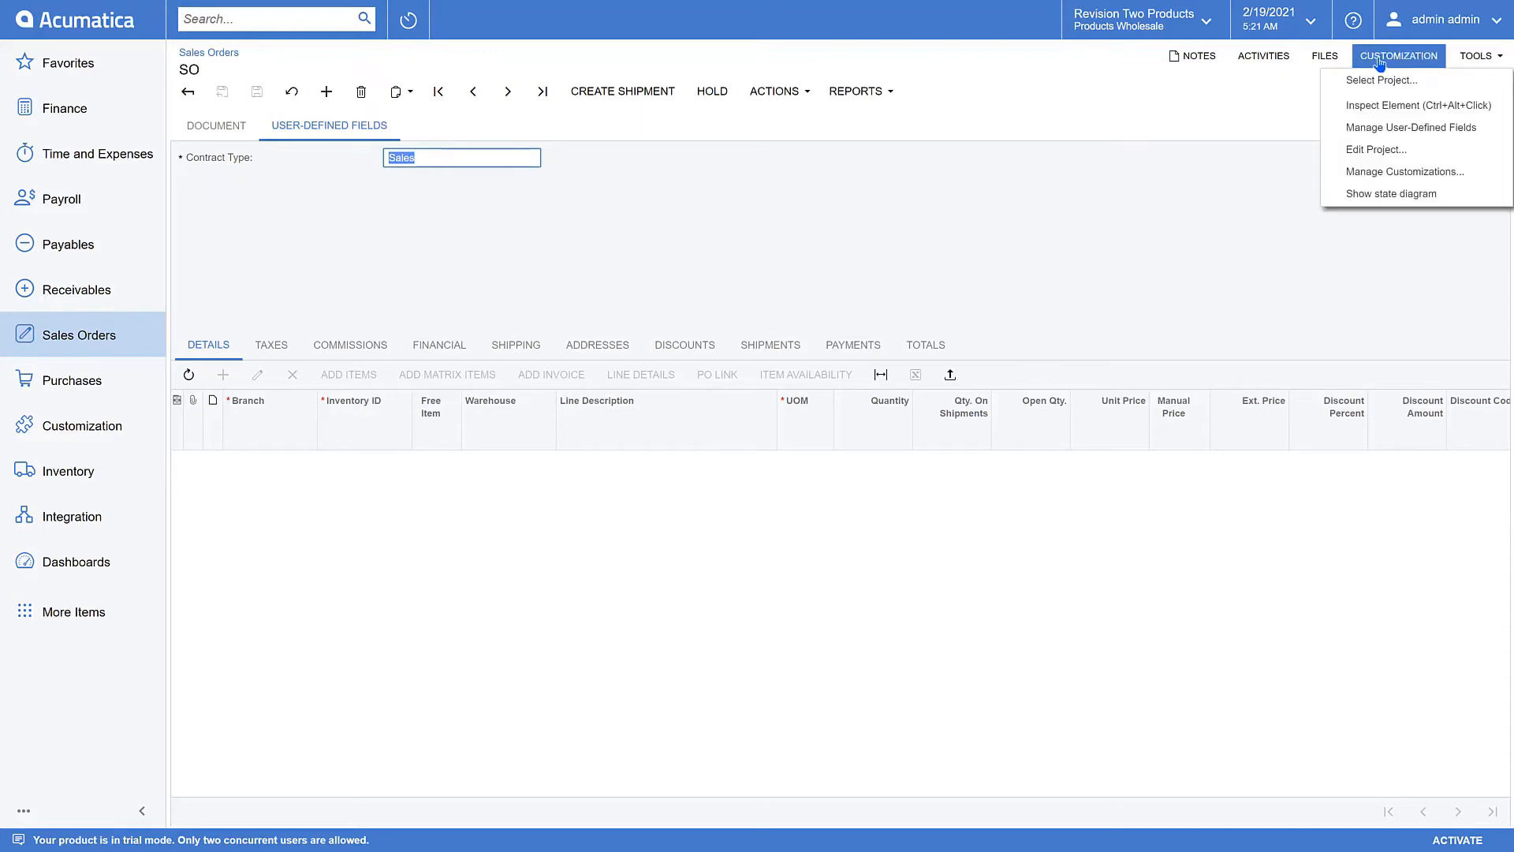
mouse_move(1370, 127)
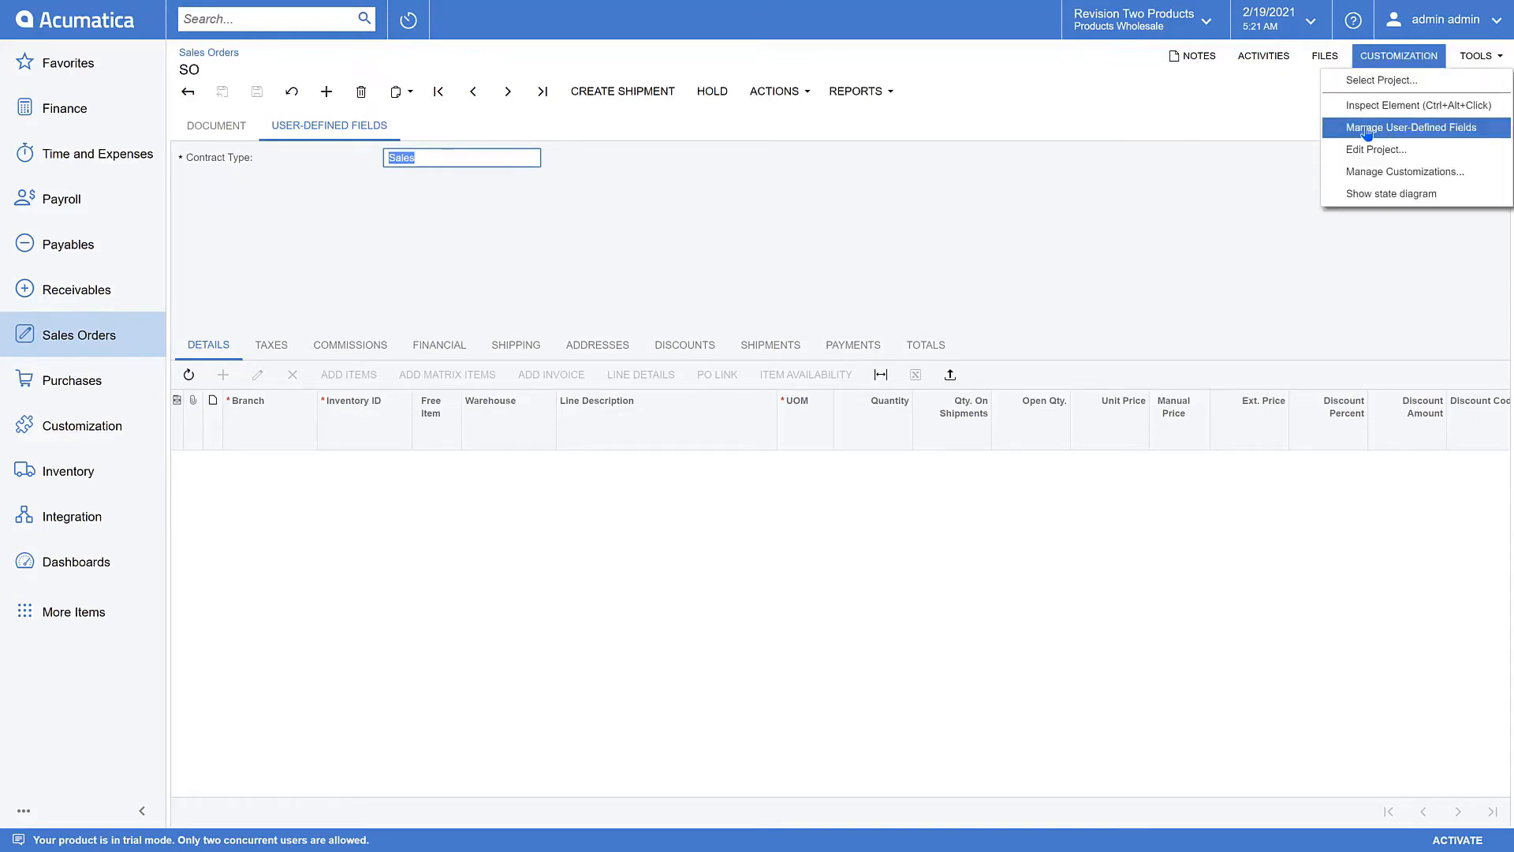
Step: Inspect the Contract Type field's properties in Manage User-Defined Fields: required, defaulting to Sales
left_click(1411, 127)
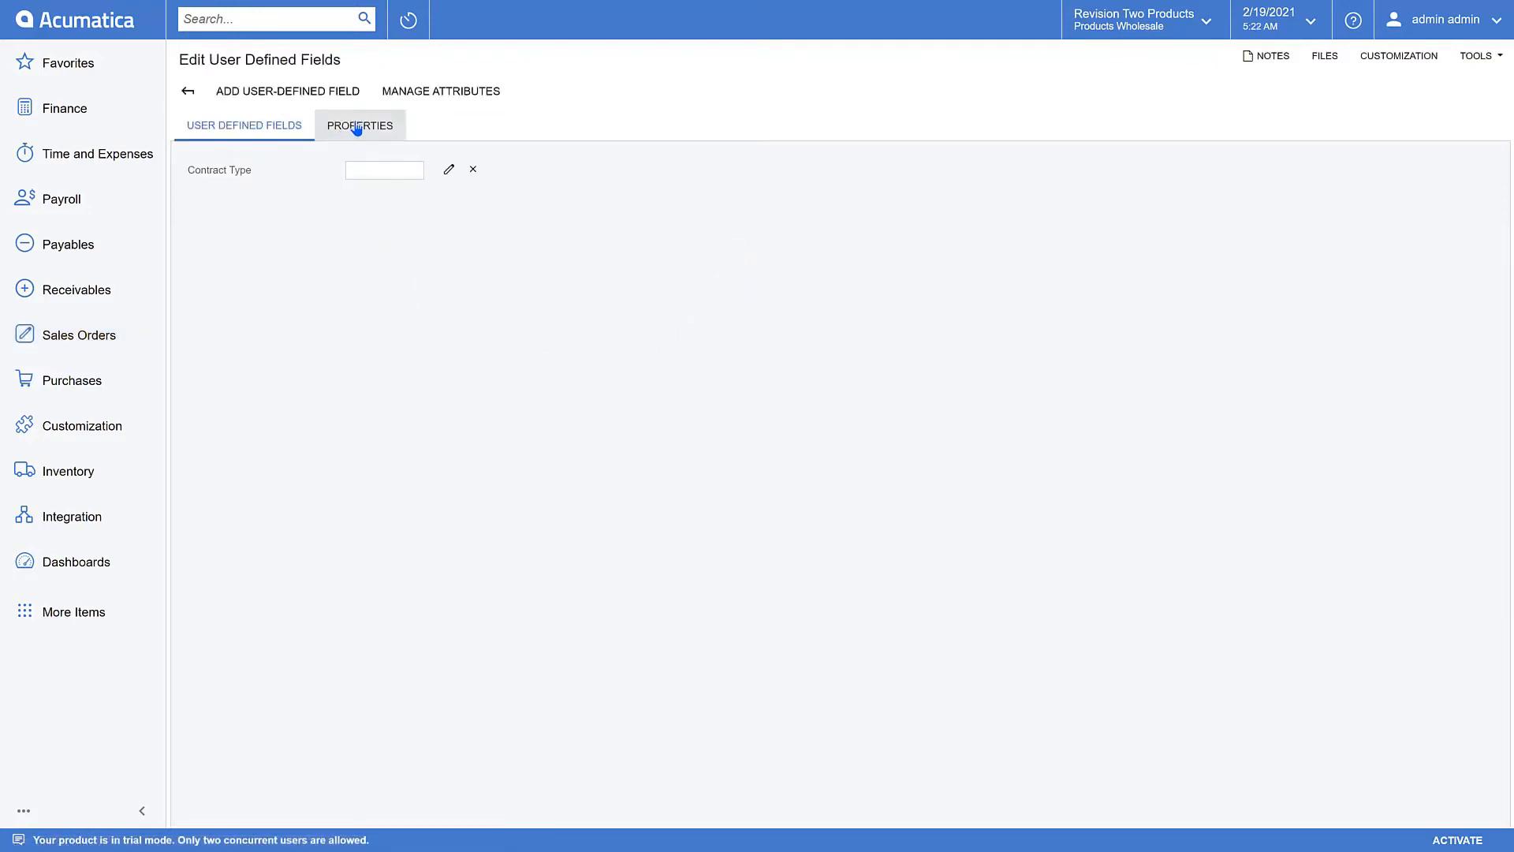
left_click(360, 126)
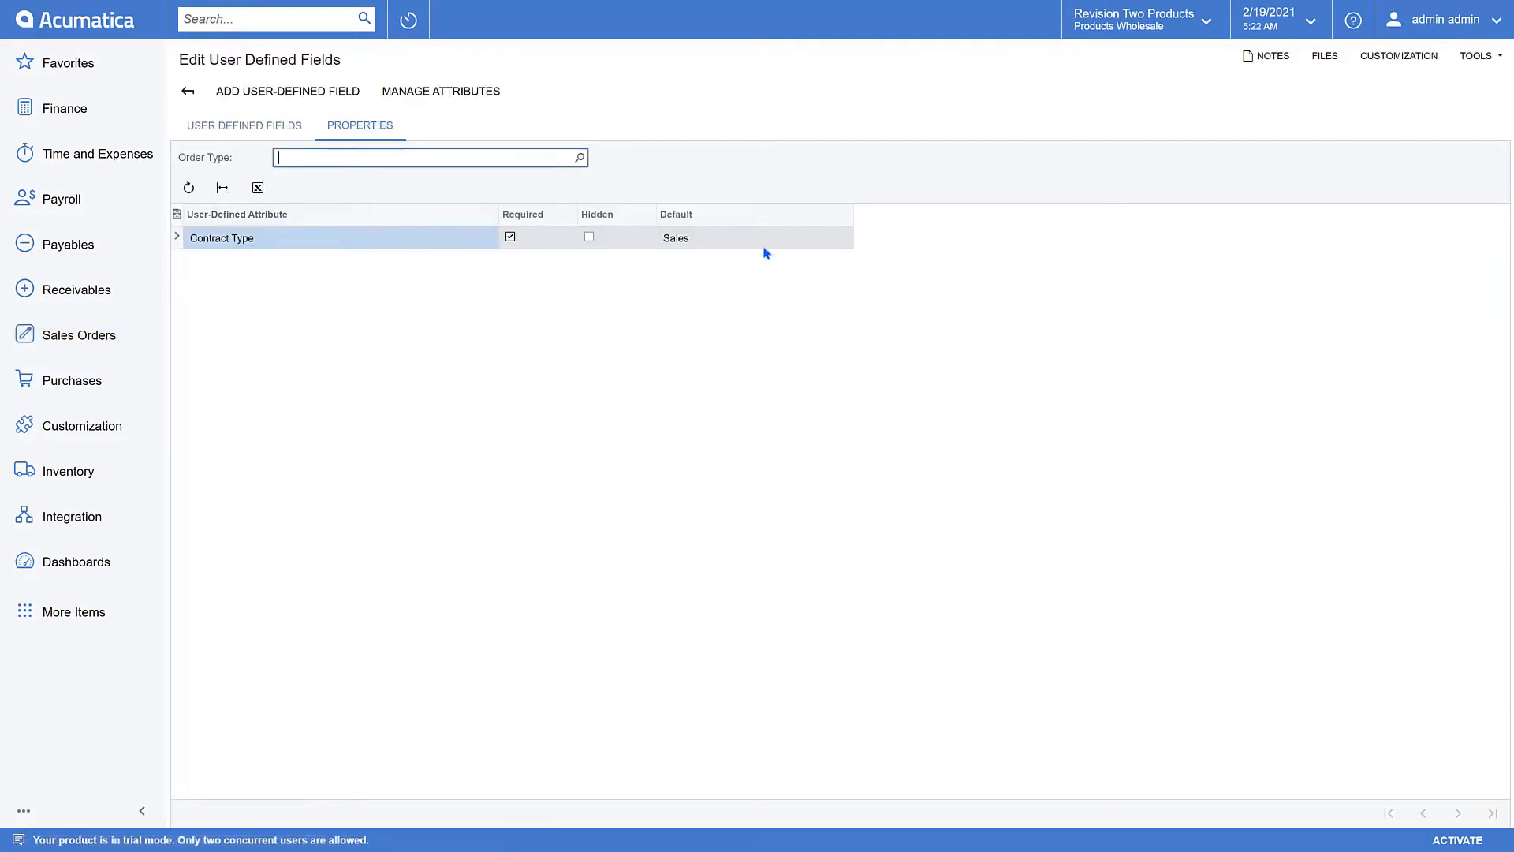
double_click(675, 237)
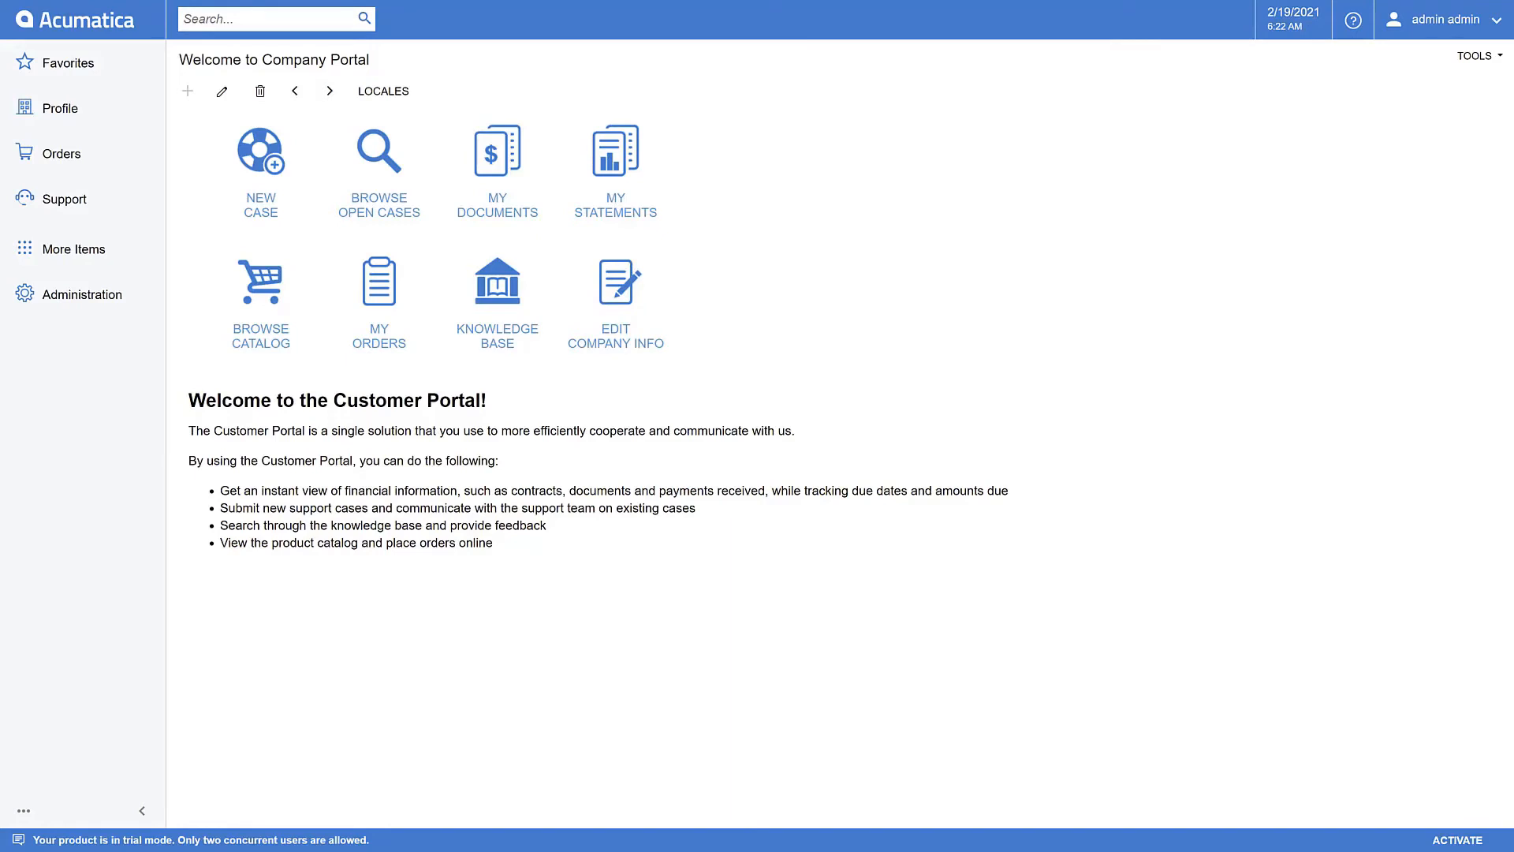
mouse_move(1034, 632)
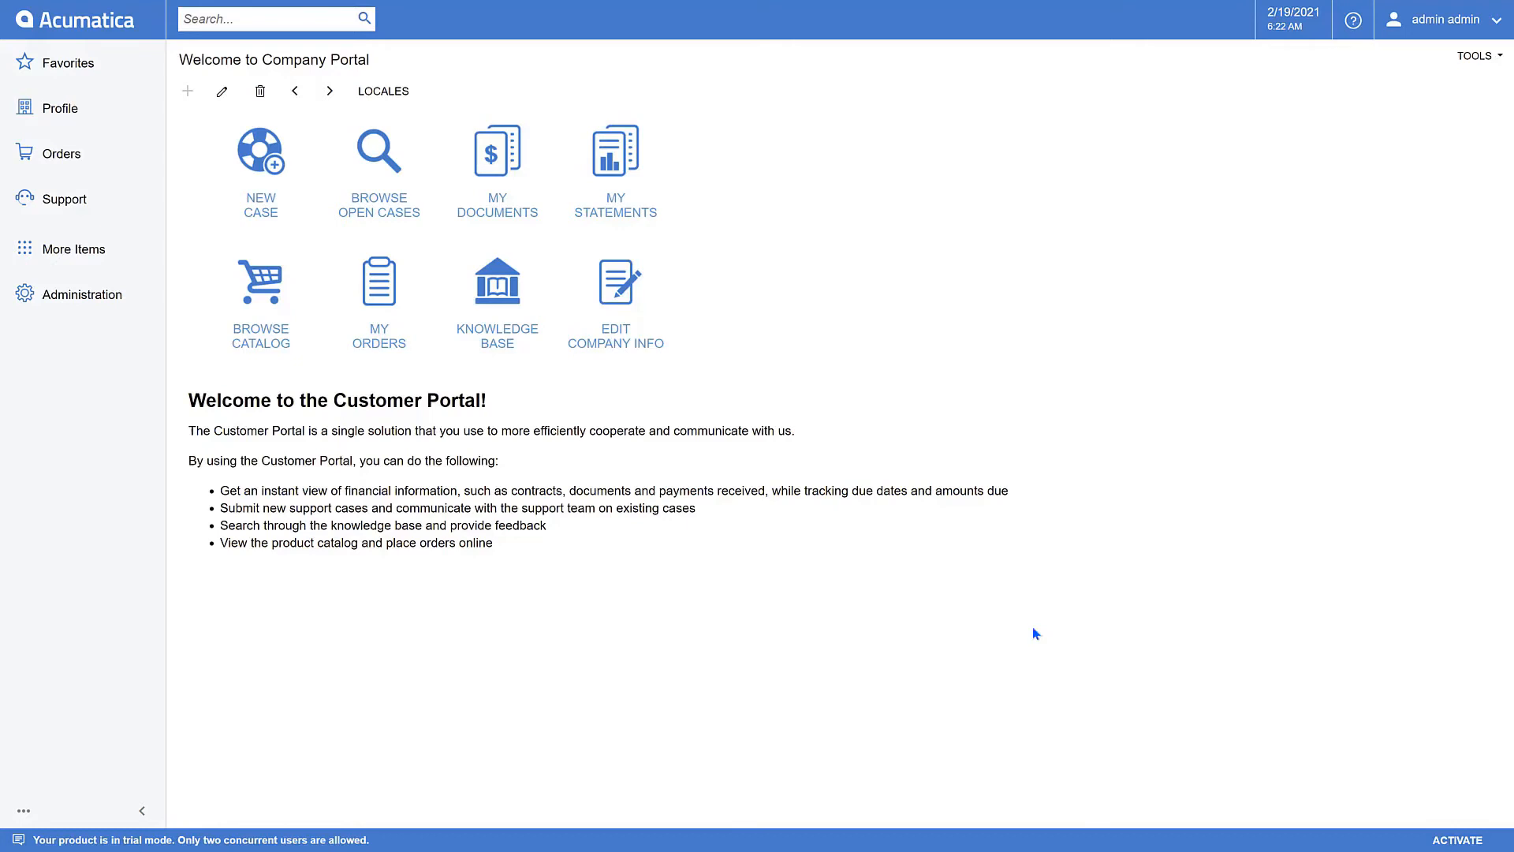
mouse_move(71, 295)
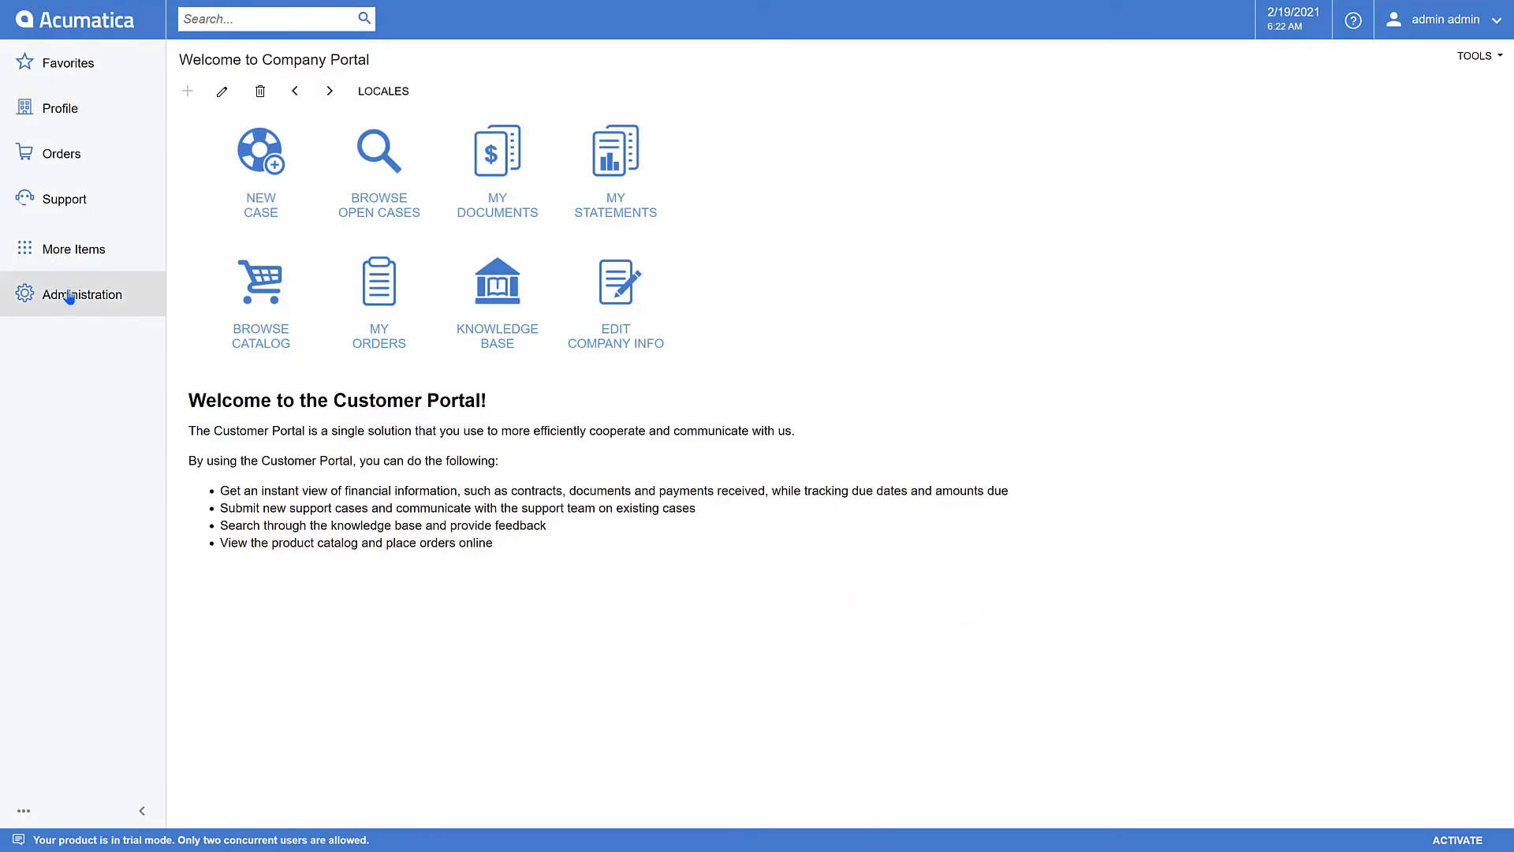
Step: Open the SalesDemoDashboards2020R2 project from the Customization Projects list
left_click(81, 295)
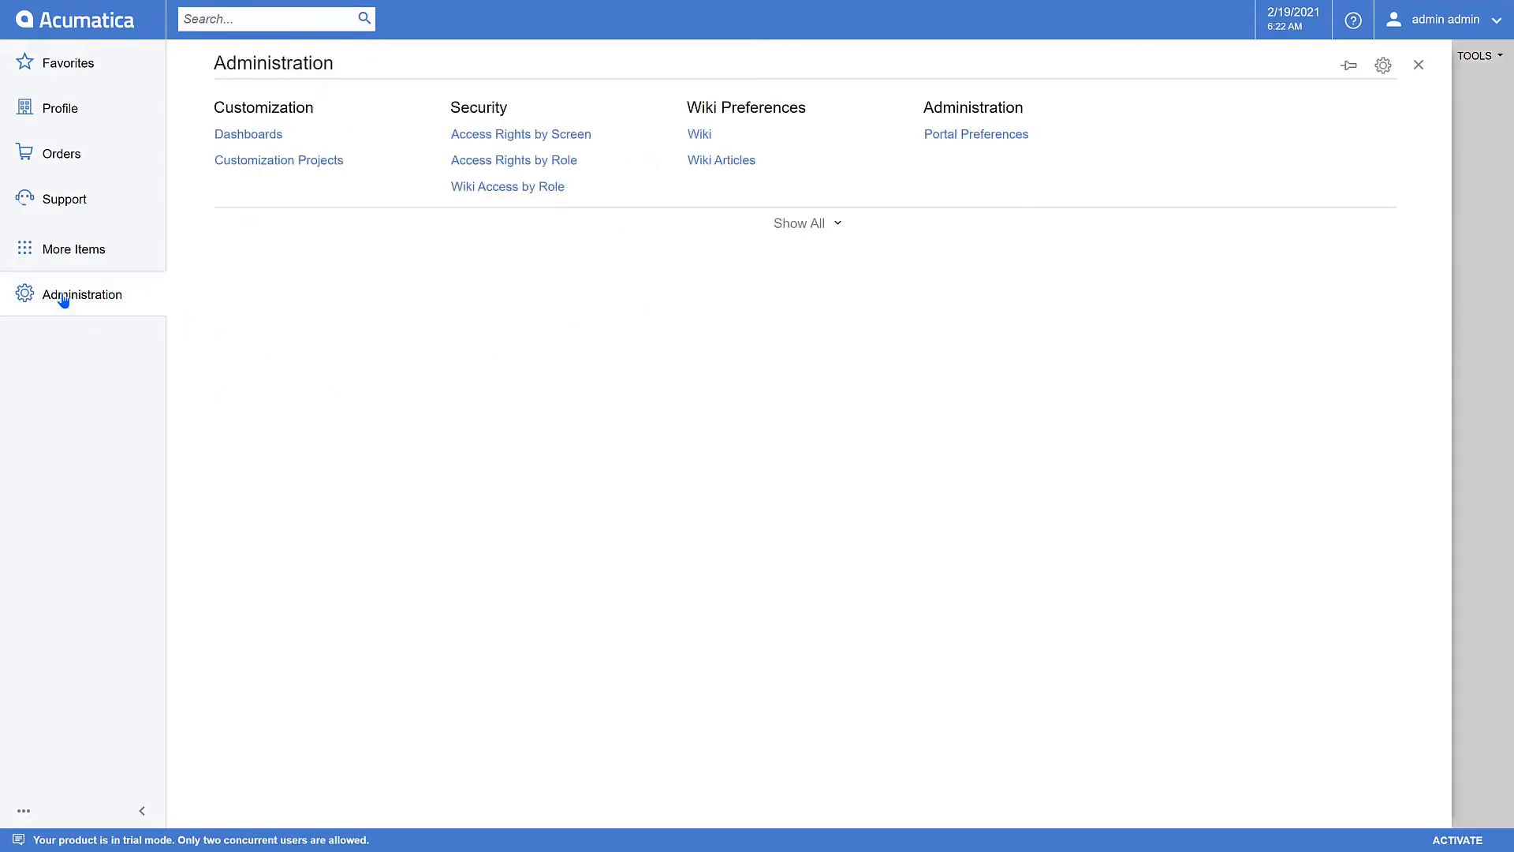
mouse_move(278, 173)
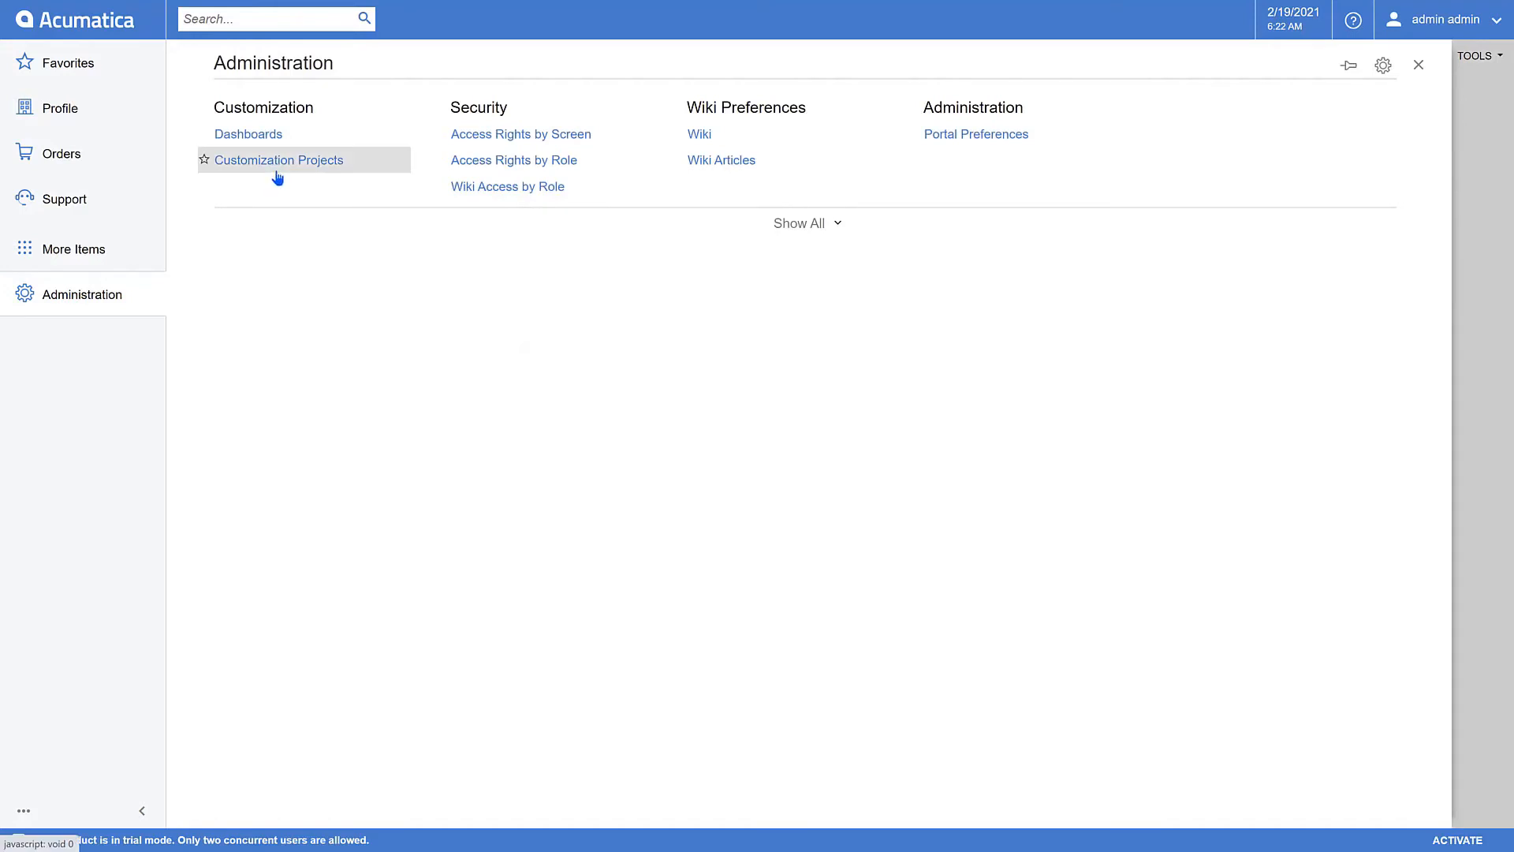
mouse_move(294, 162)
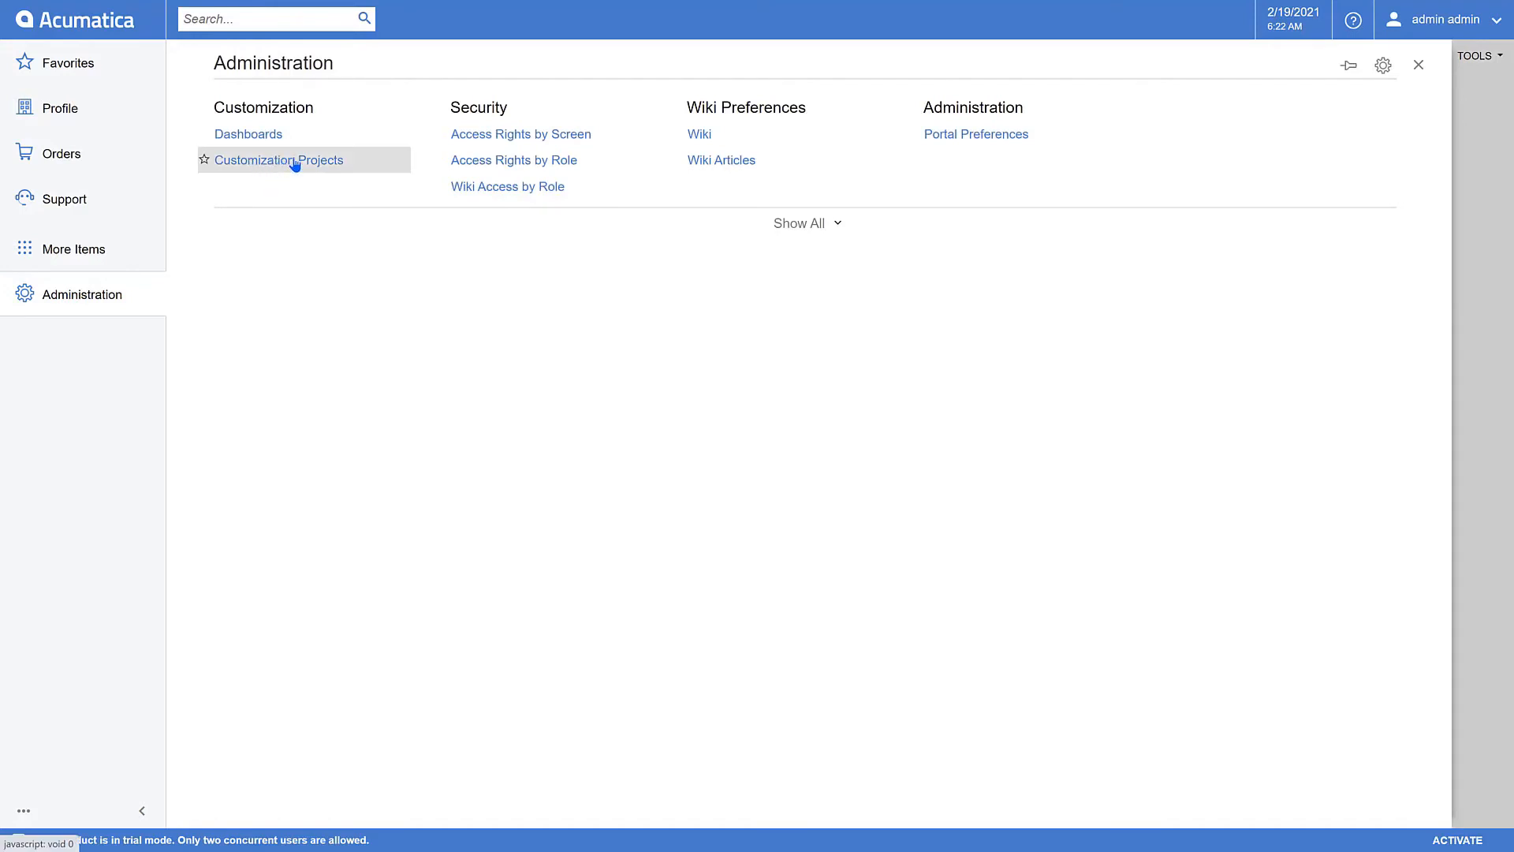
left_click(279, 160)
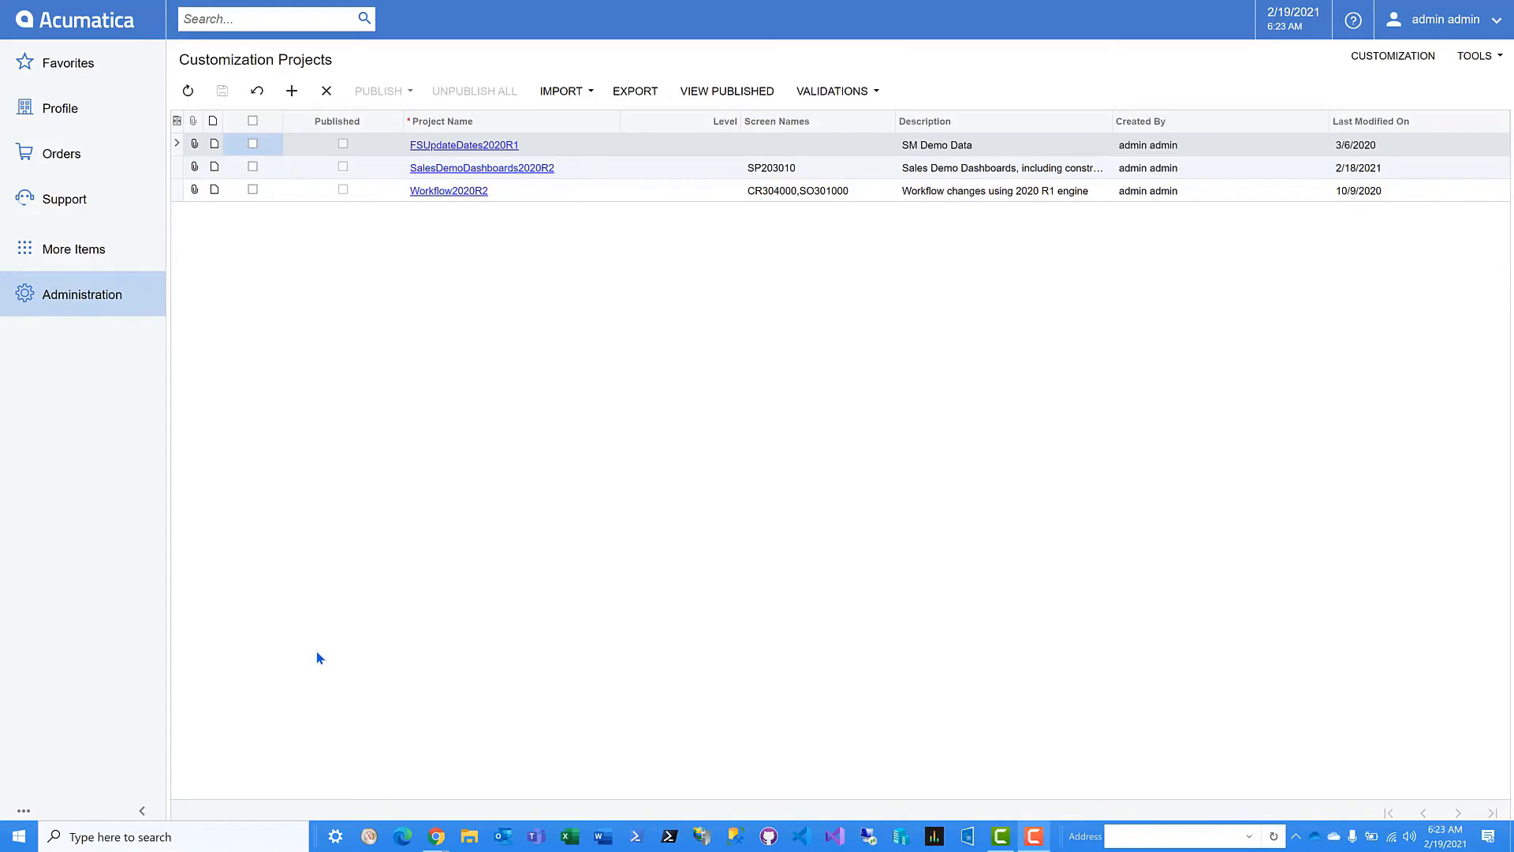
mouse_move(343, 633)
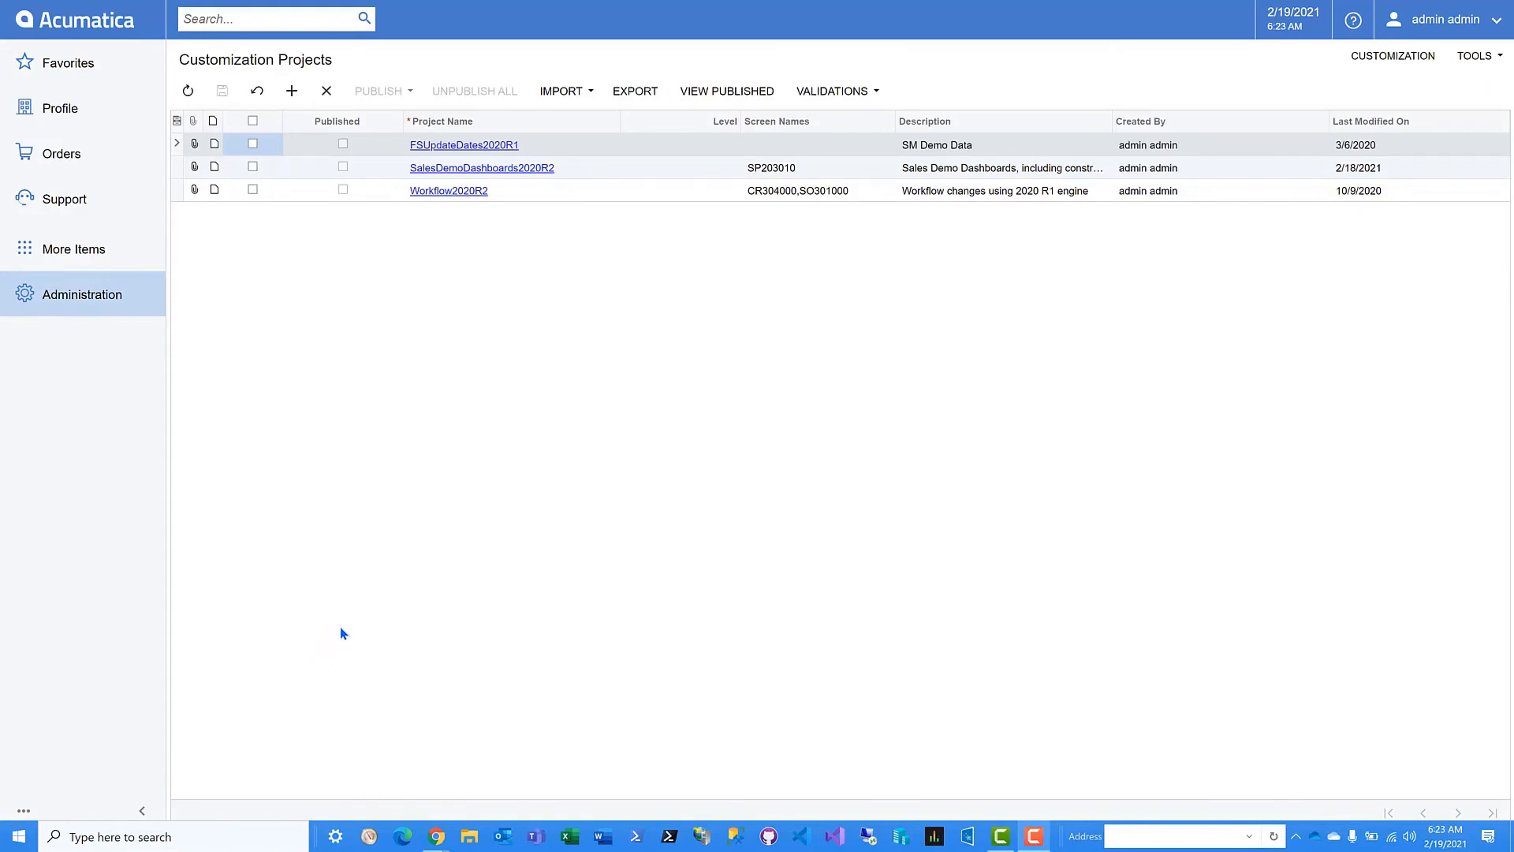
mouse_move(387, 607)
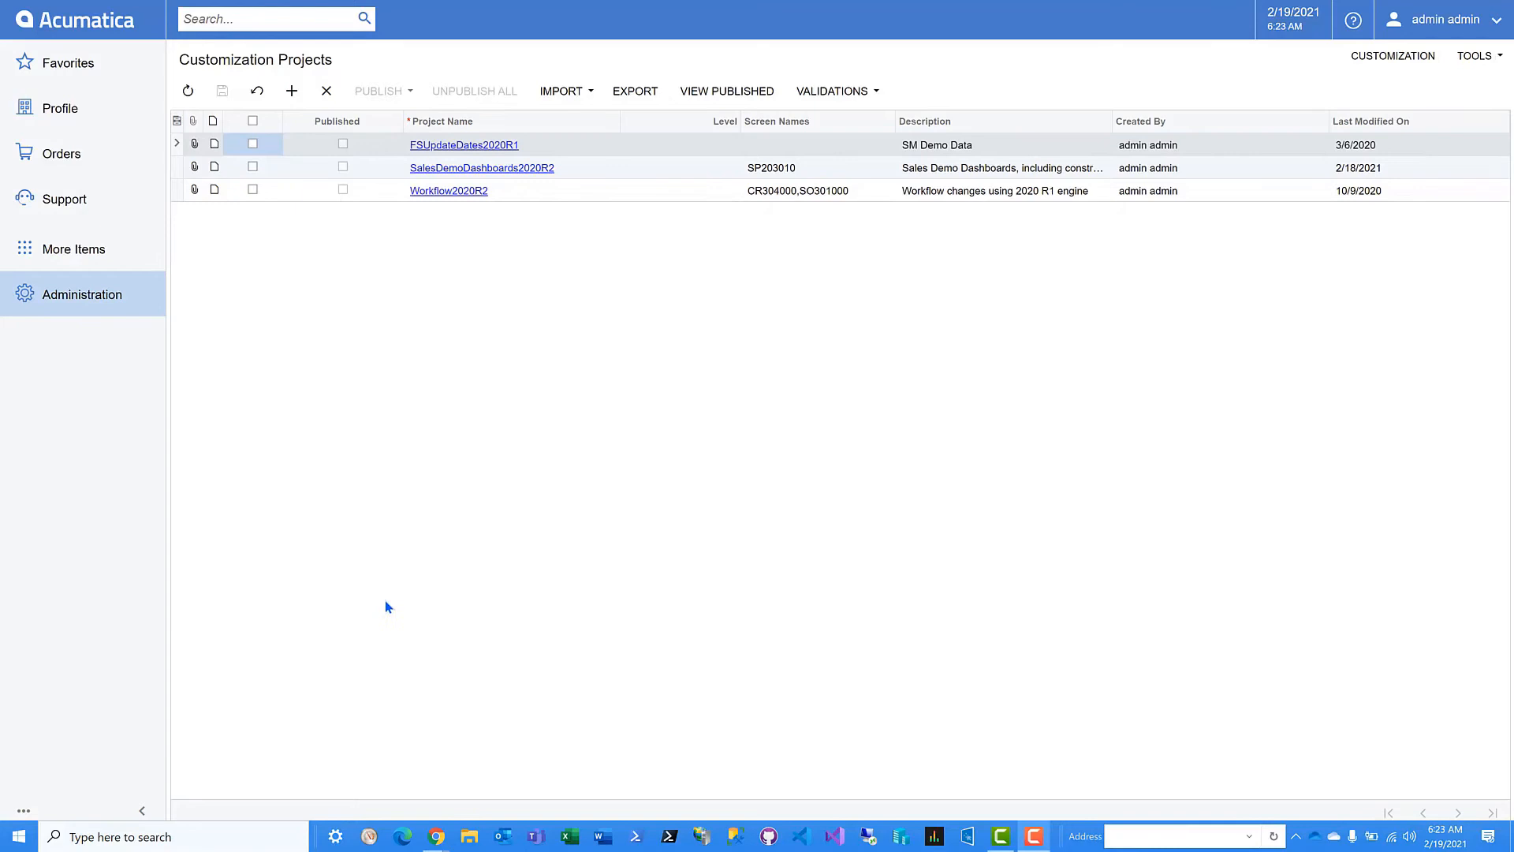
mouse_move(417, 589)
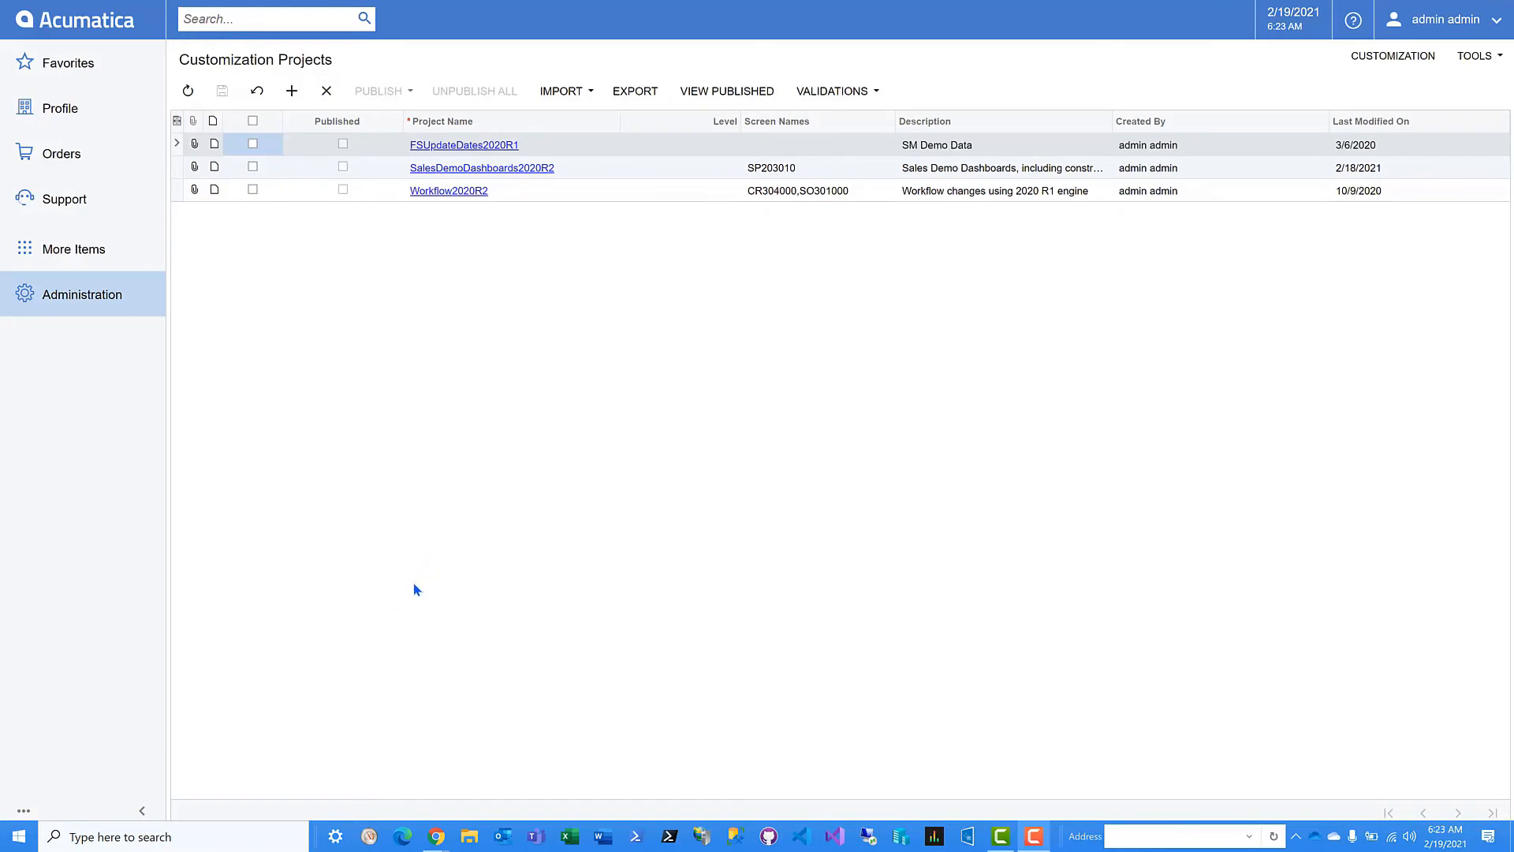
left_click(481, 167)
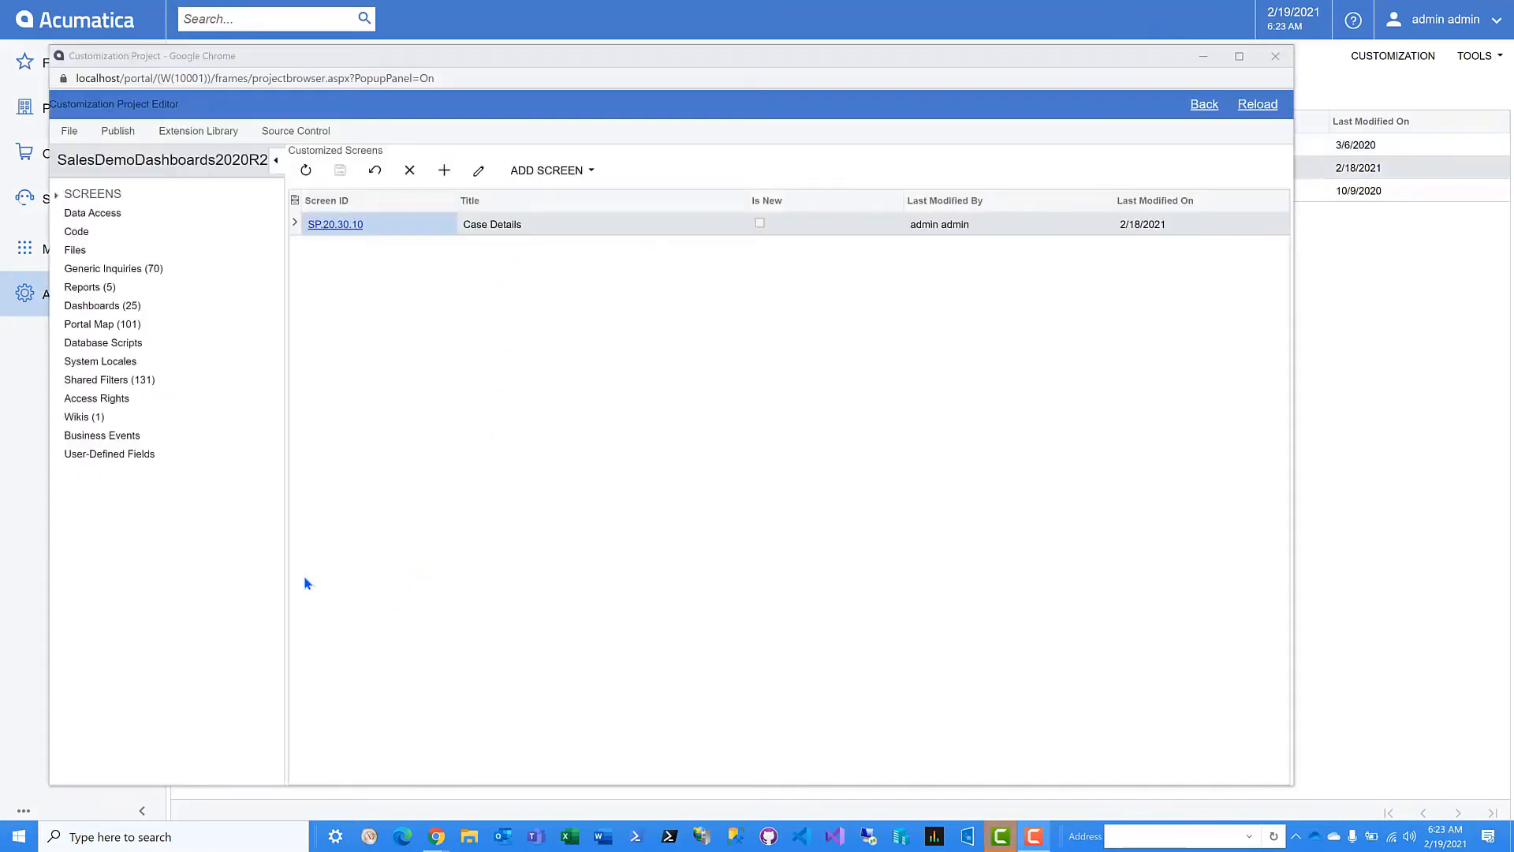
mouse_move(334, 582)
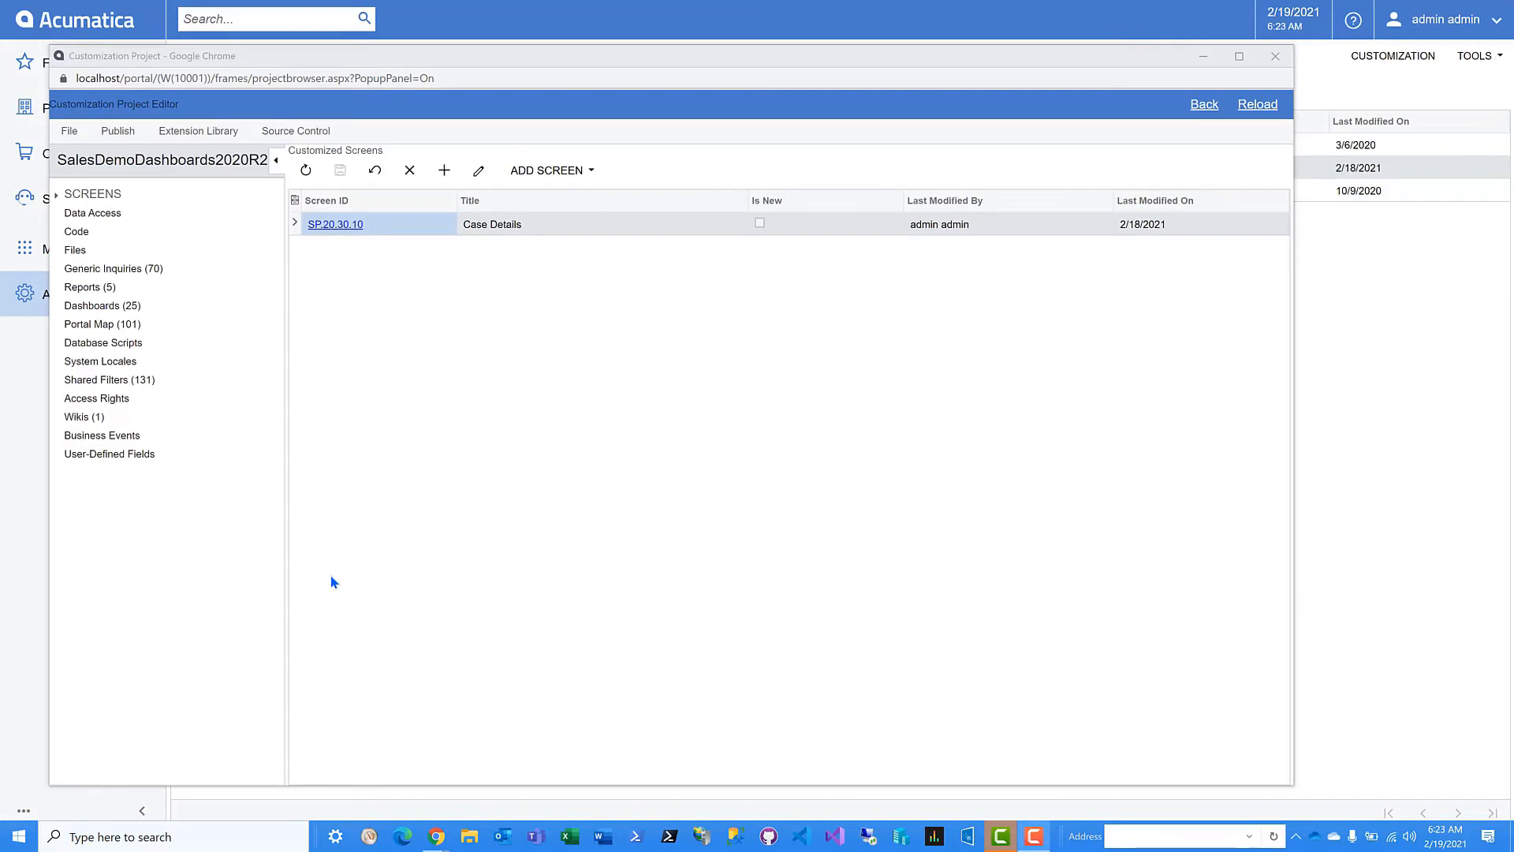
mouse_move(345, 581)
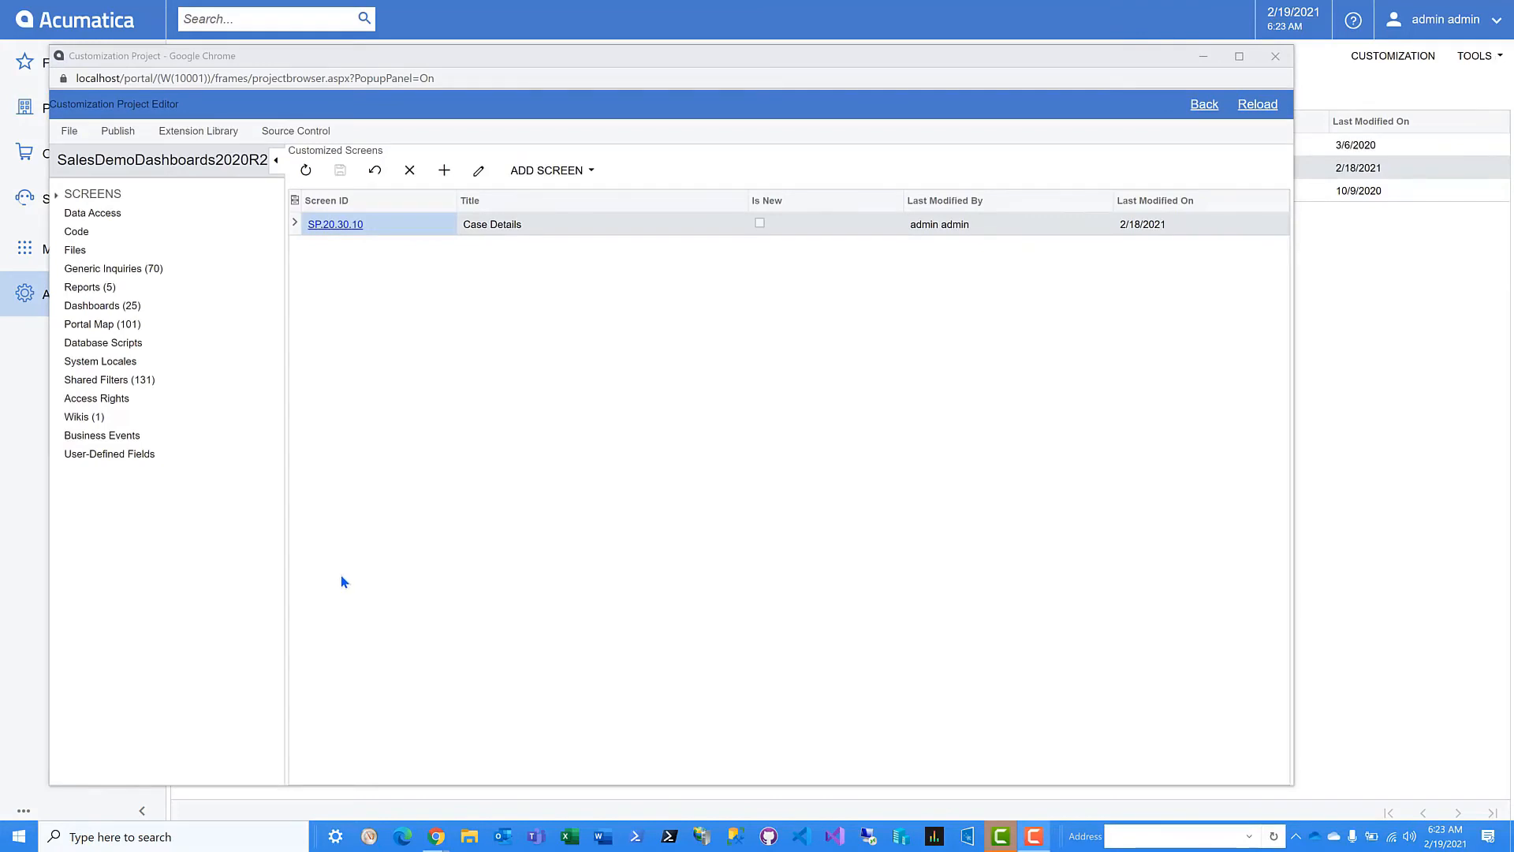
mouse_move(383, 565)
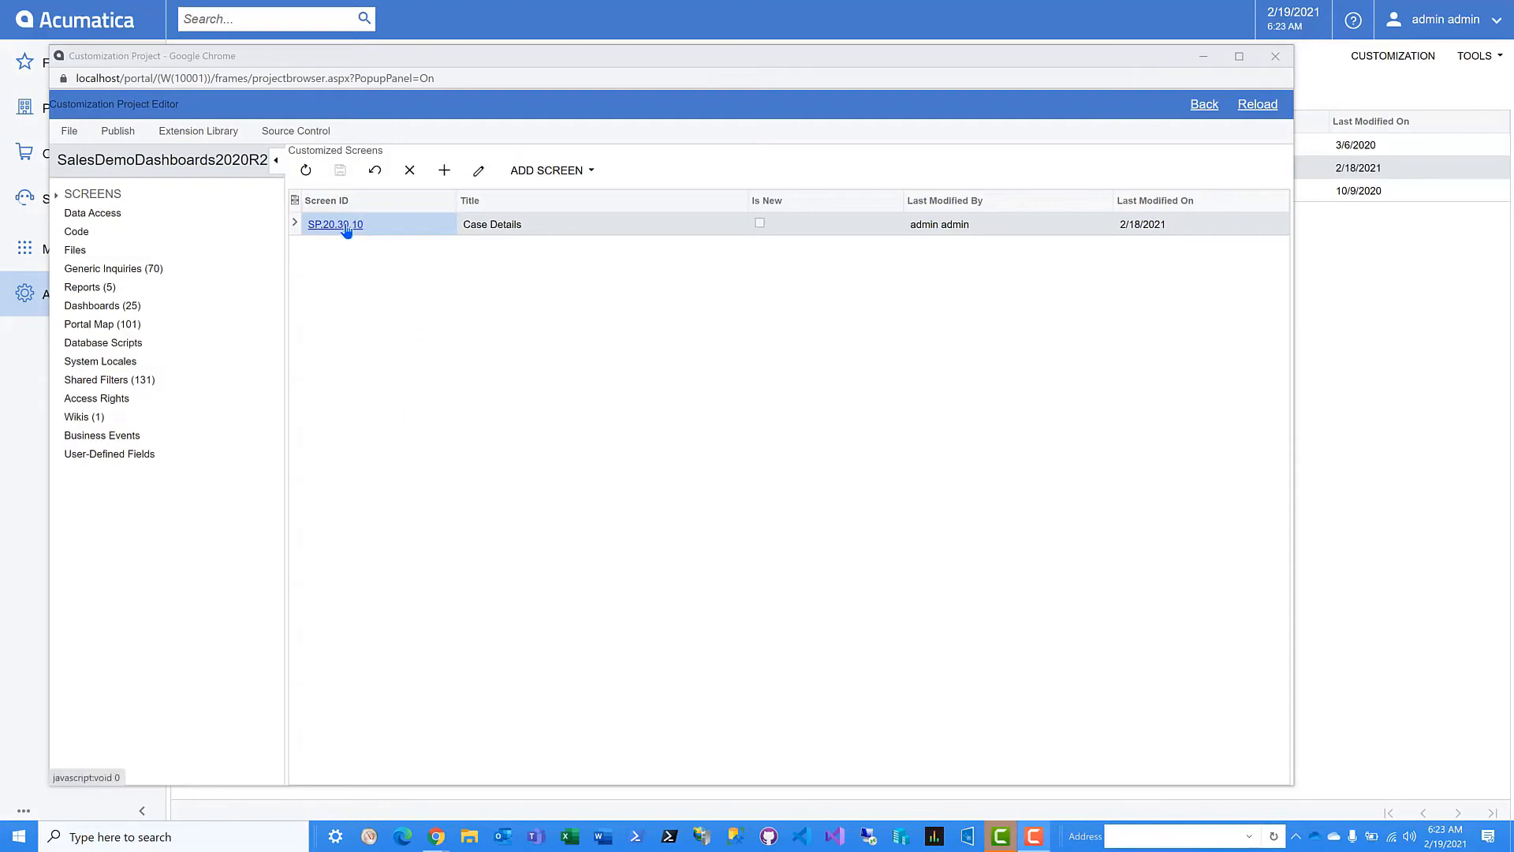
Step: Open the SP.20.30.10 Case Details screen in the Screen Editor
left_click(334, 224)
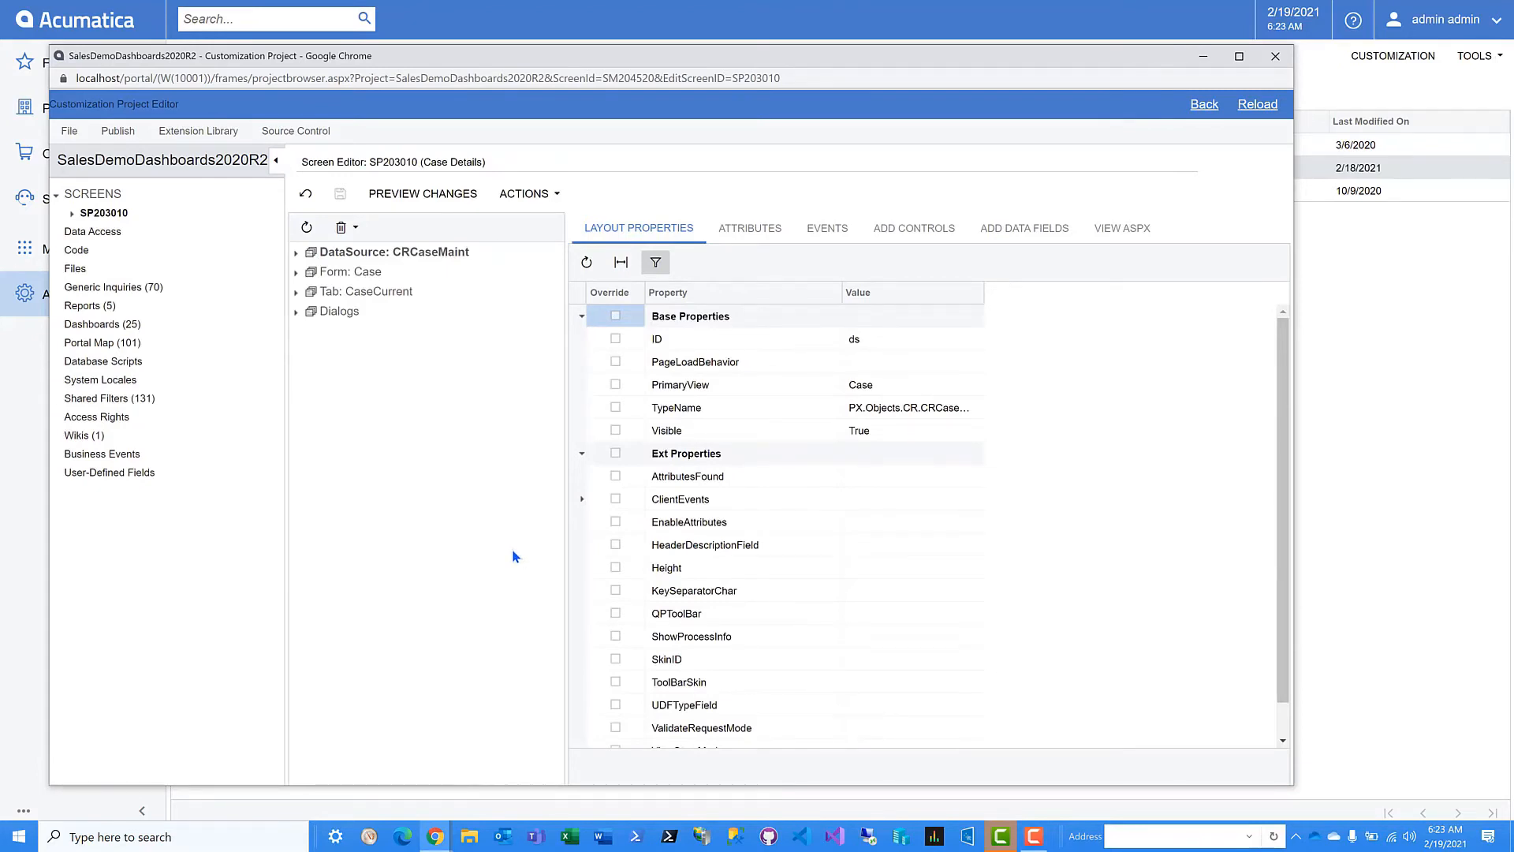
mouse_move(523, 547)
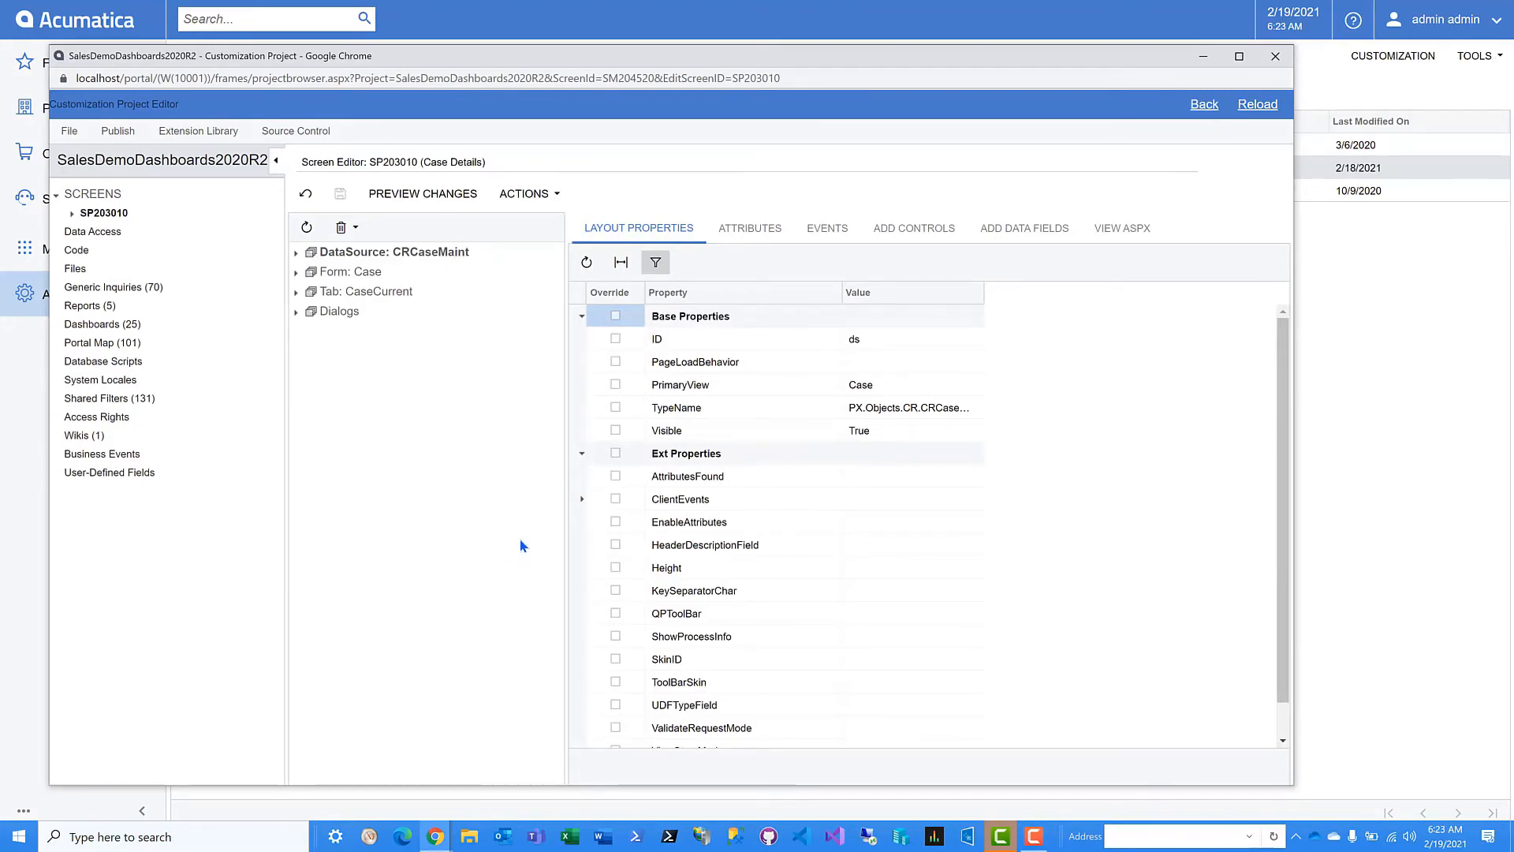
mouse_move(528, 534)
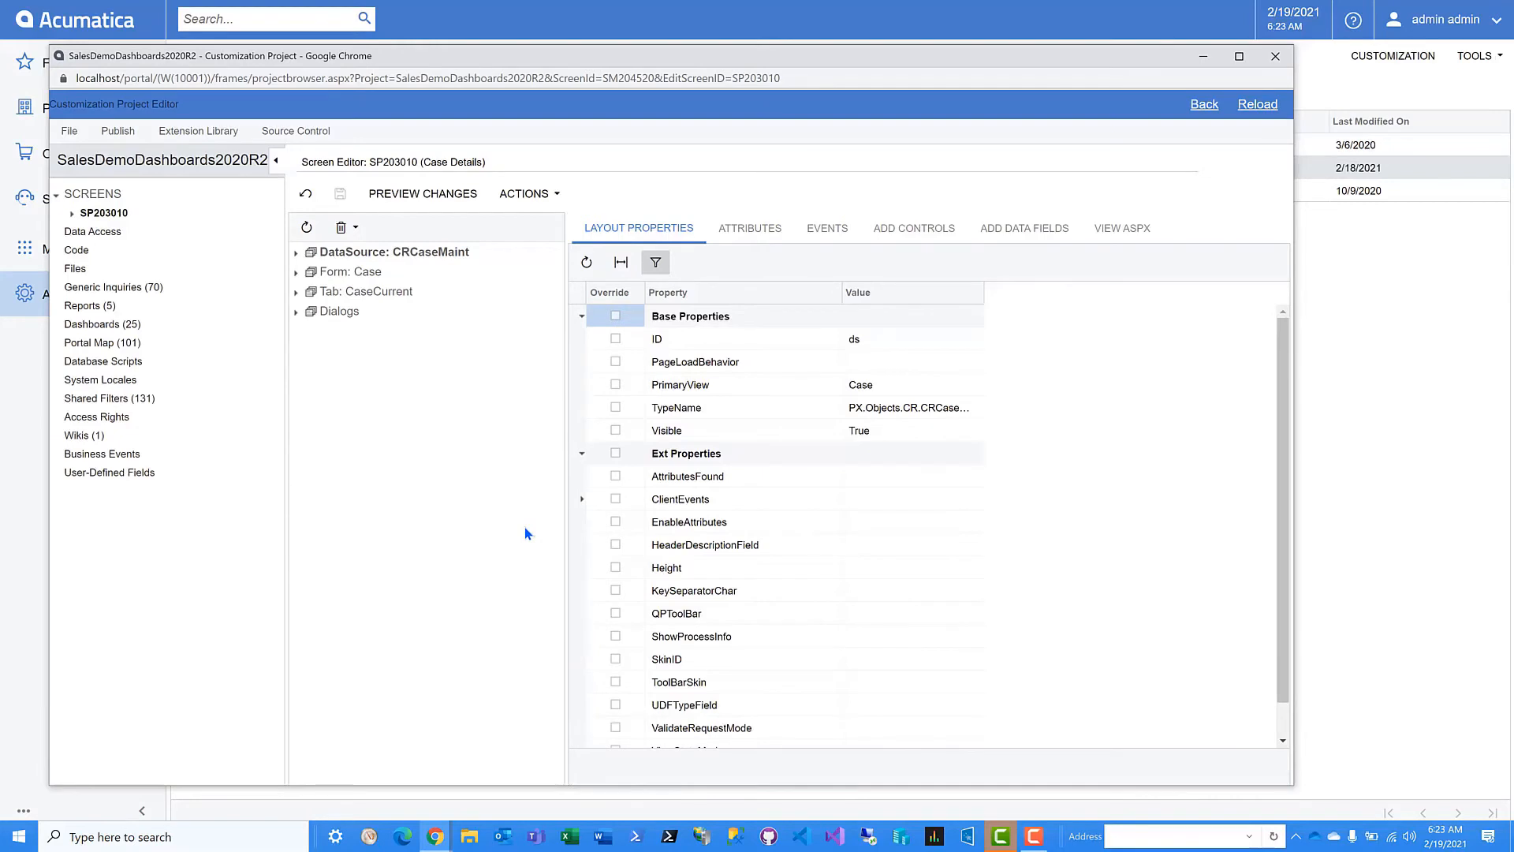
mouse_move(524, 505)
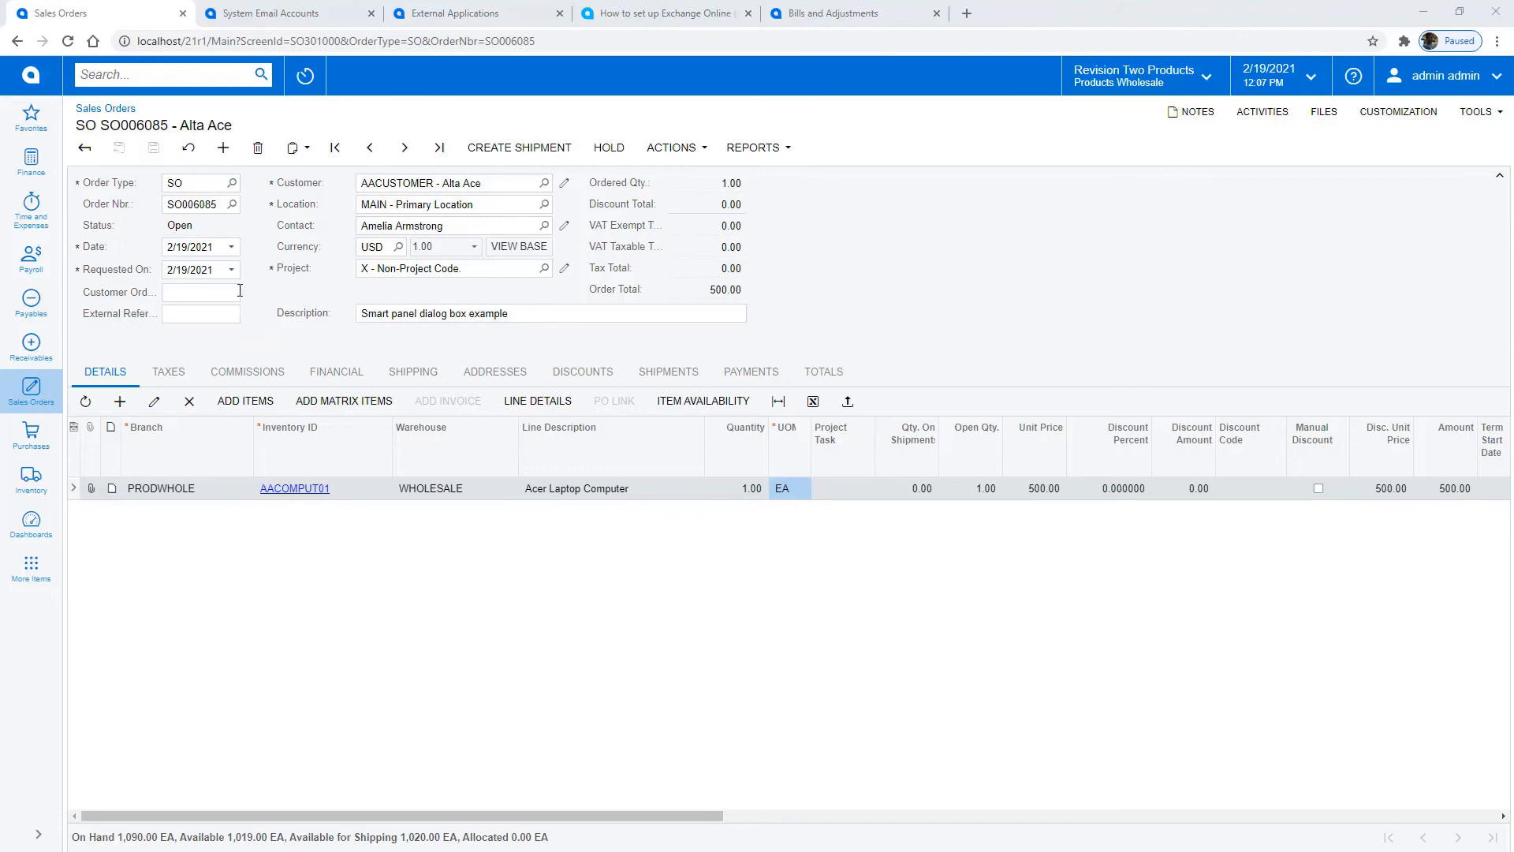
Step: Set SO006085's Requested On to Feb 23, 2021, update the lines, and cancel Inventory Lookup
left_click(231, 270)
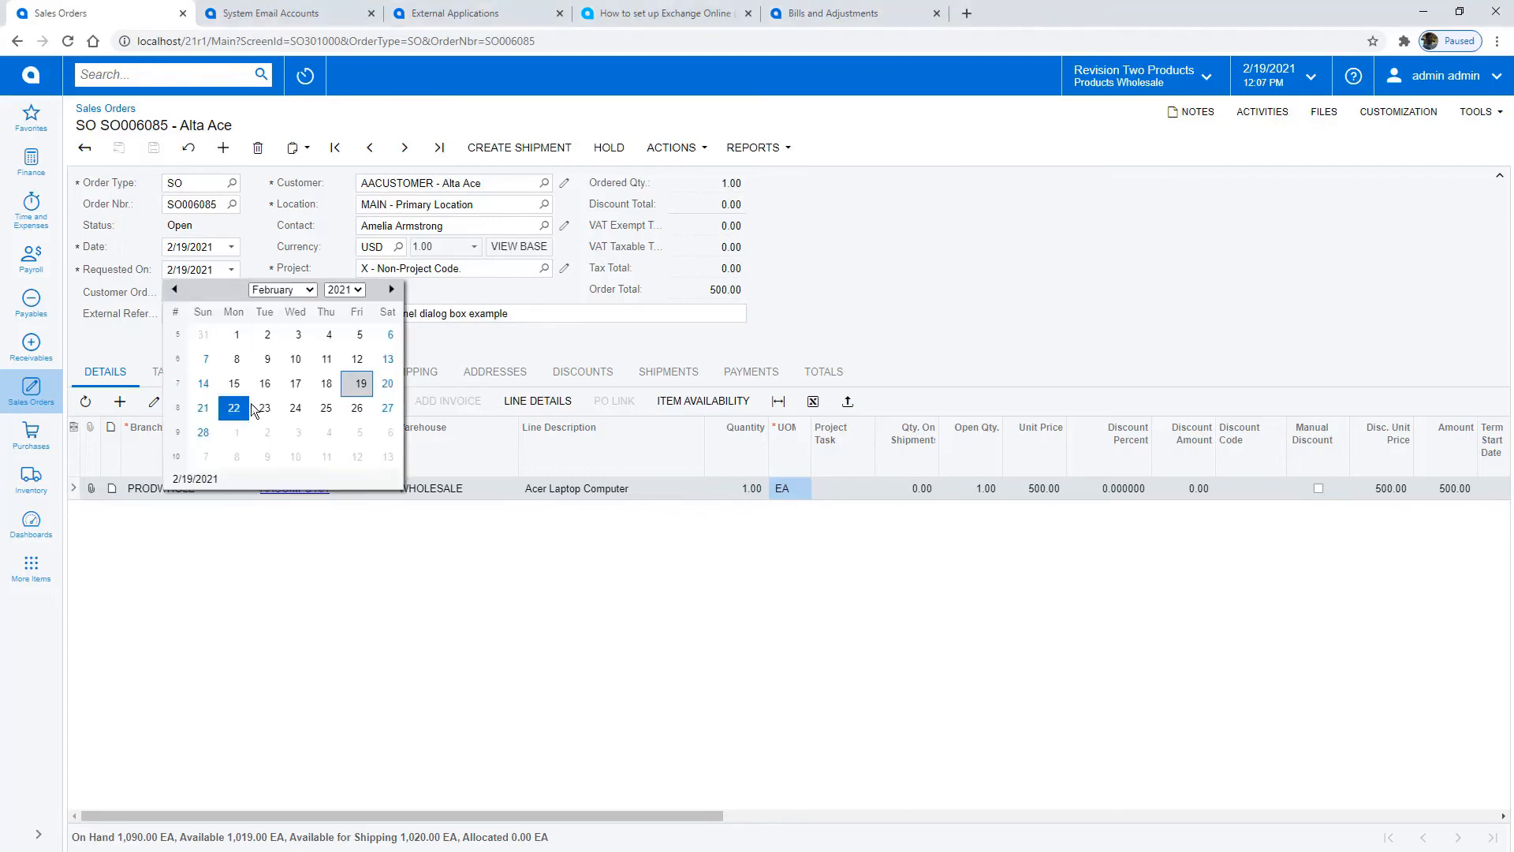
left_click(264, 408)
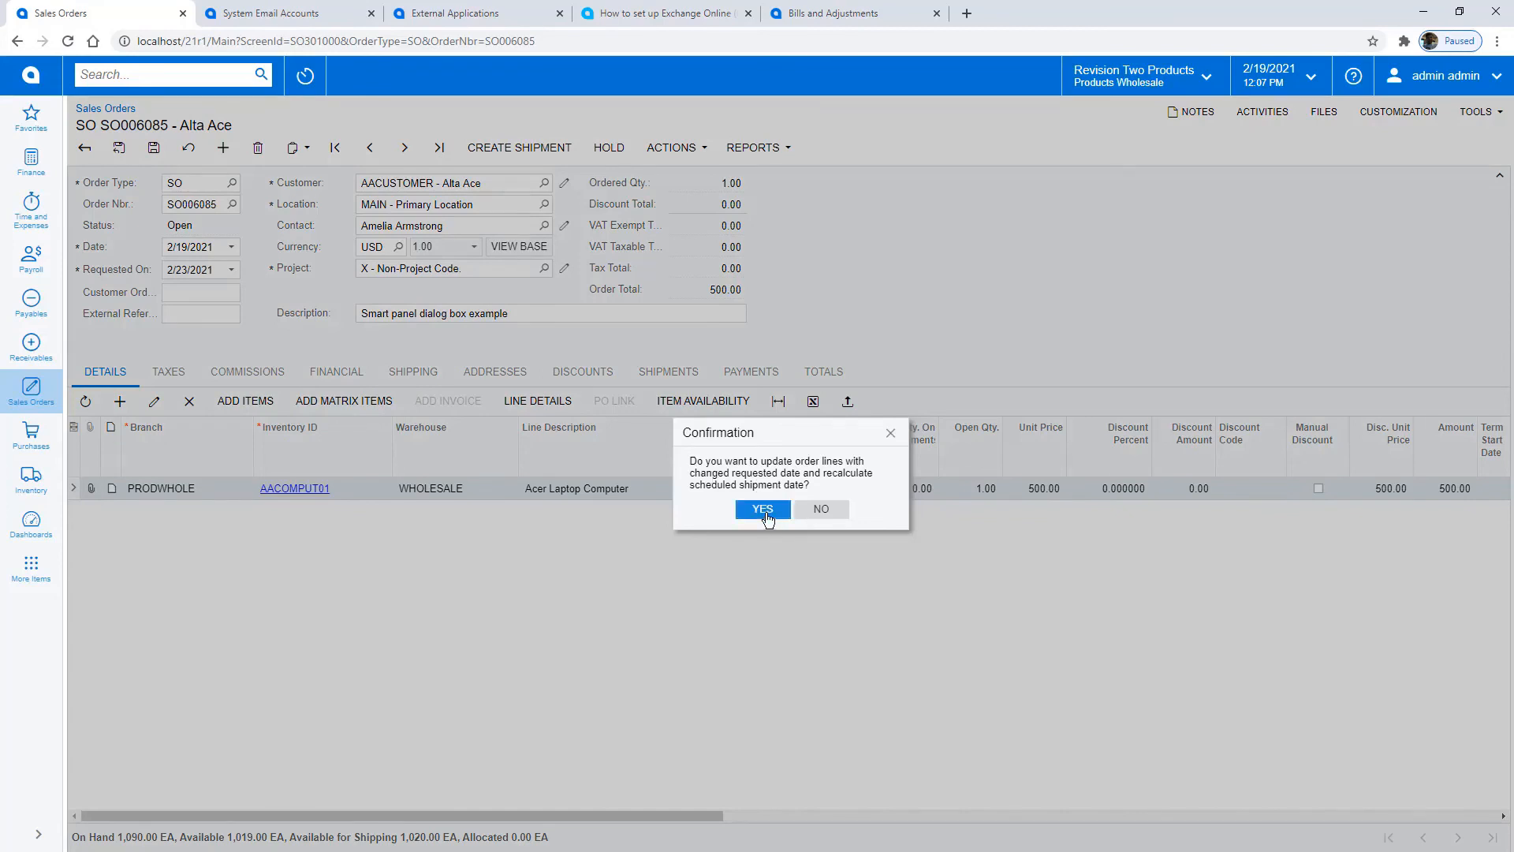
left_click(763, 509)
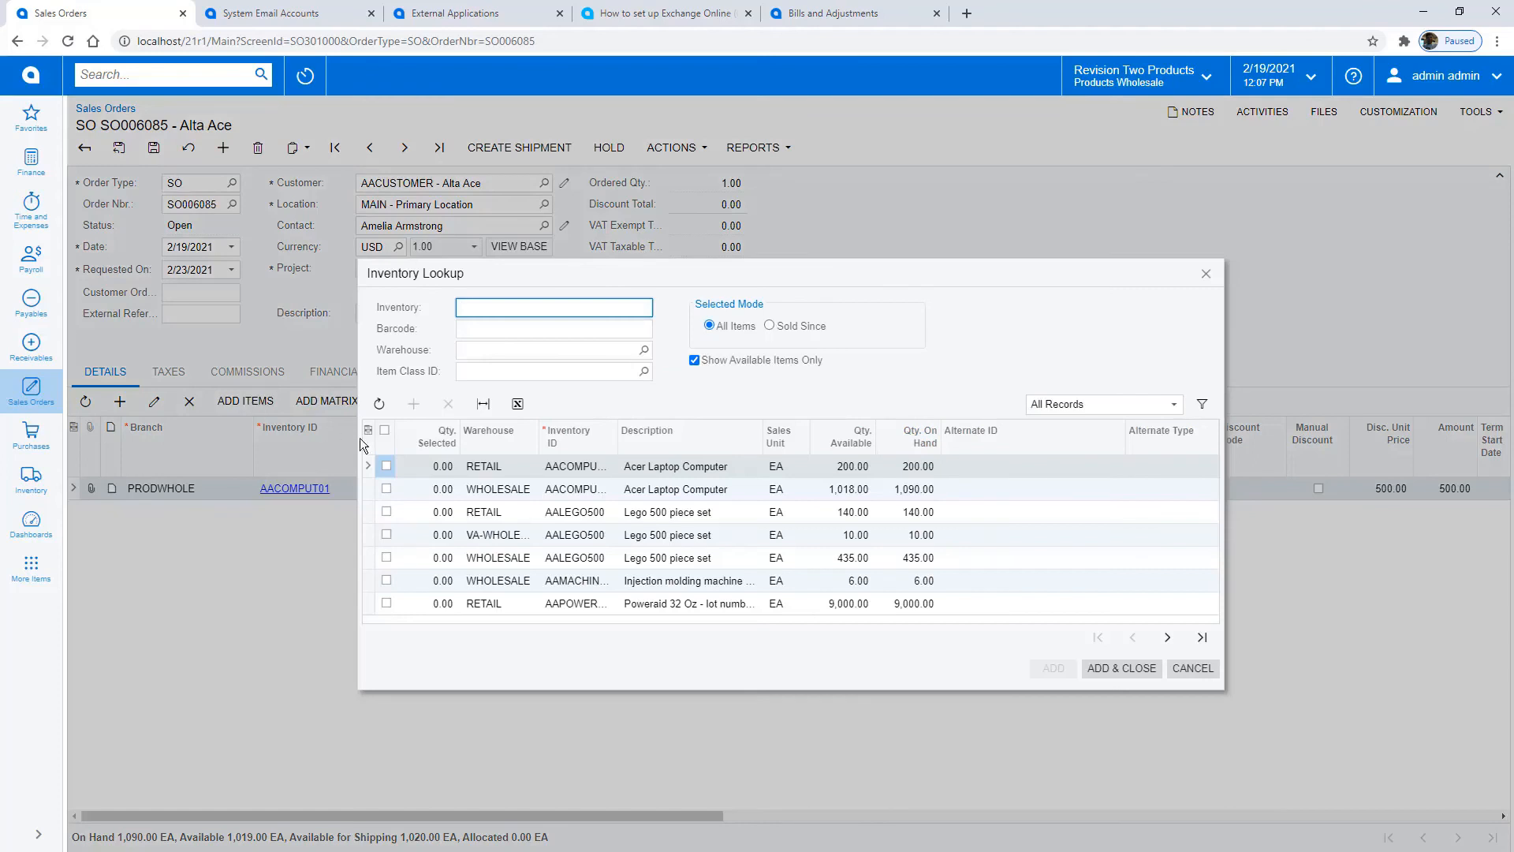
mouse_move(448, 404)
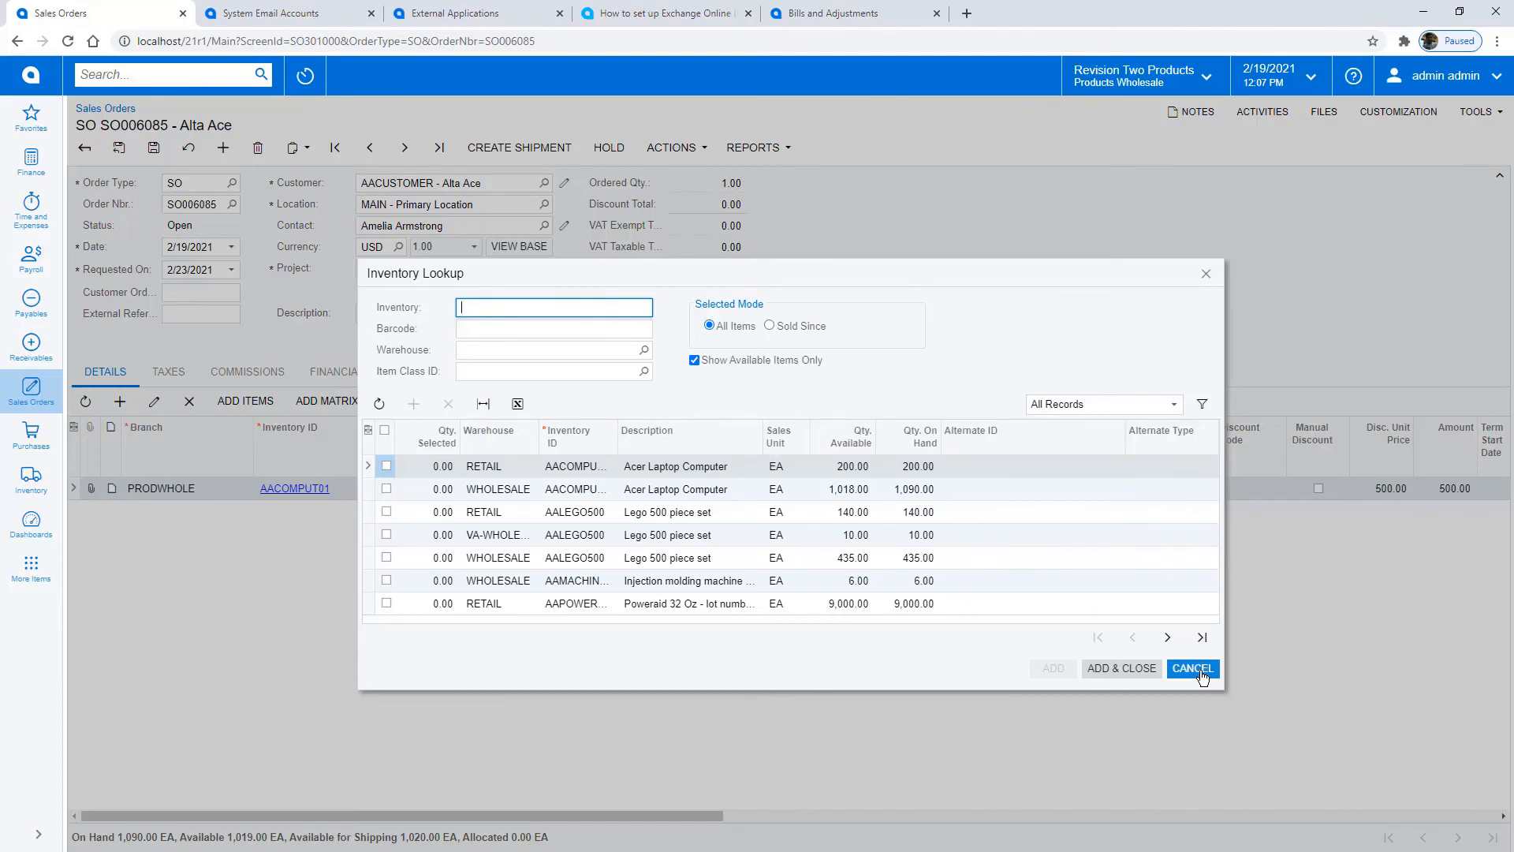
left_click(1192, 668)
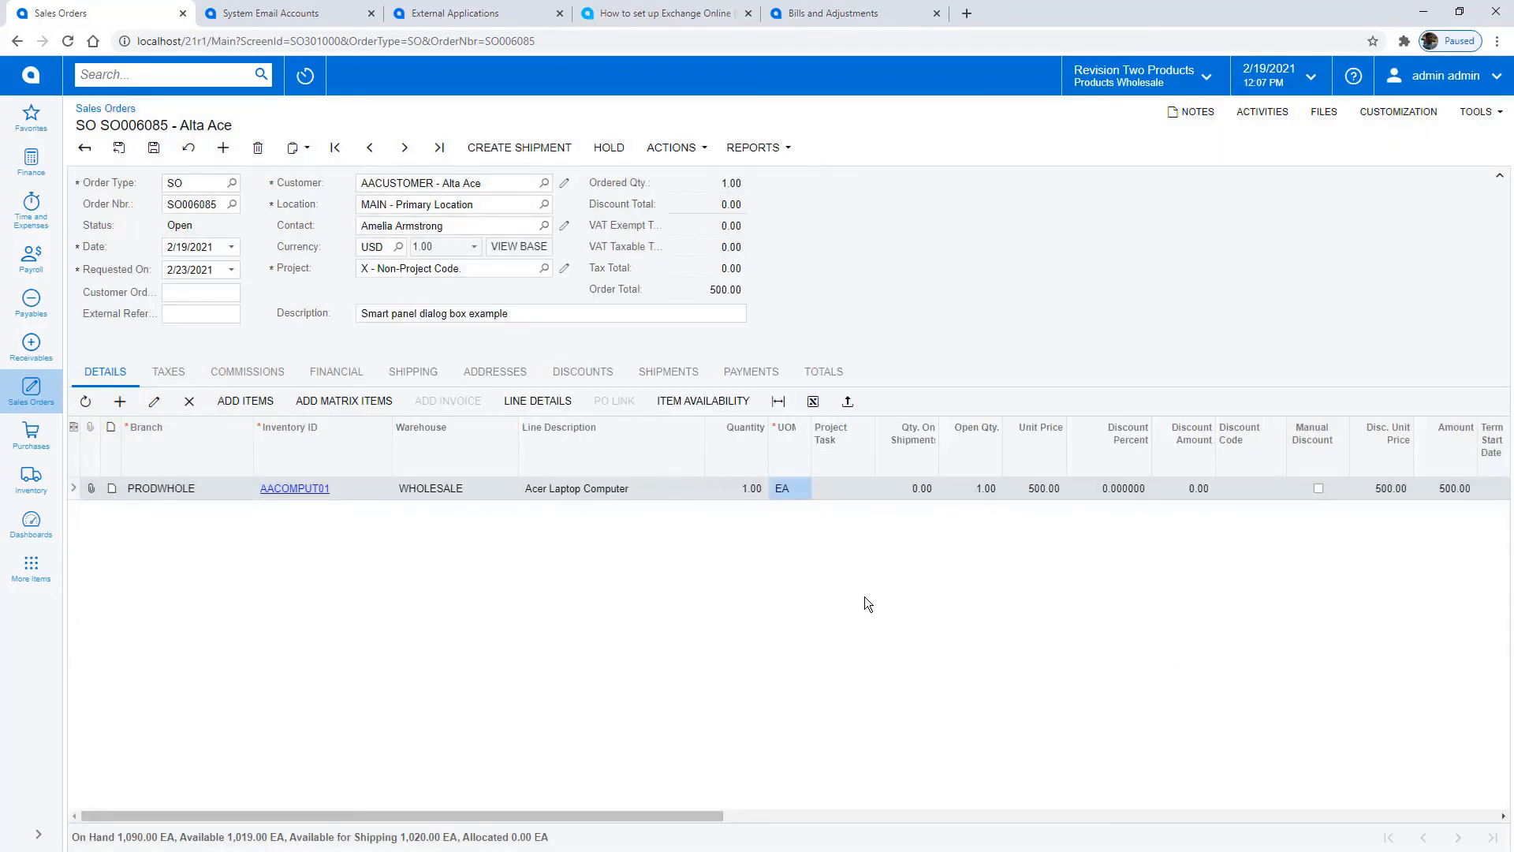
Step: Set the admin email account to Azure Modern Authentication and view the Exchange Online setup article
left_click(272, 13)
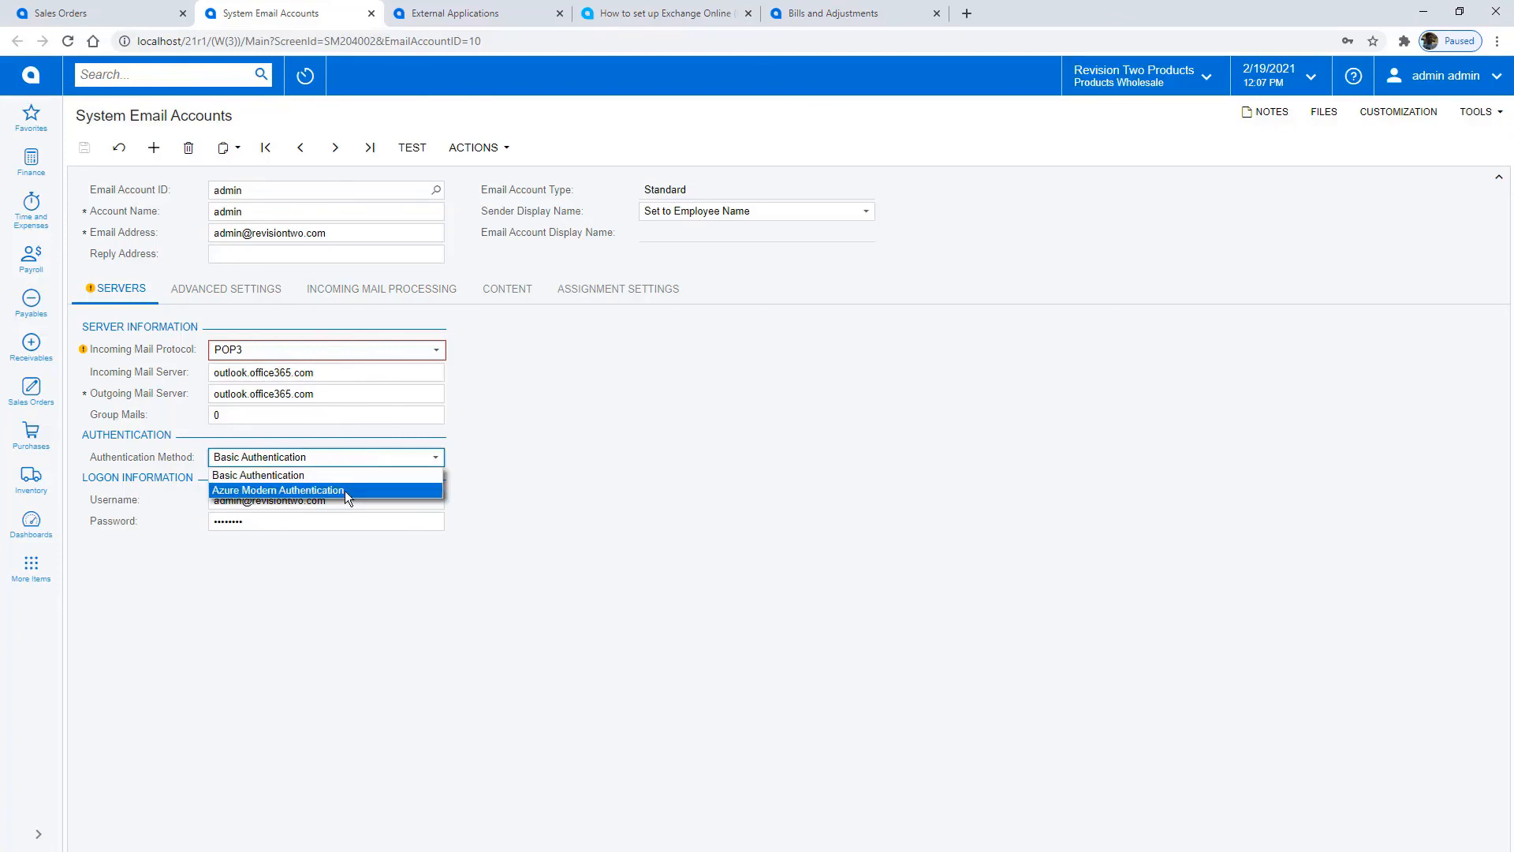
left_click(278, 490)
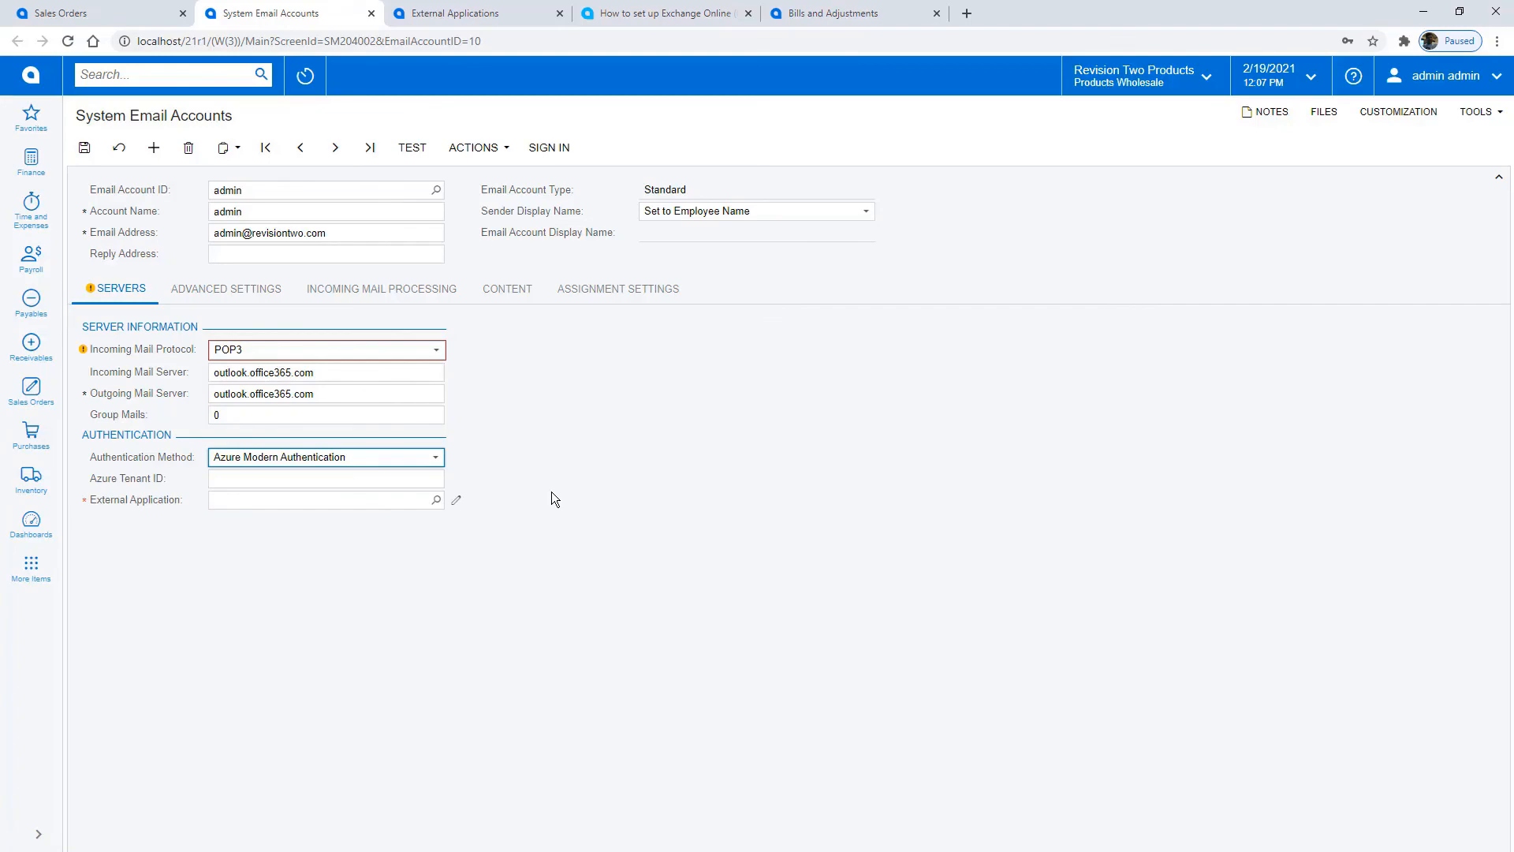
left_click(673, 13)
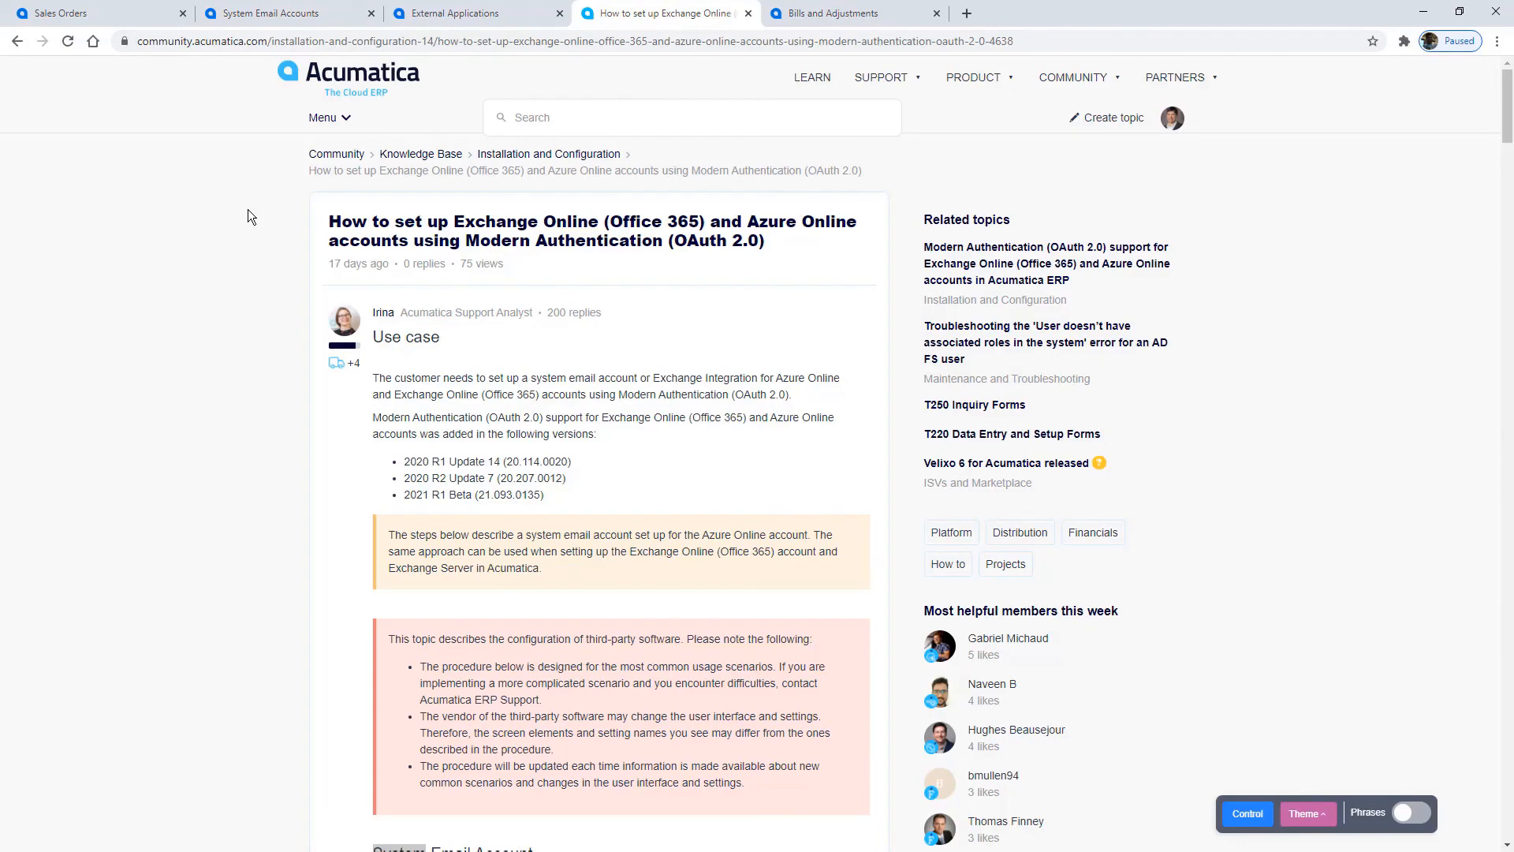
Step: Search the menu for 'files' to reach the Search in Files form
left_click(845, 12)
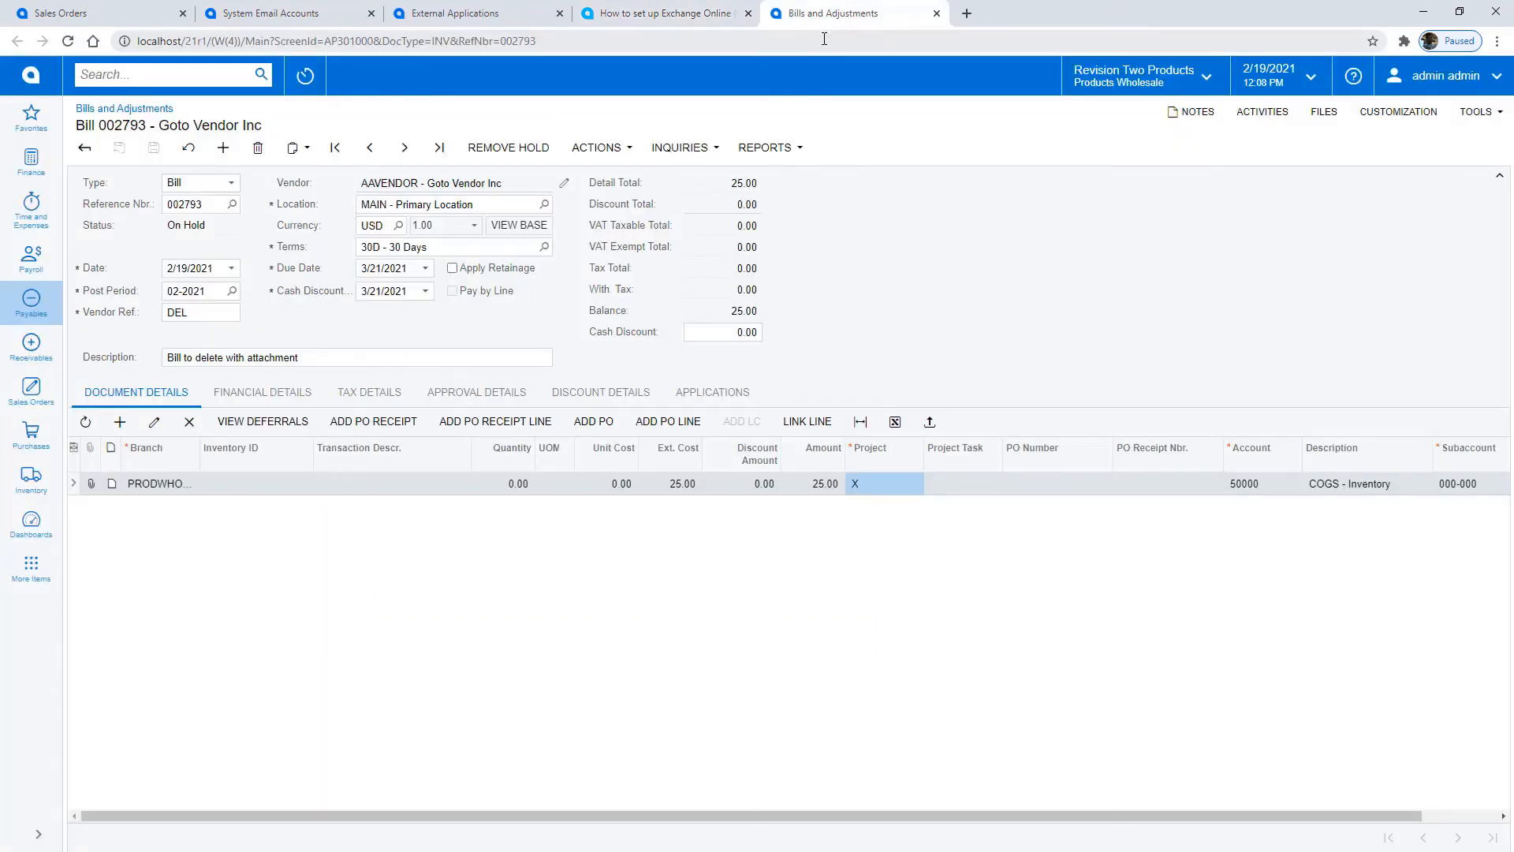
mouse_move(1407, 367)
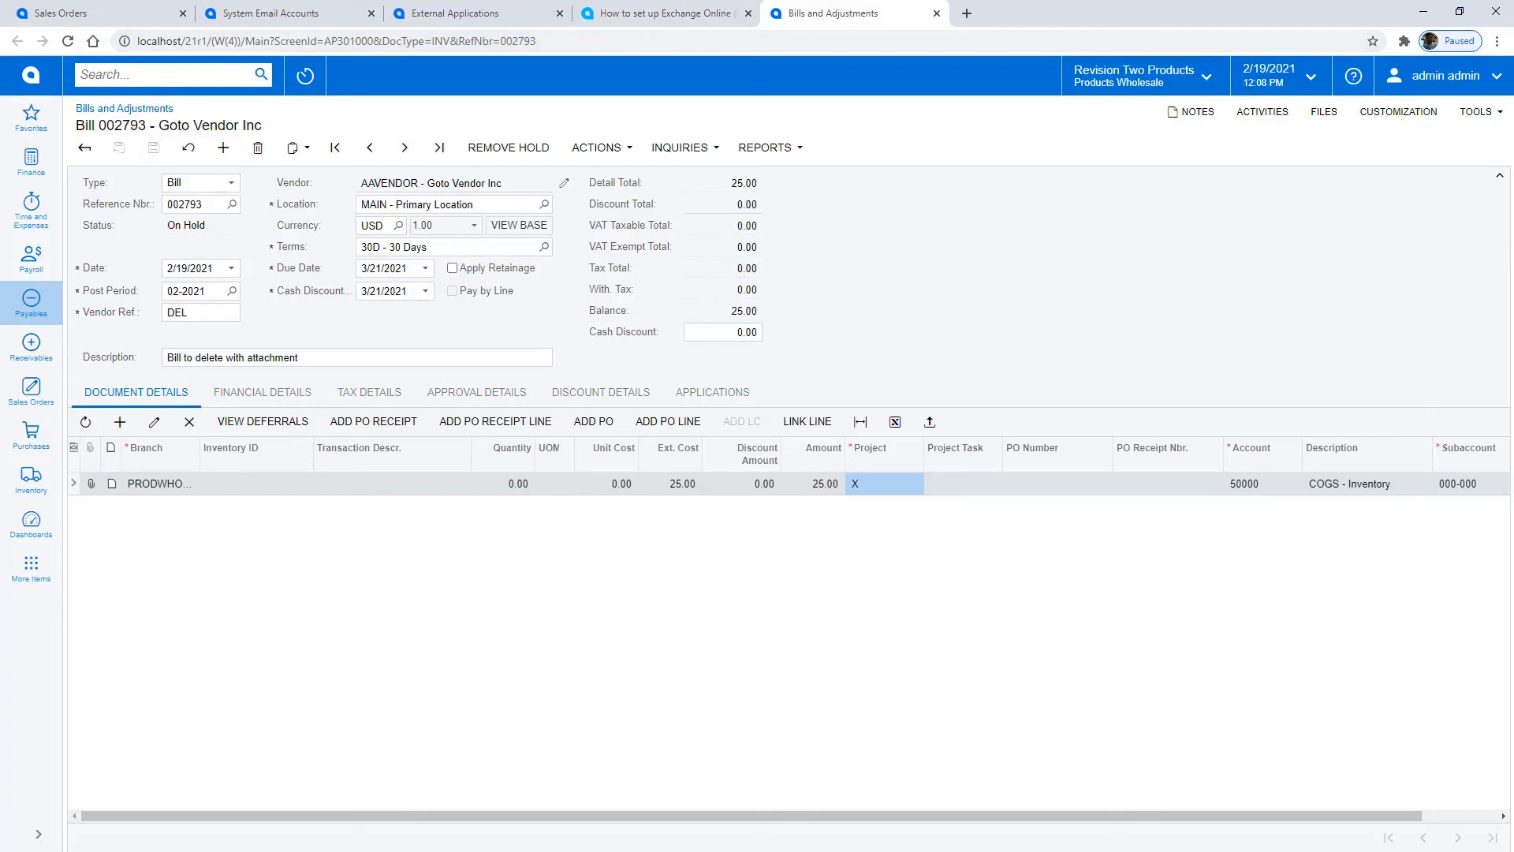
mouse_move(1061, 237)
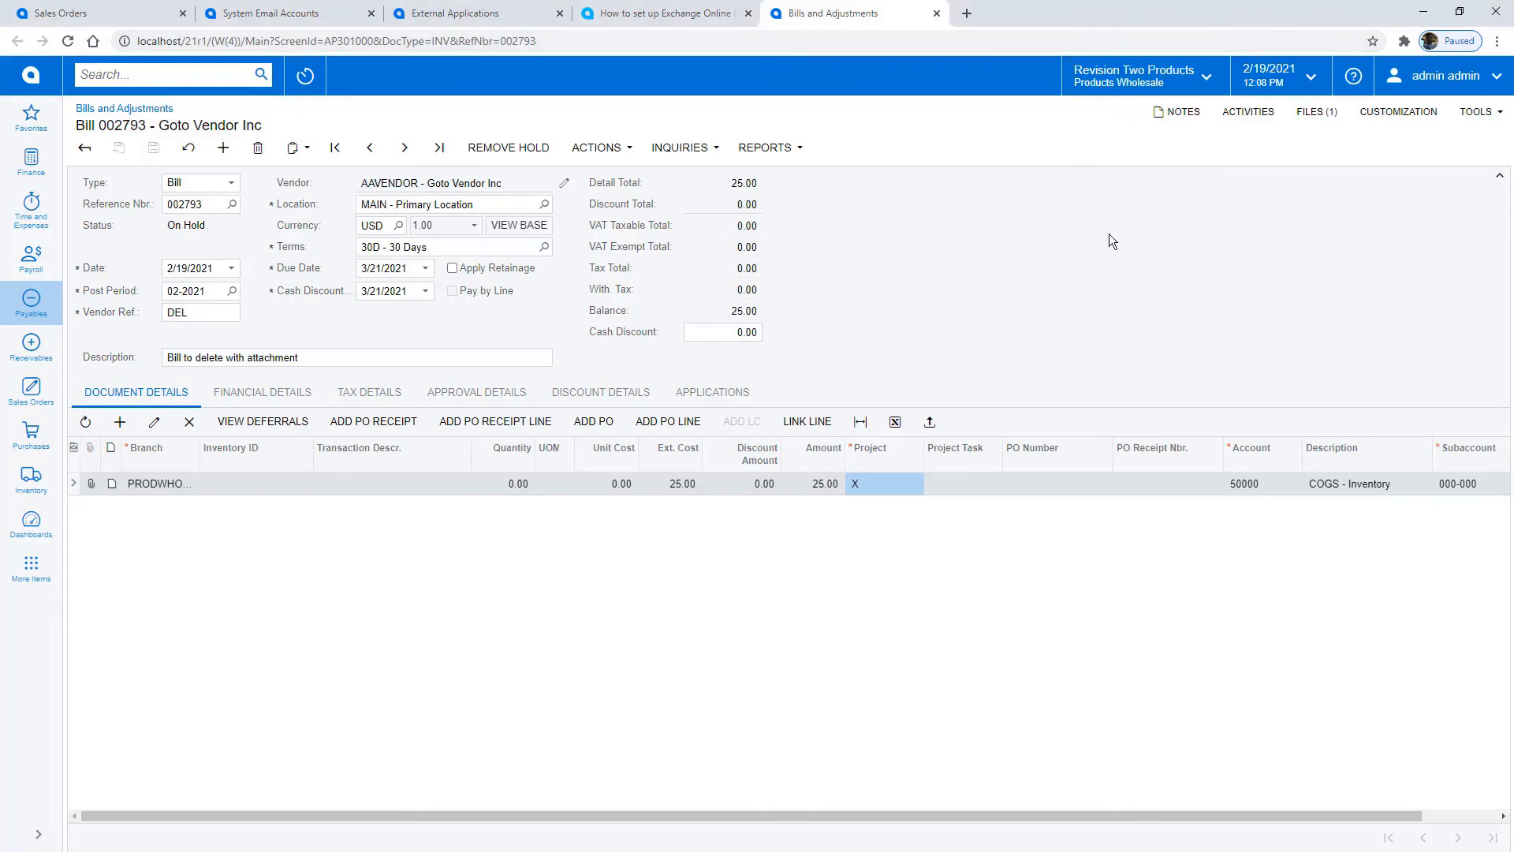
left_click(169, 75)
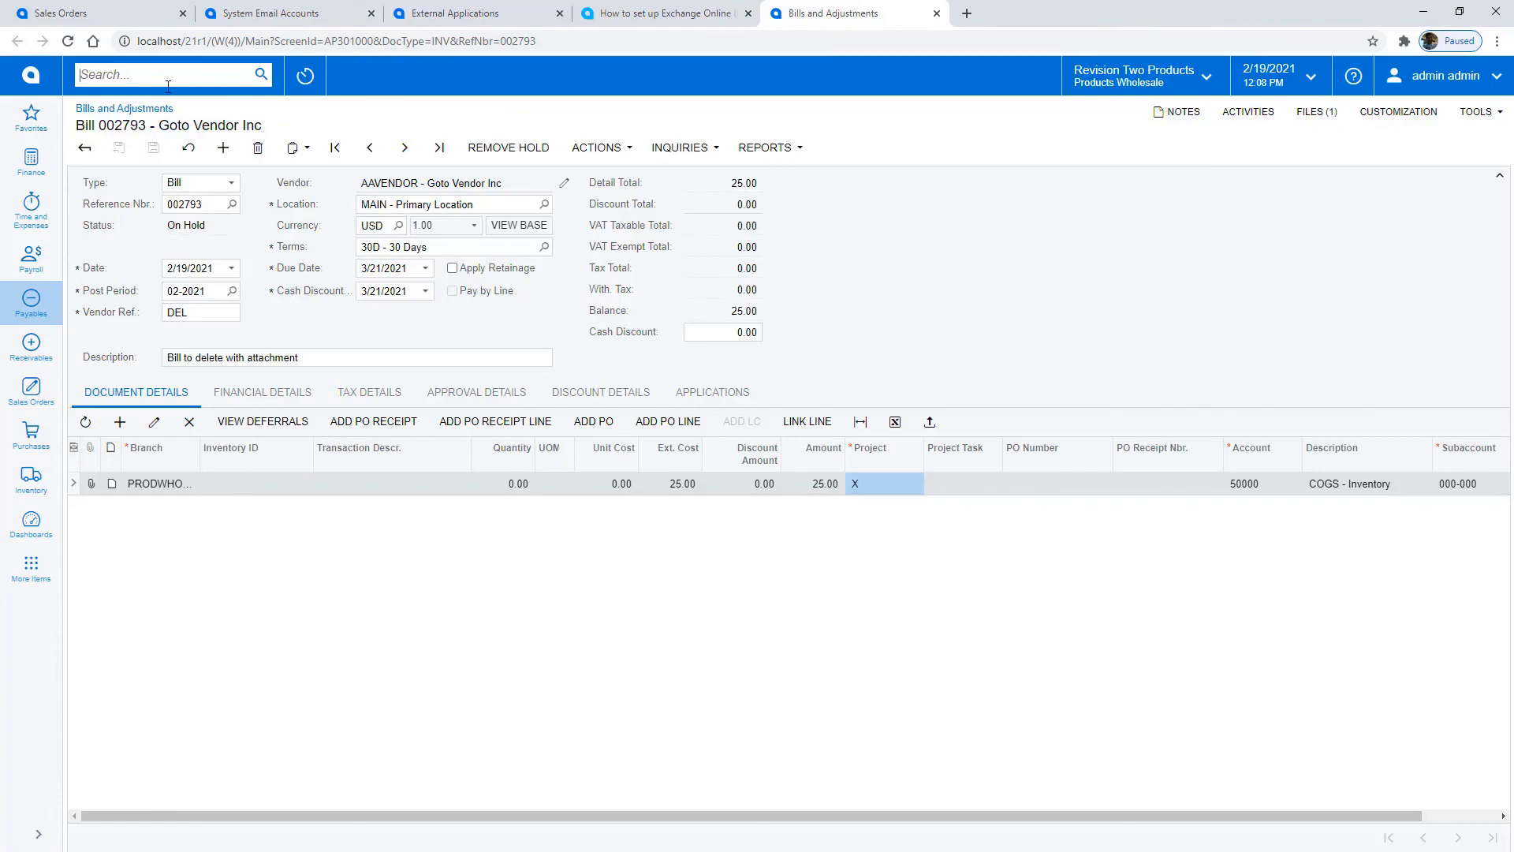
type("files")
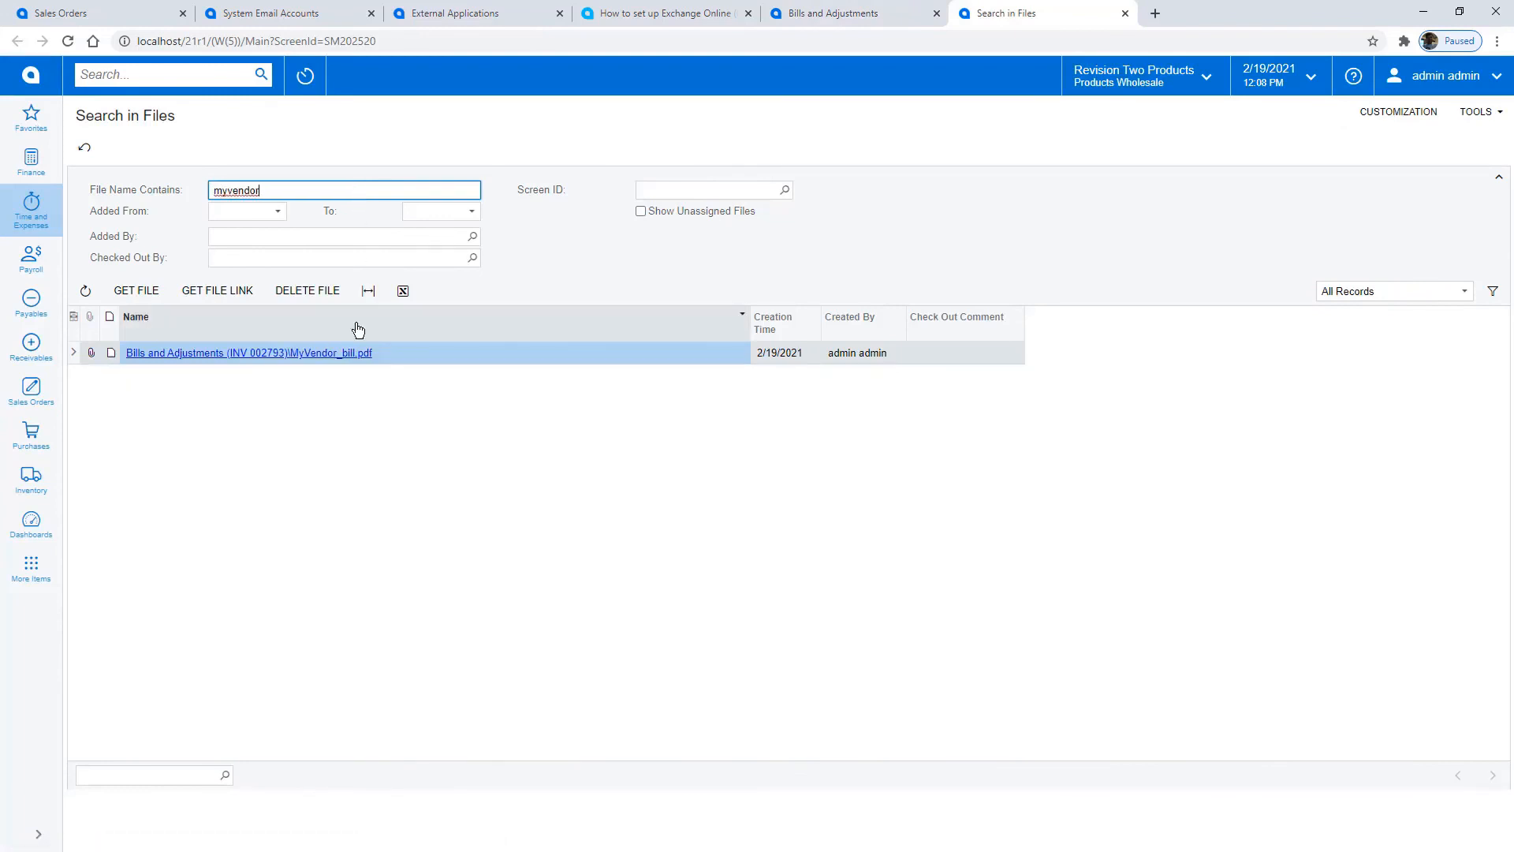
Step: Delete bill 002793 and confirm the deletion
left_click(248, 352)
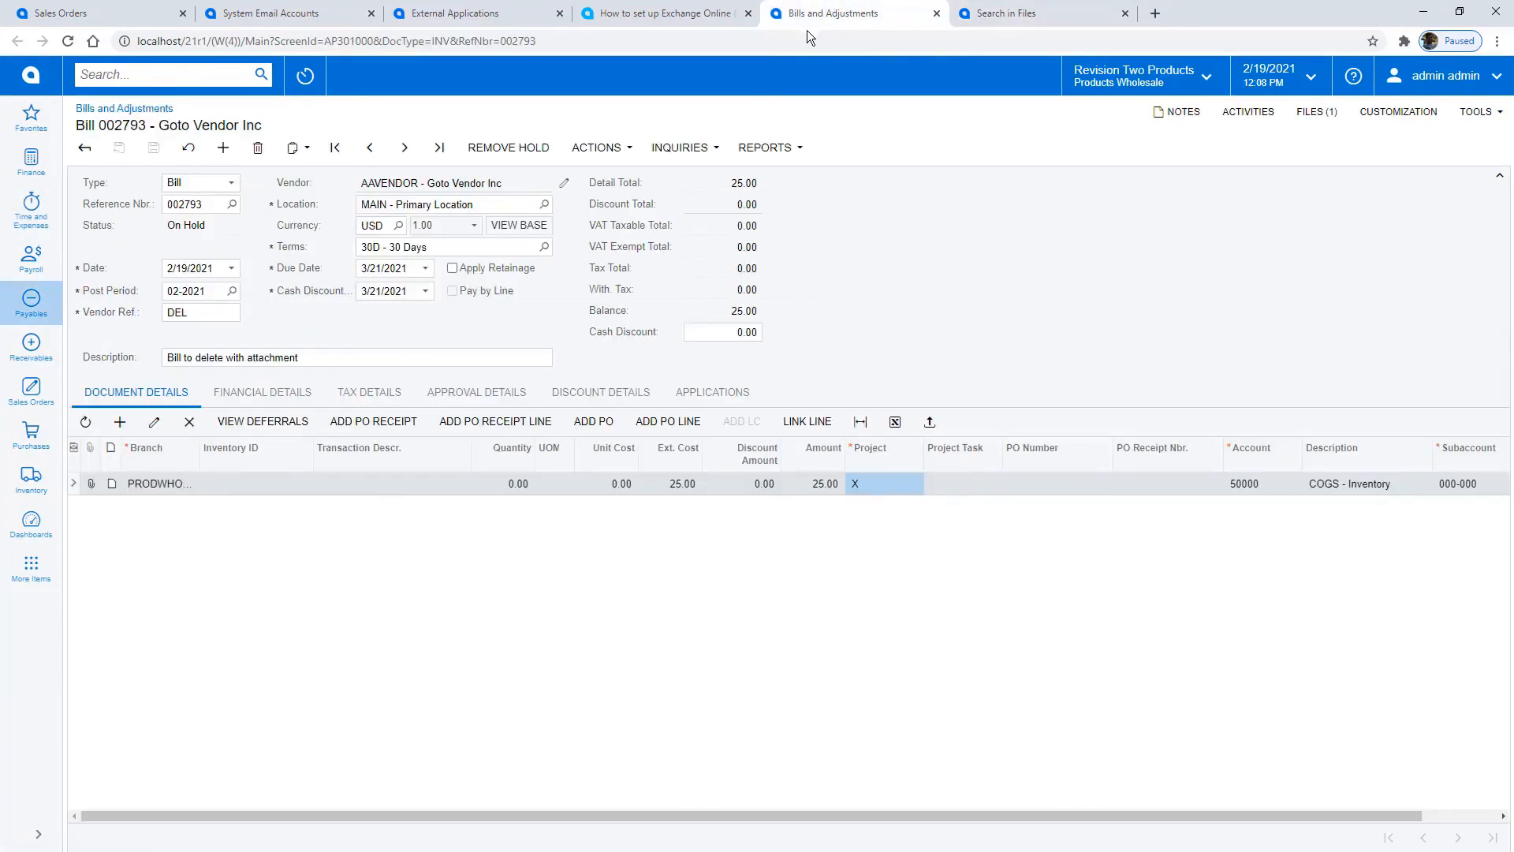
left_click(257, 147)
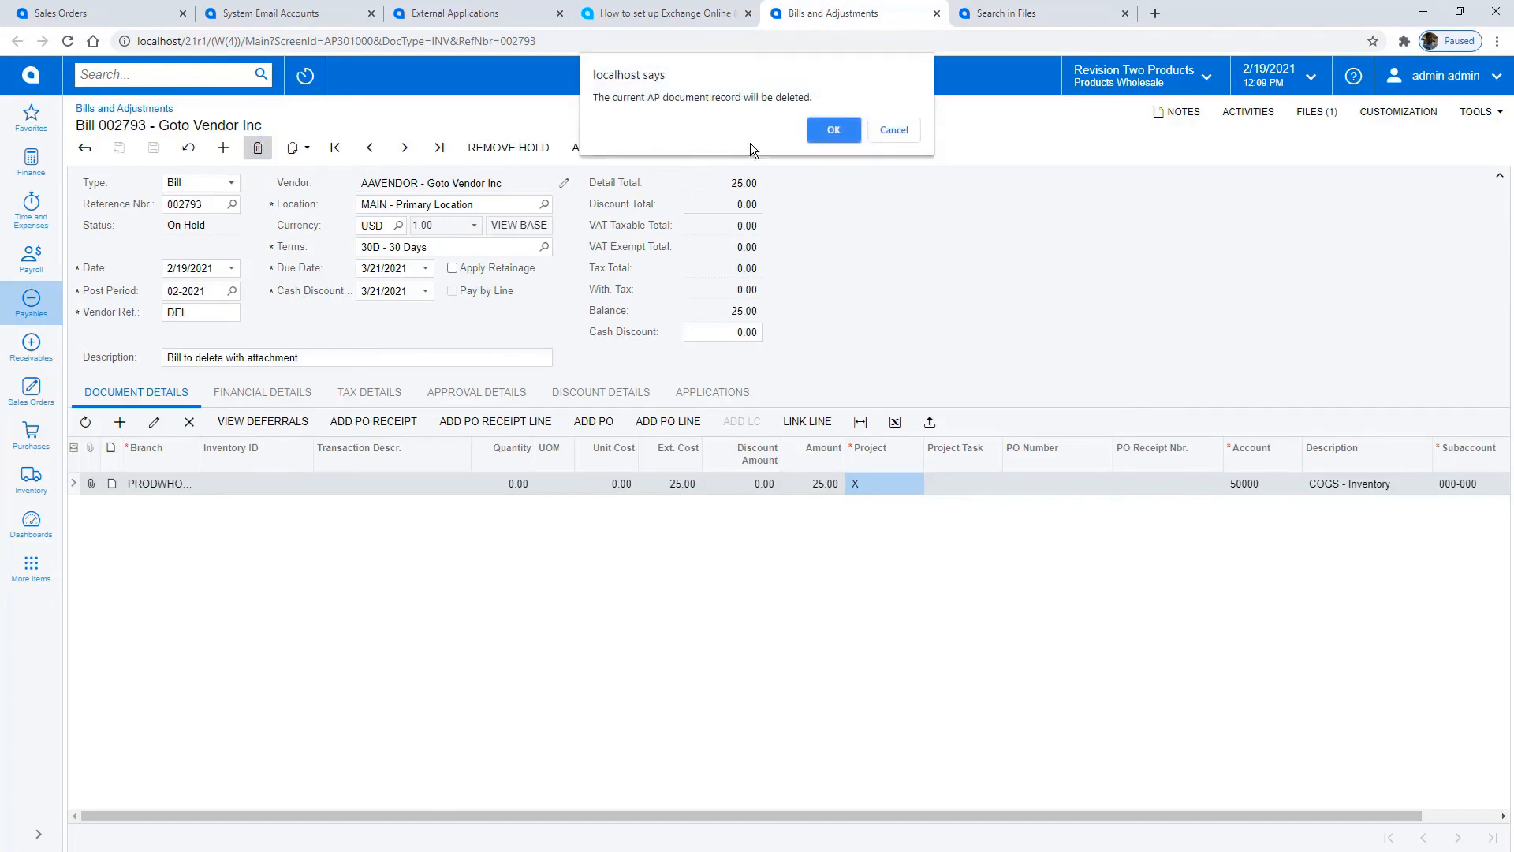
left_click(833, 129)
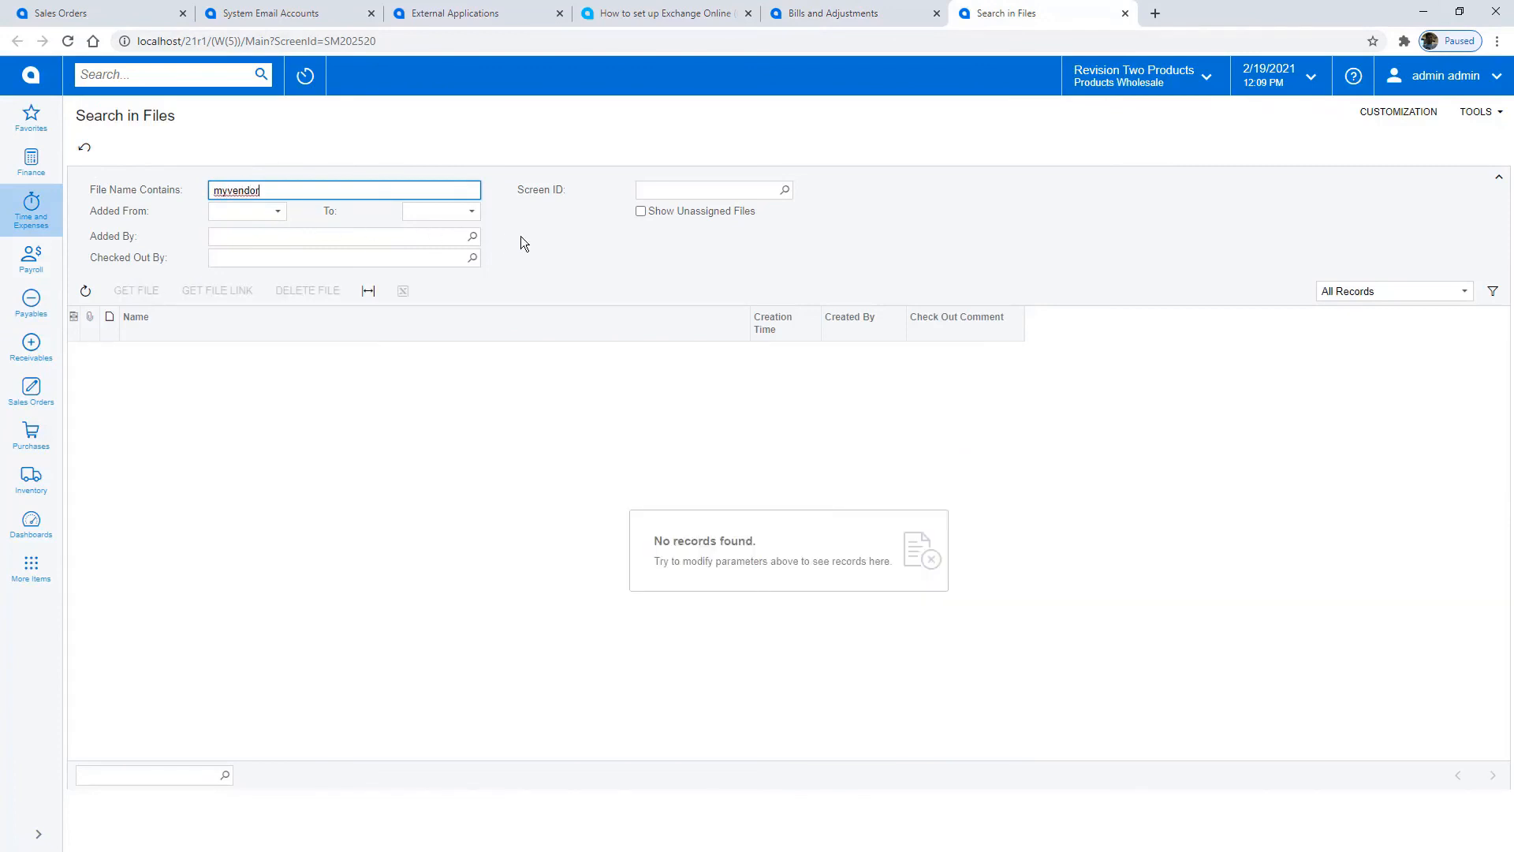
mouse_move(555, 250)
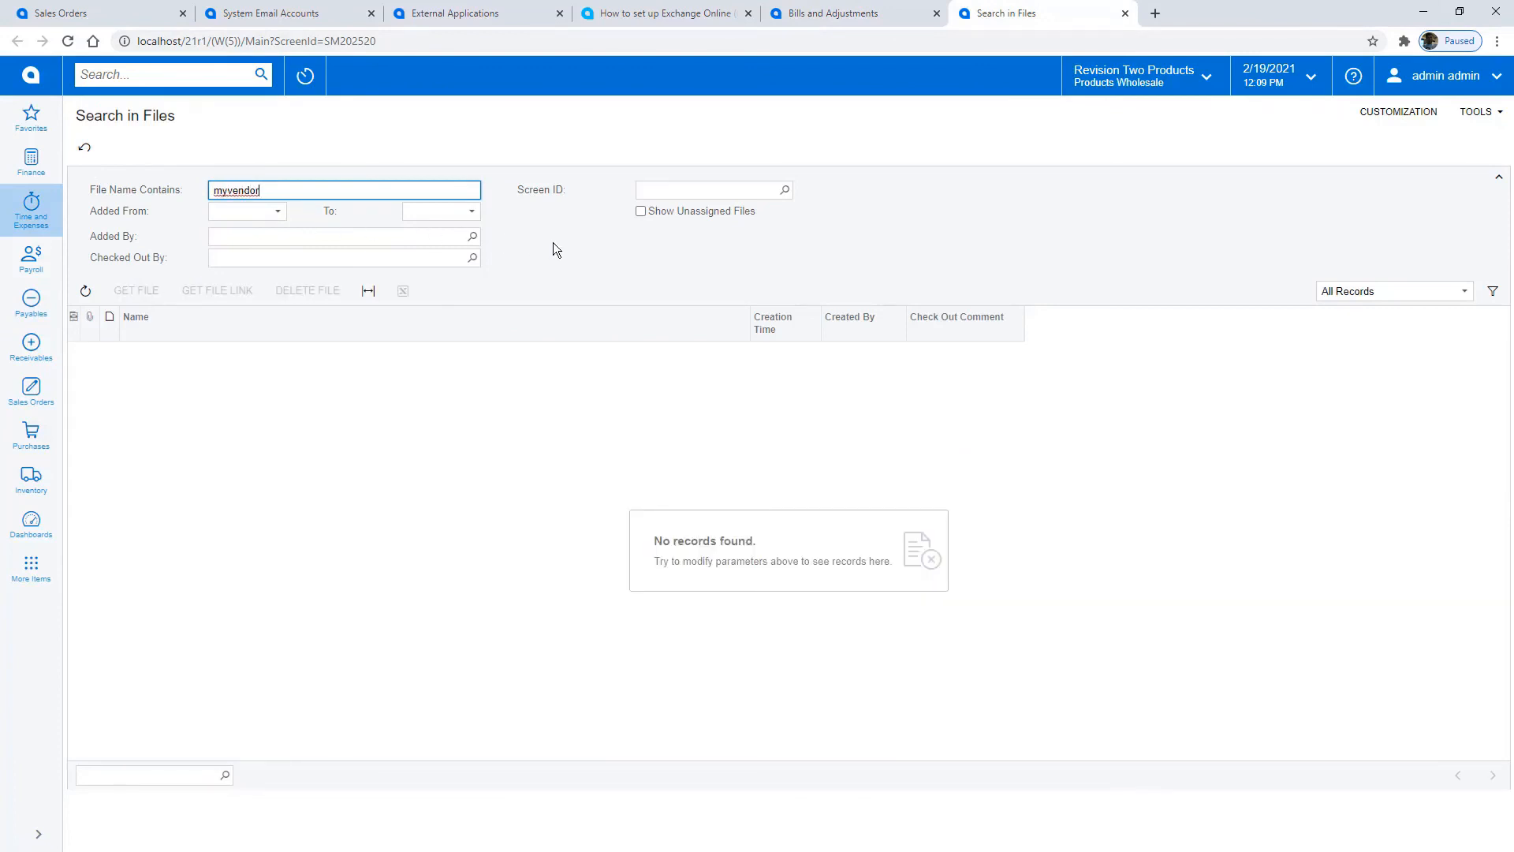